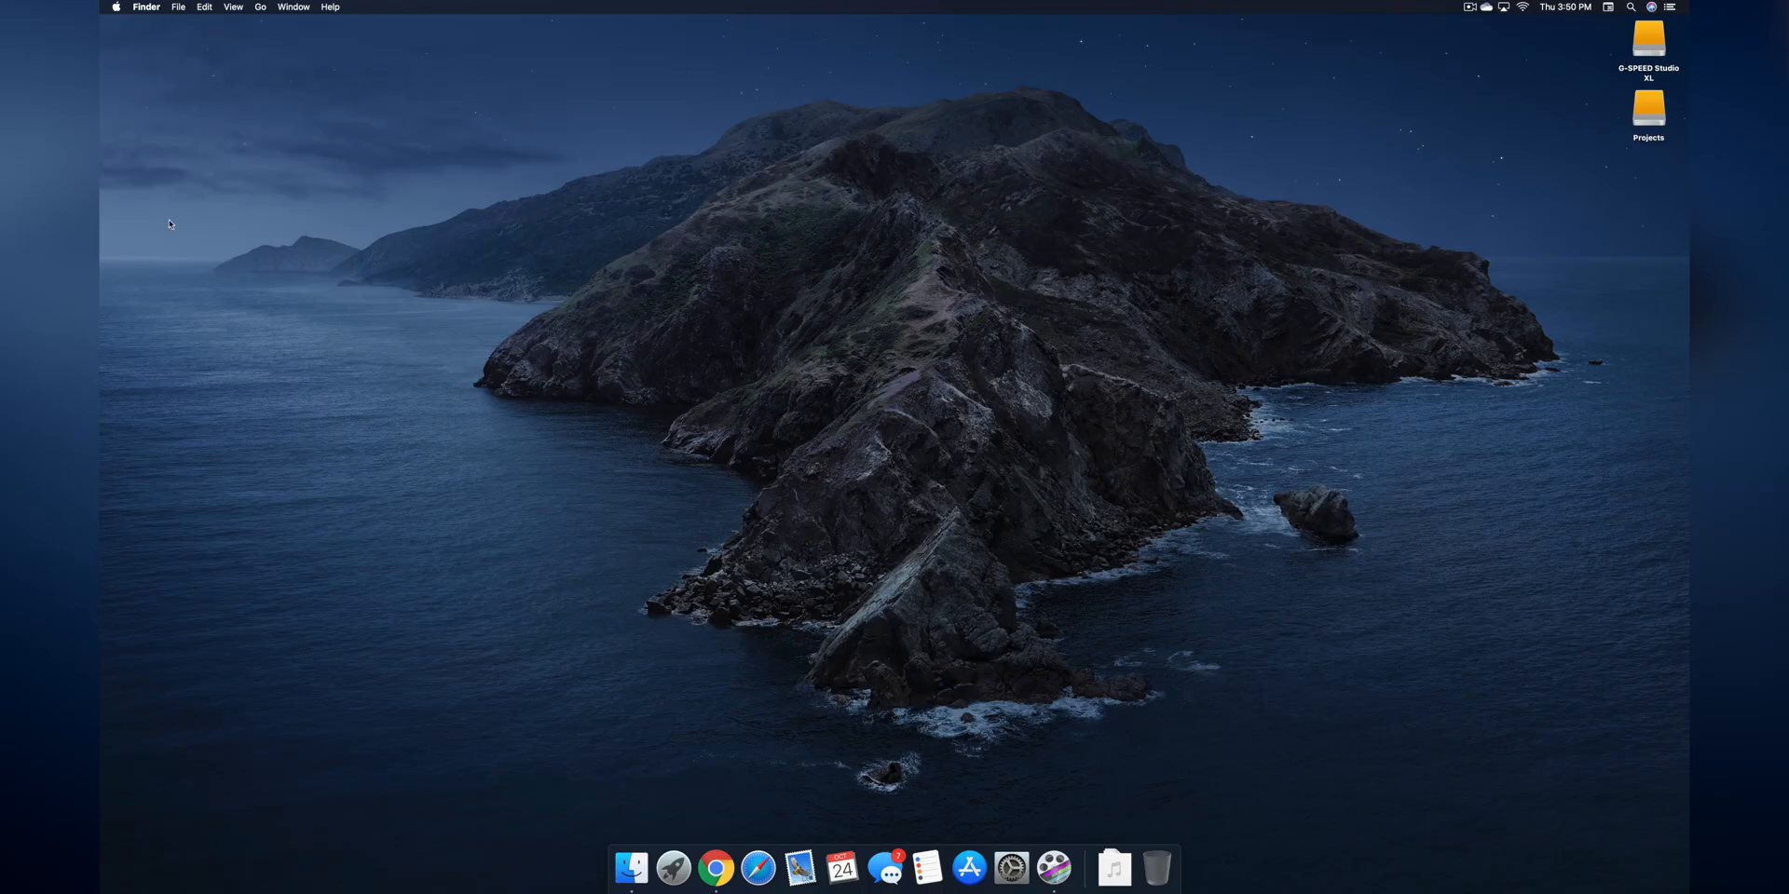
# - Show the About This Mac overview with the model and installed Catalina version
pyautogui.click(115, 8)
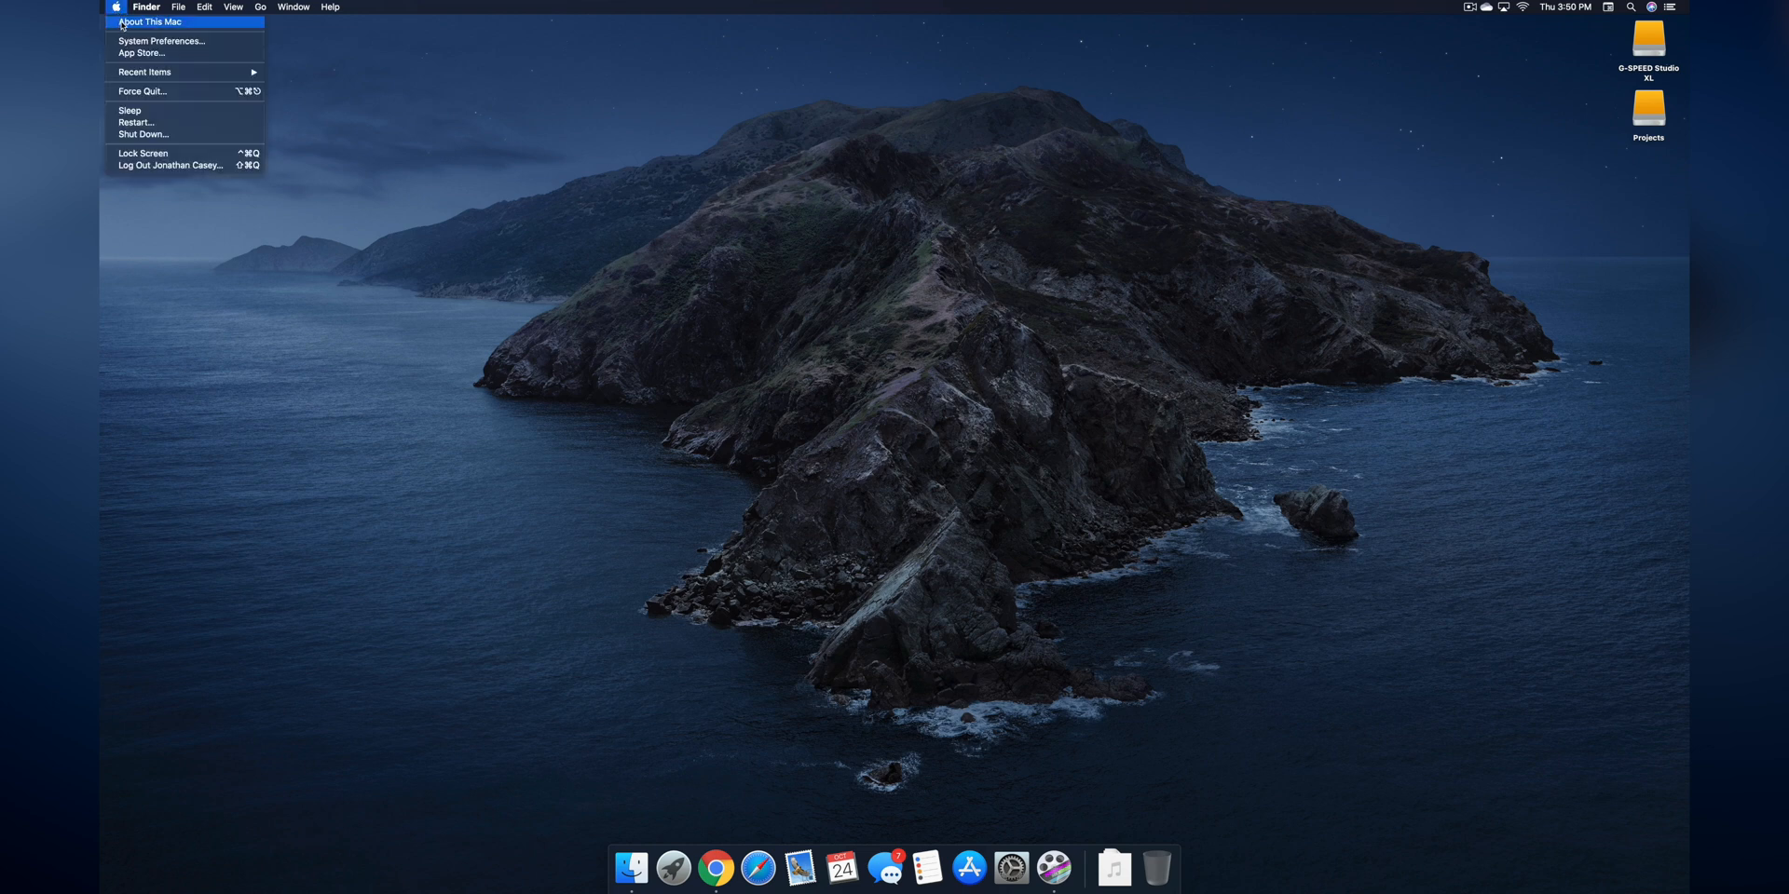
pyautogui.click(149, 22)
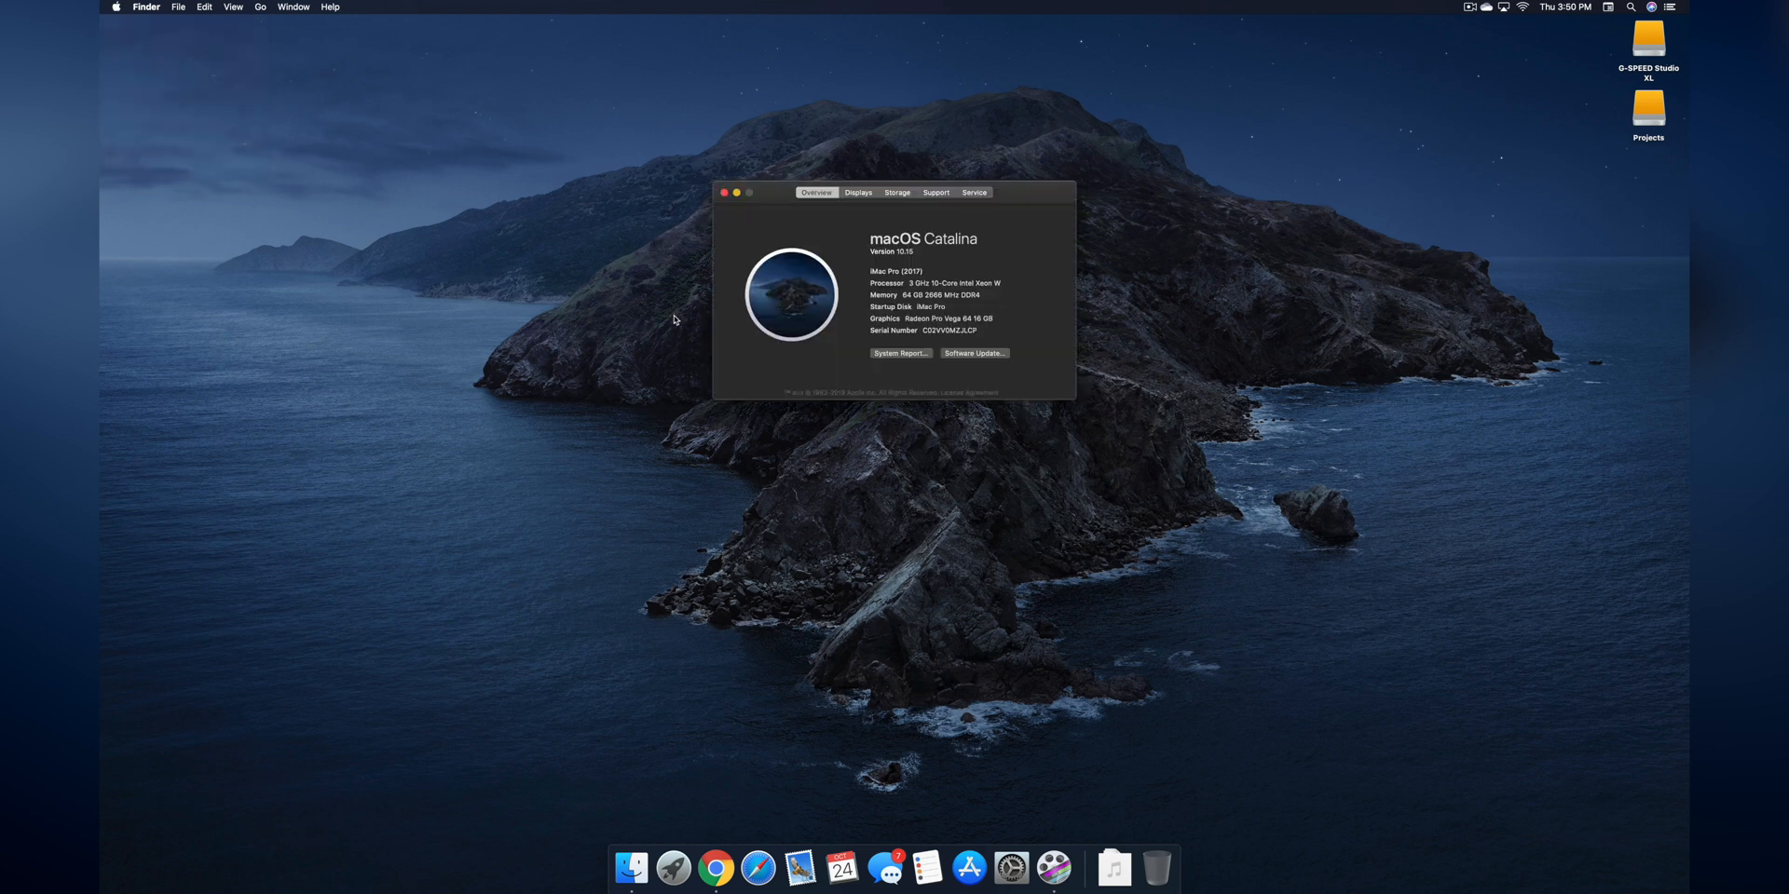
# - Run the System Report and check Software > Legacy Software, which reports no information found
pyautogui.click(900, 352)
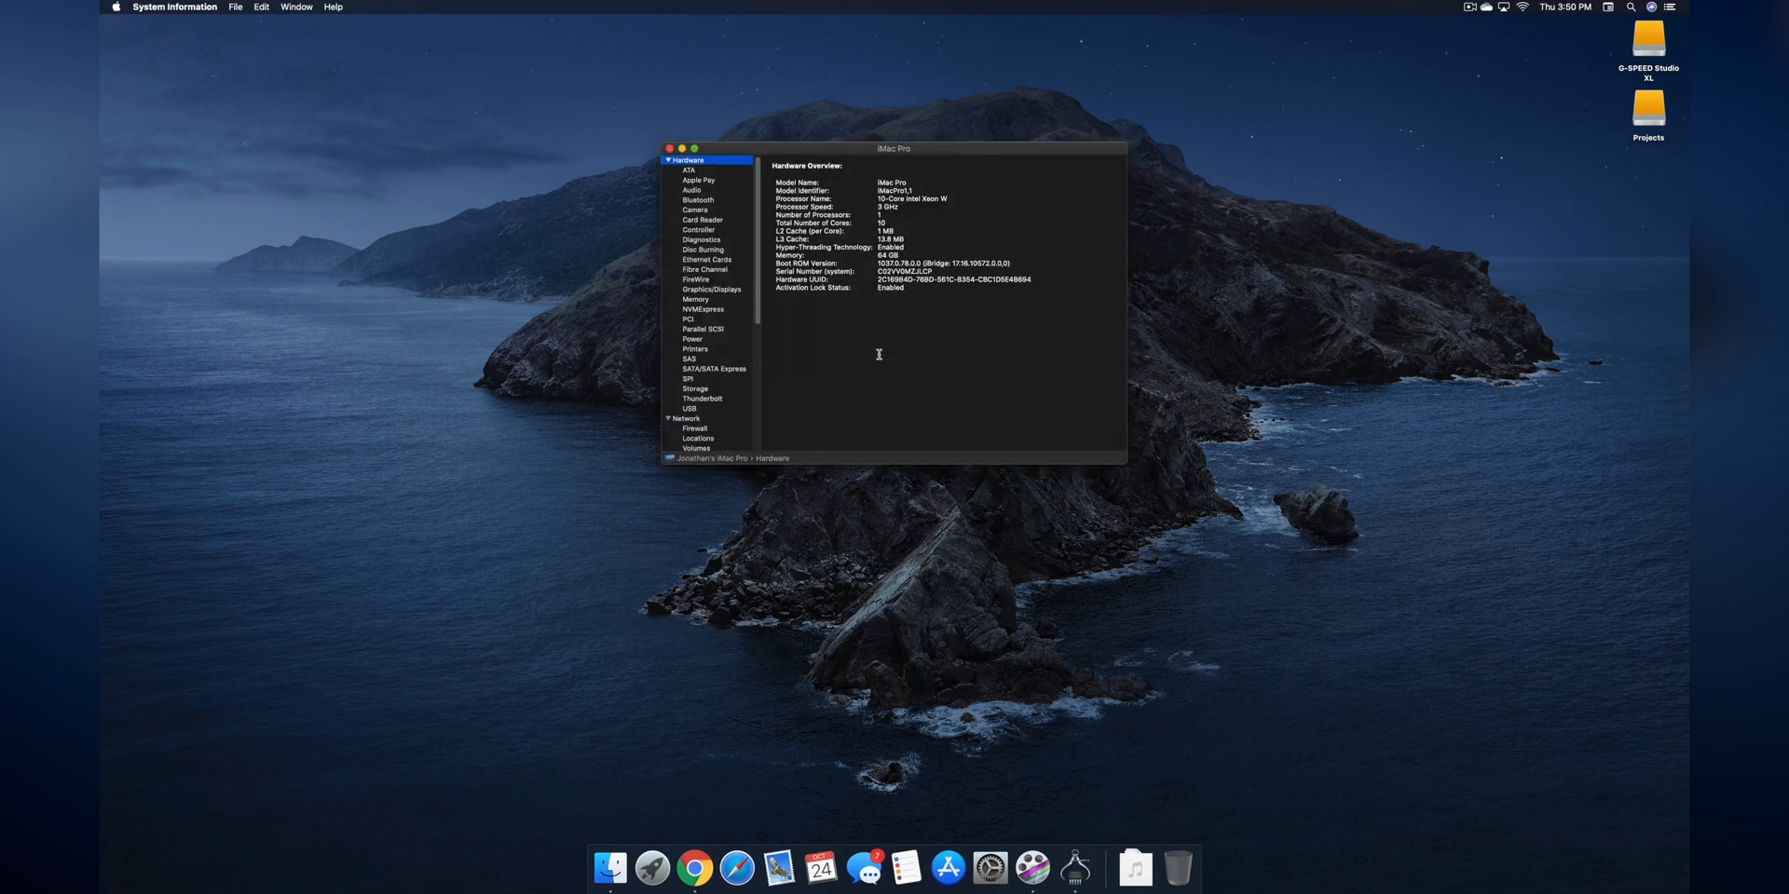
pyautogui.scroll(-3)
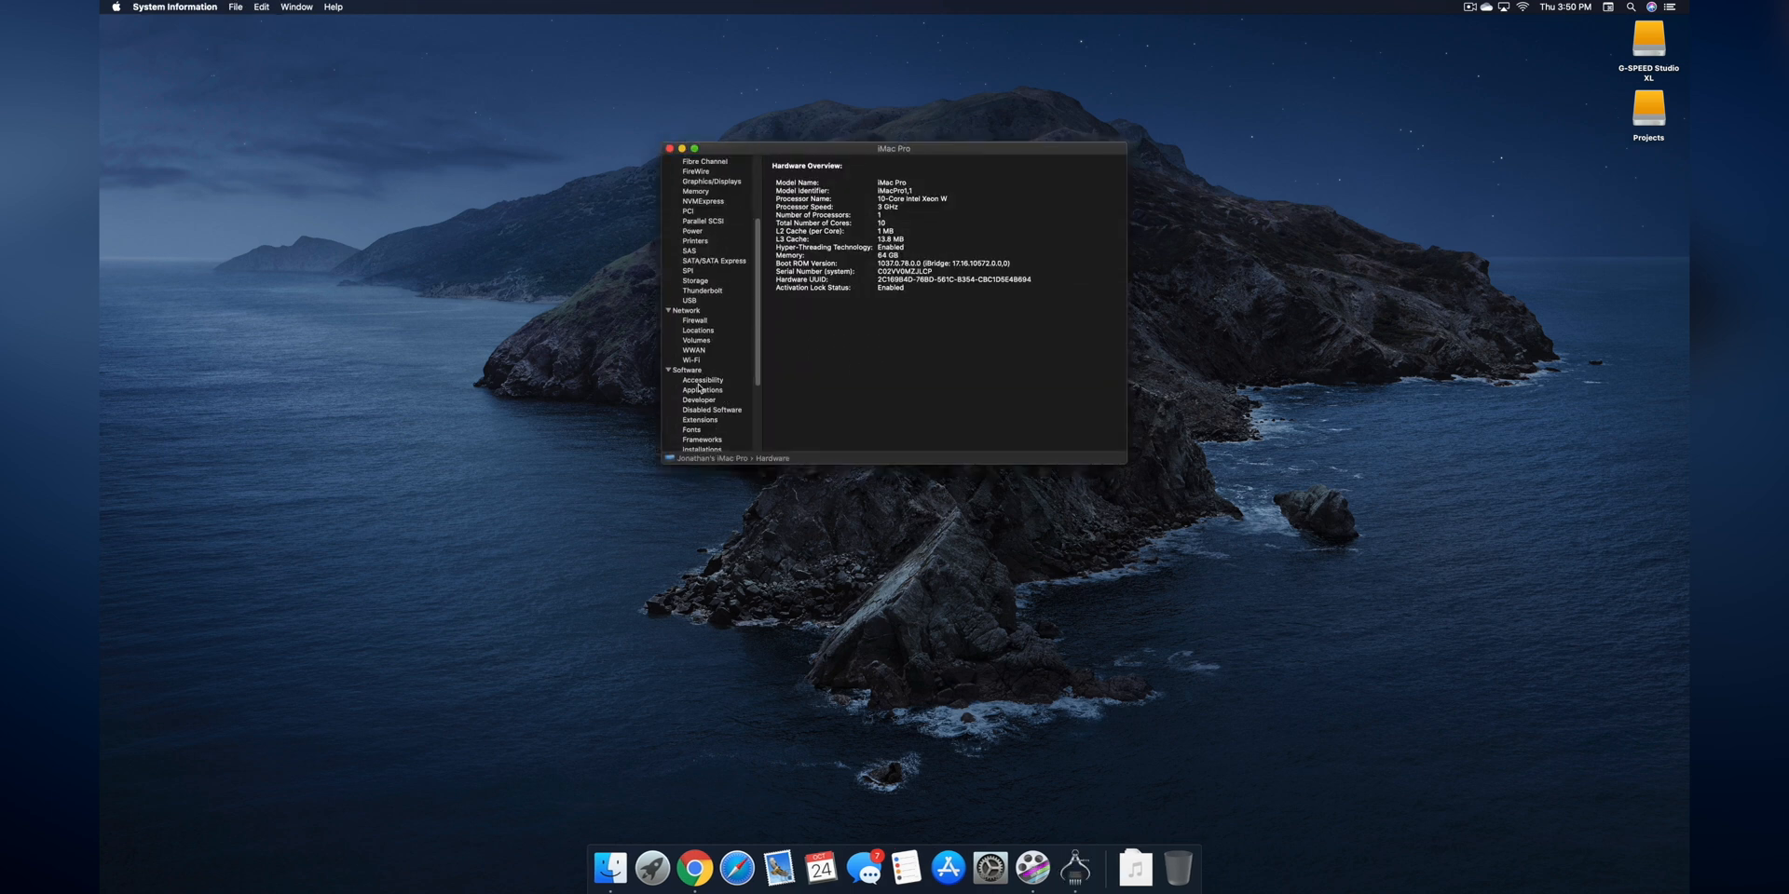
pyautogui.scroll(-3)
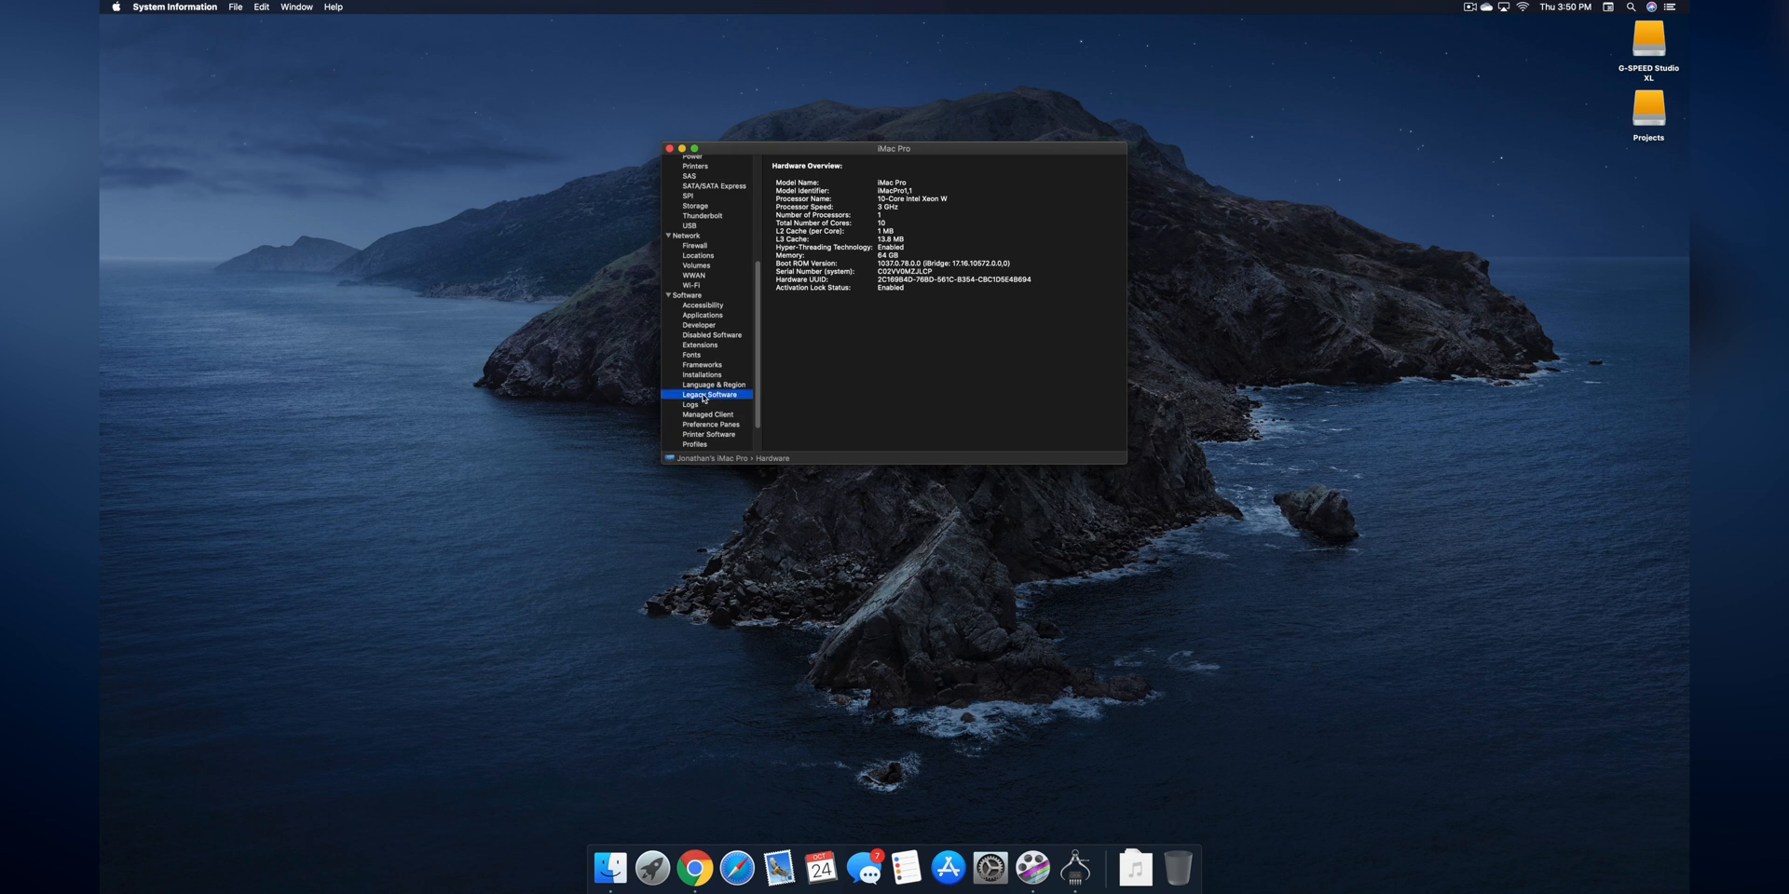
pyautogui.click(708, 395)
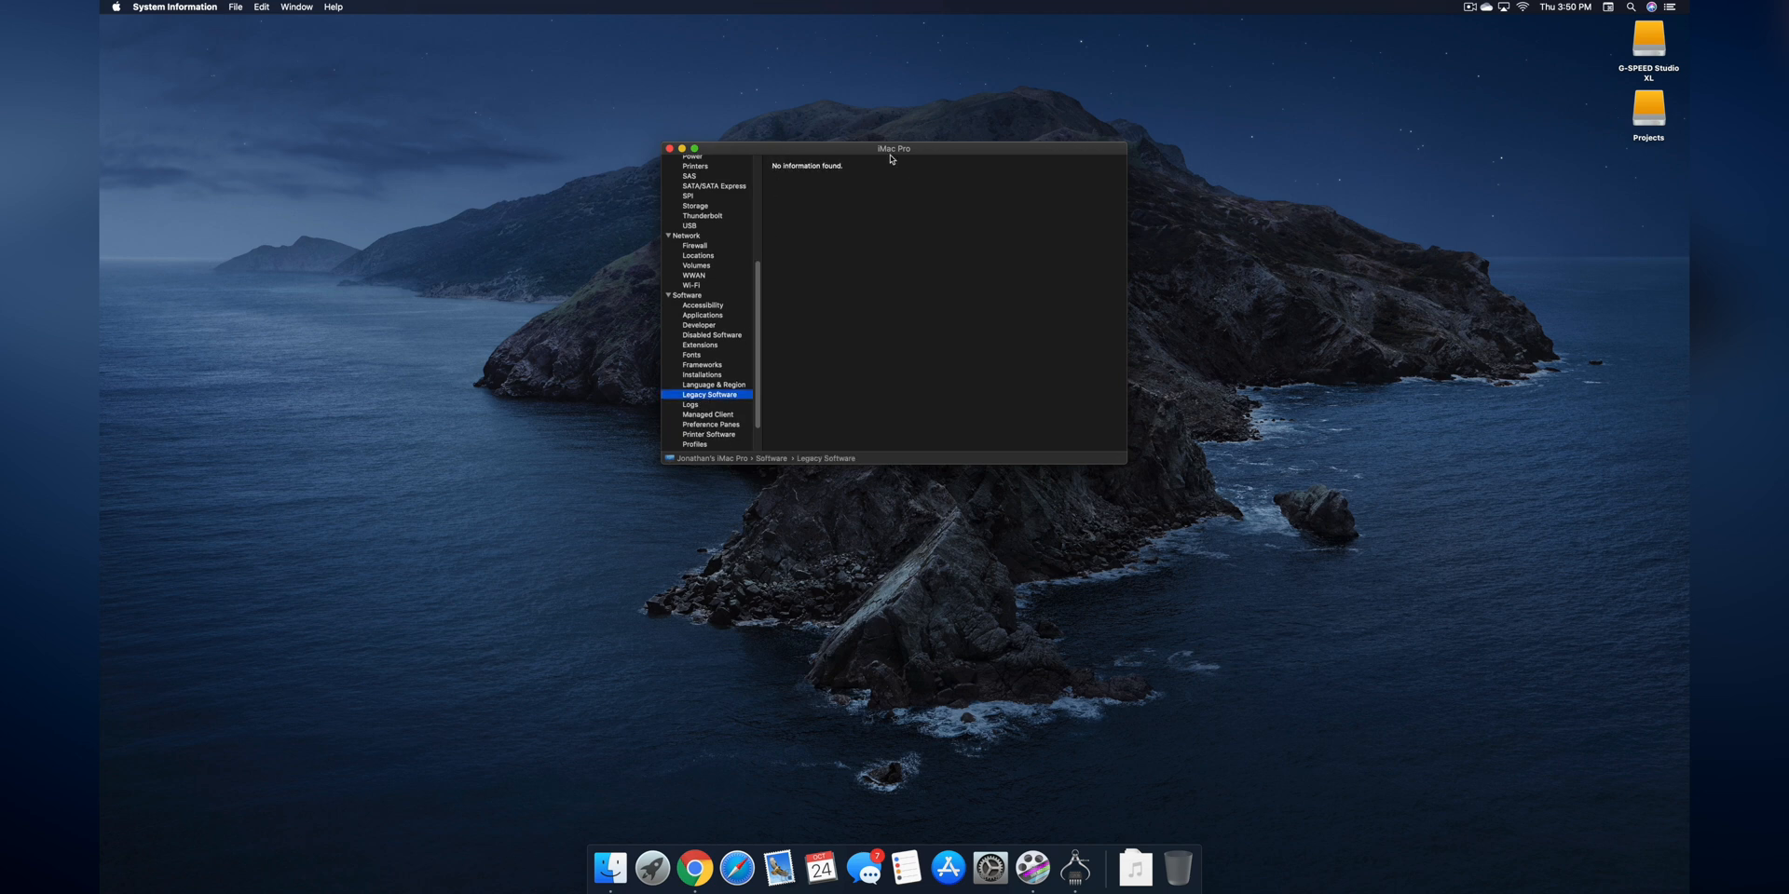
pyautogui.moveTo(897, 247)
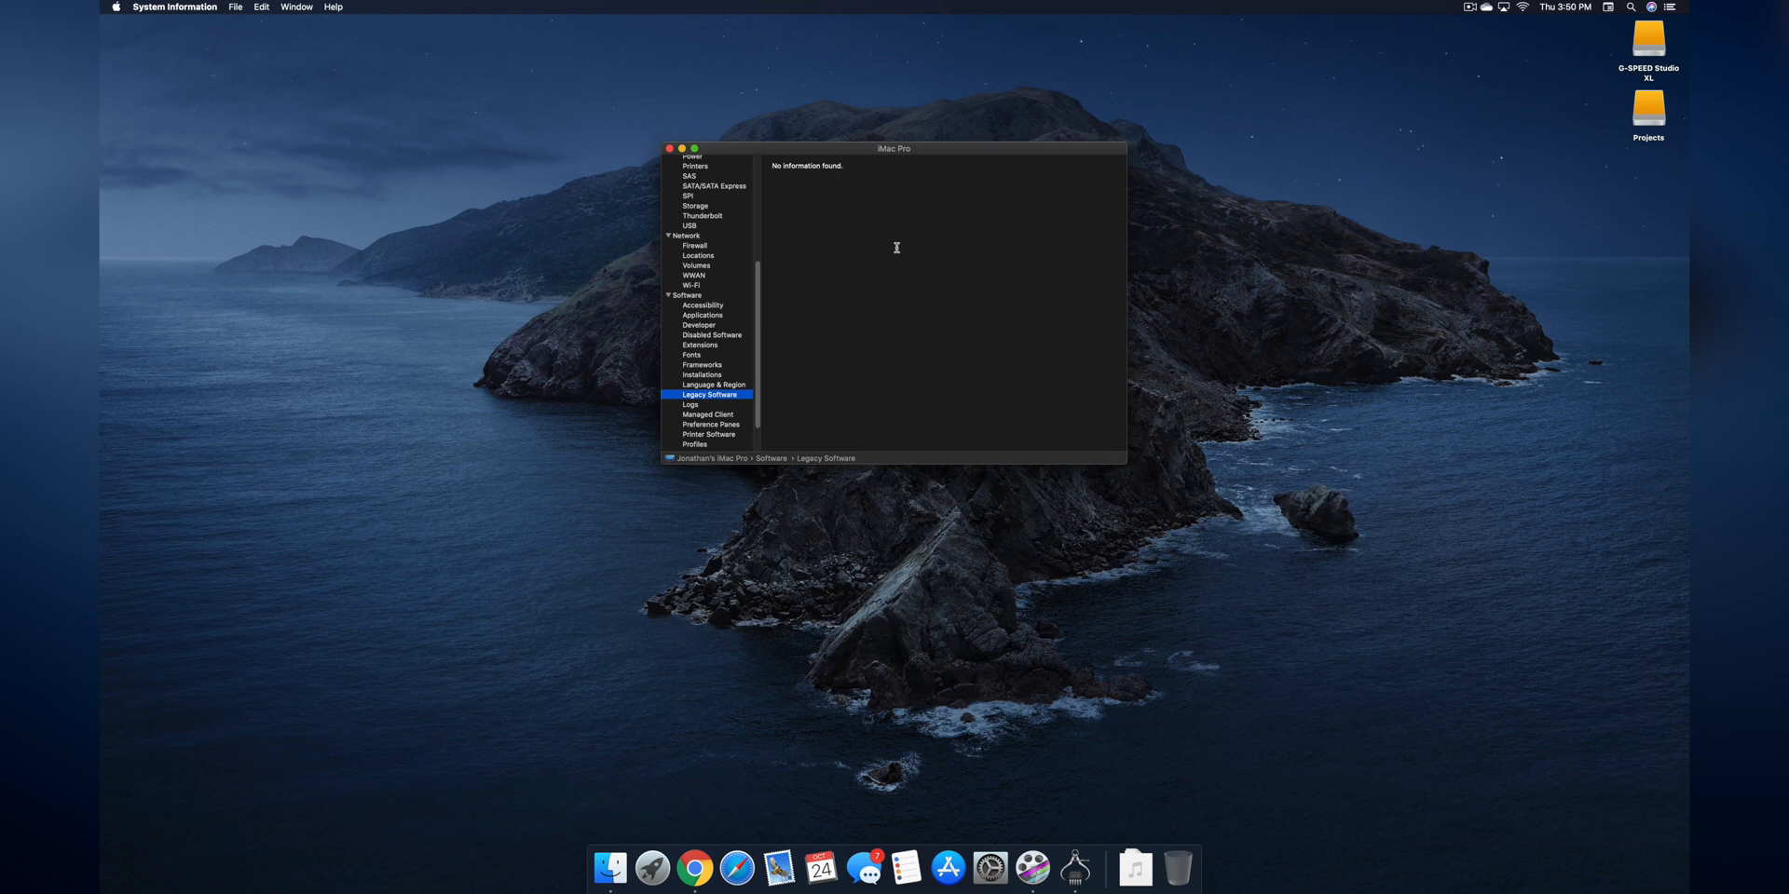
pyautogui.moveTo(887, 352)
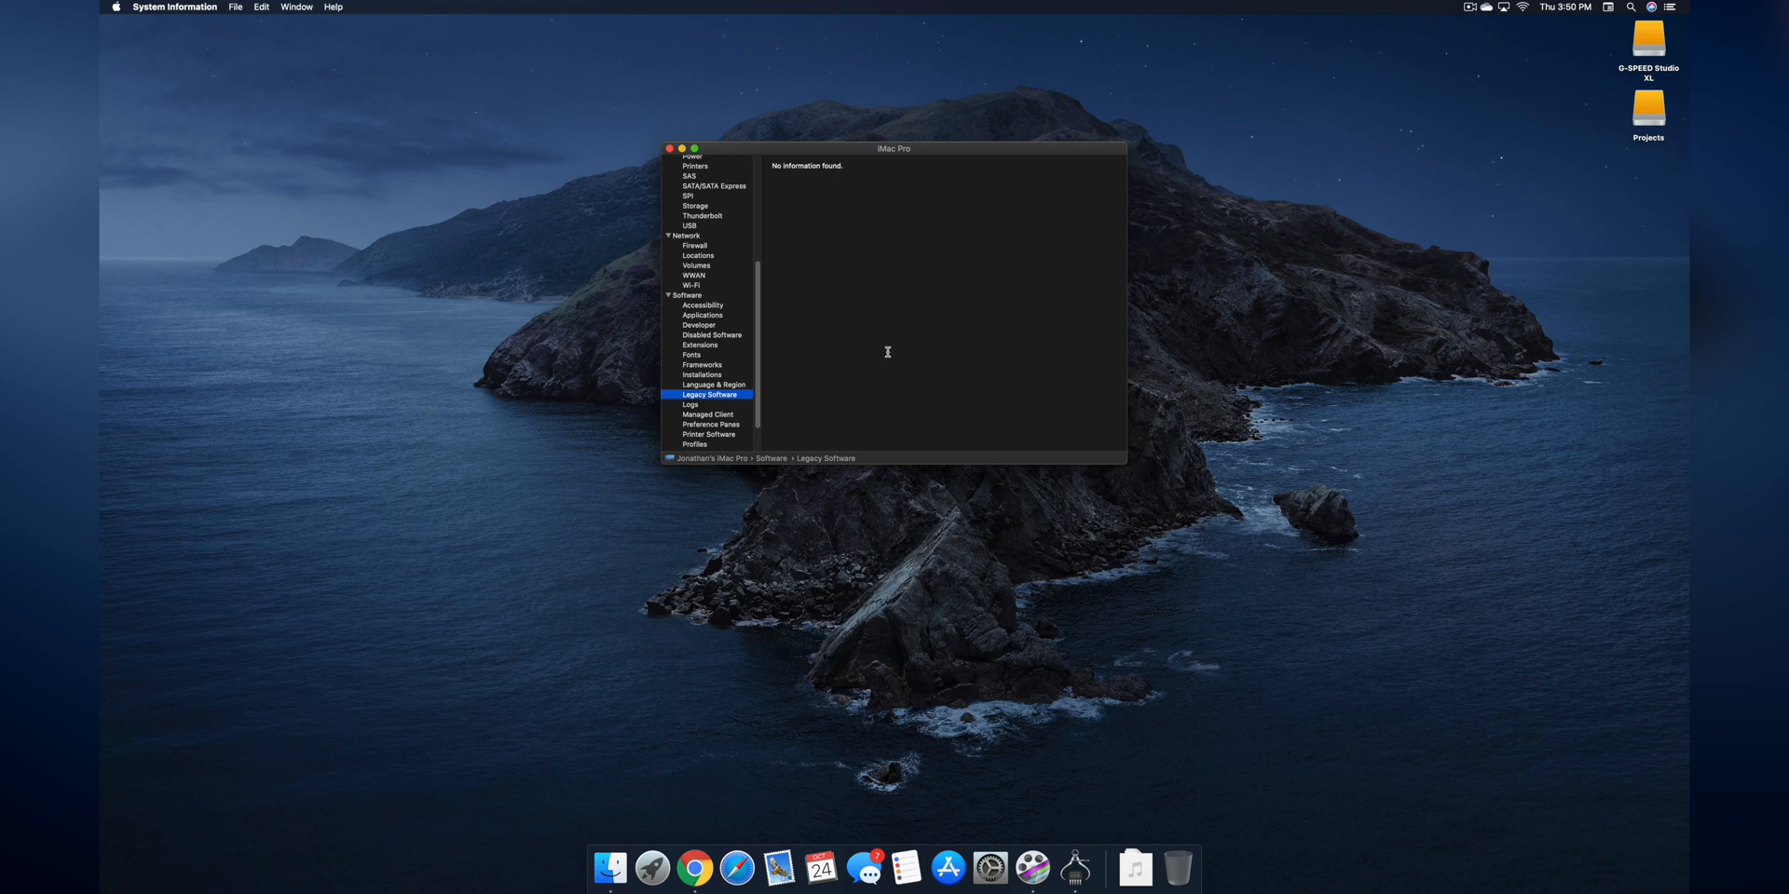
pyautogui.moveTo(817, 195)
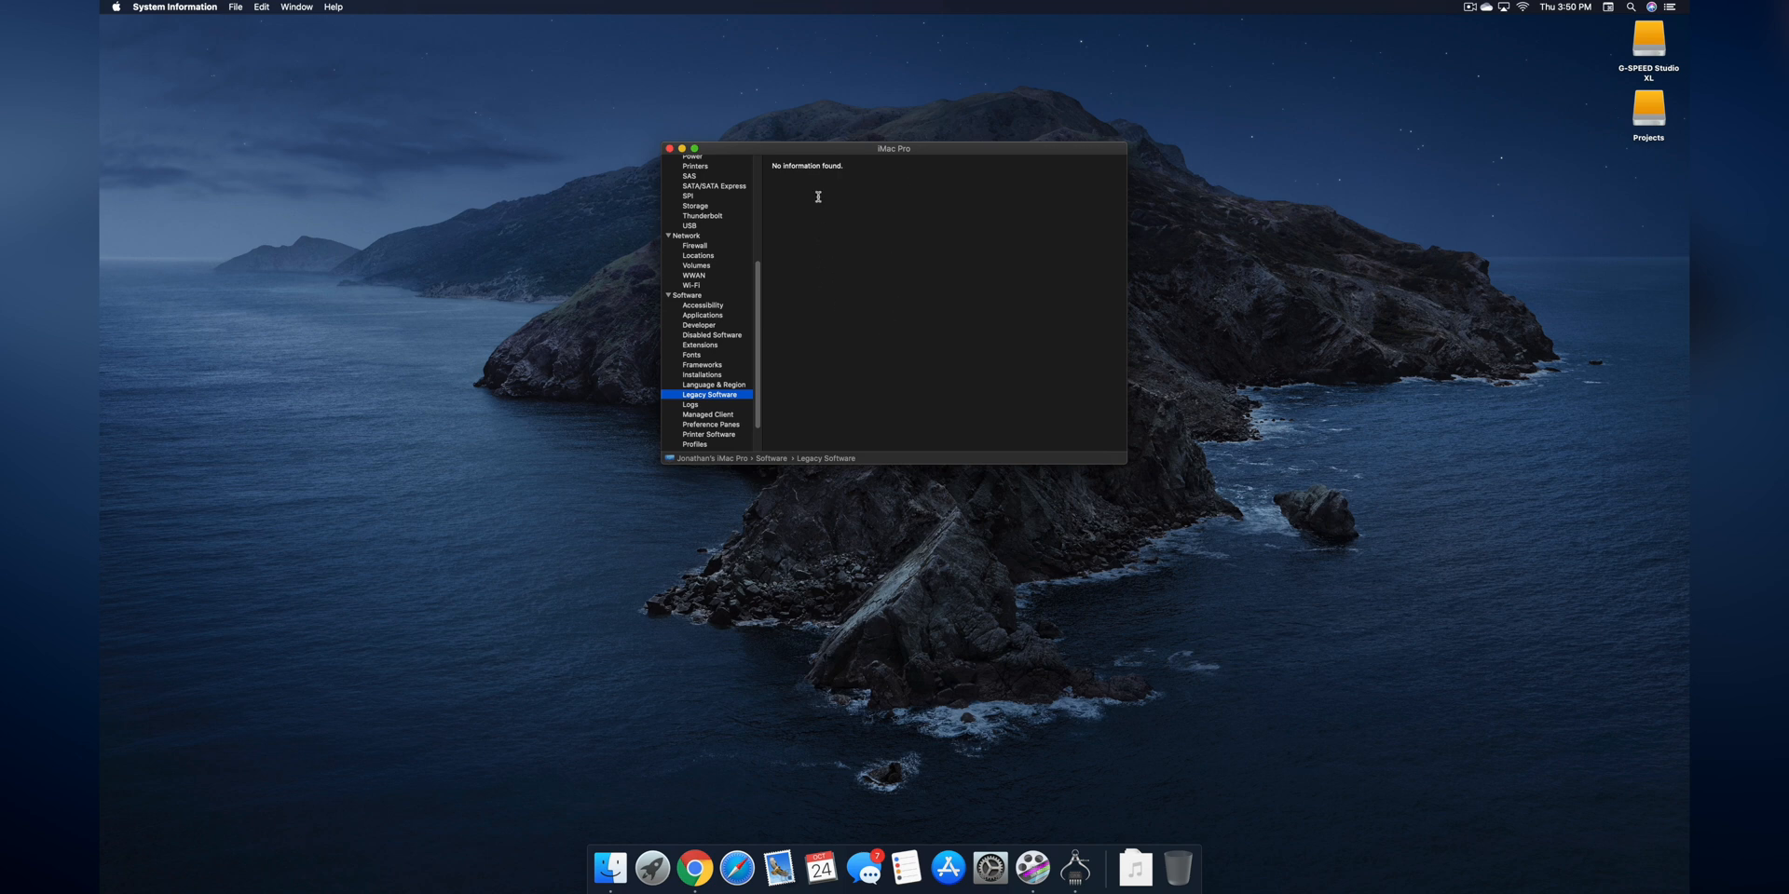
pyautogui.moveTo(884, 195)
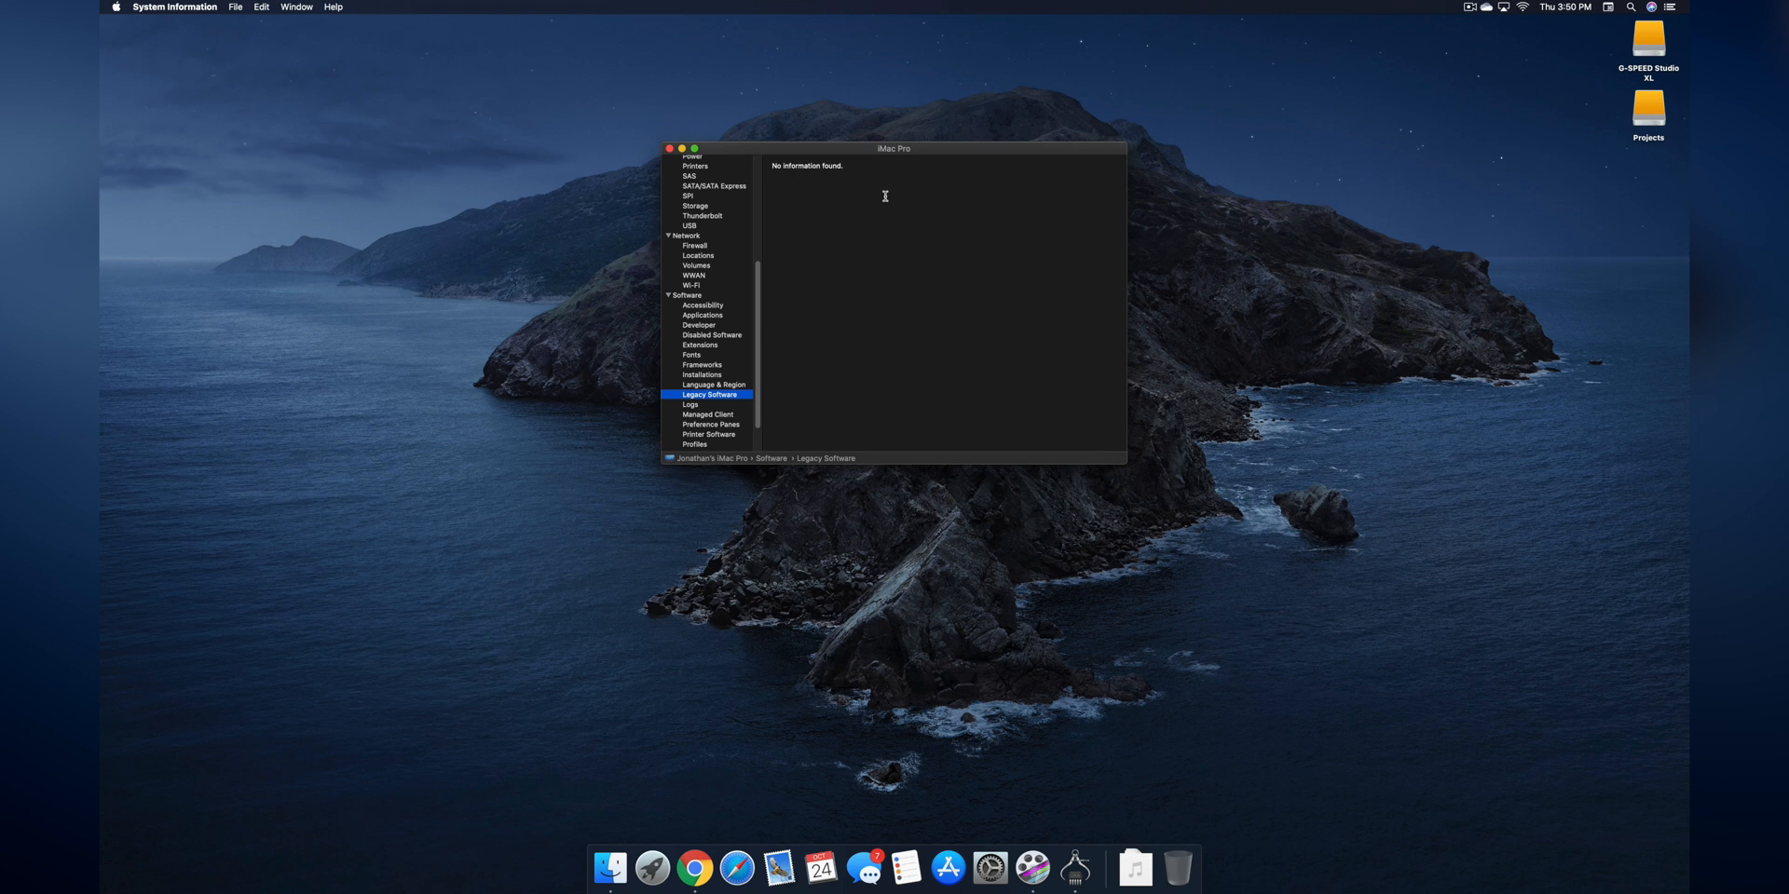
pyautogui.click(990, 868)
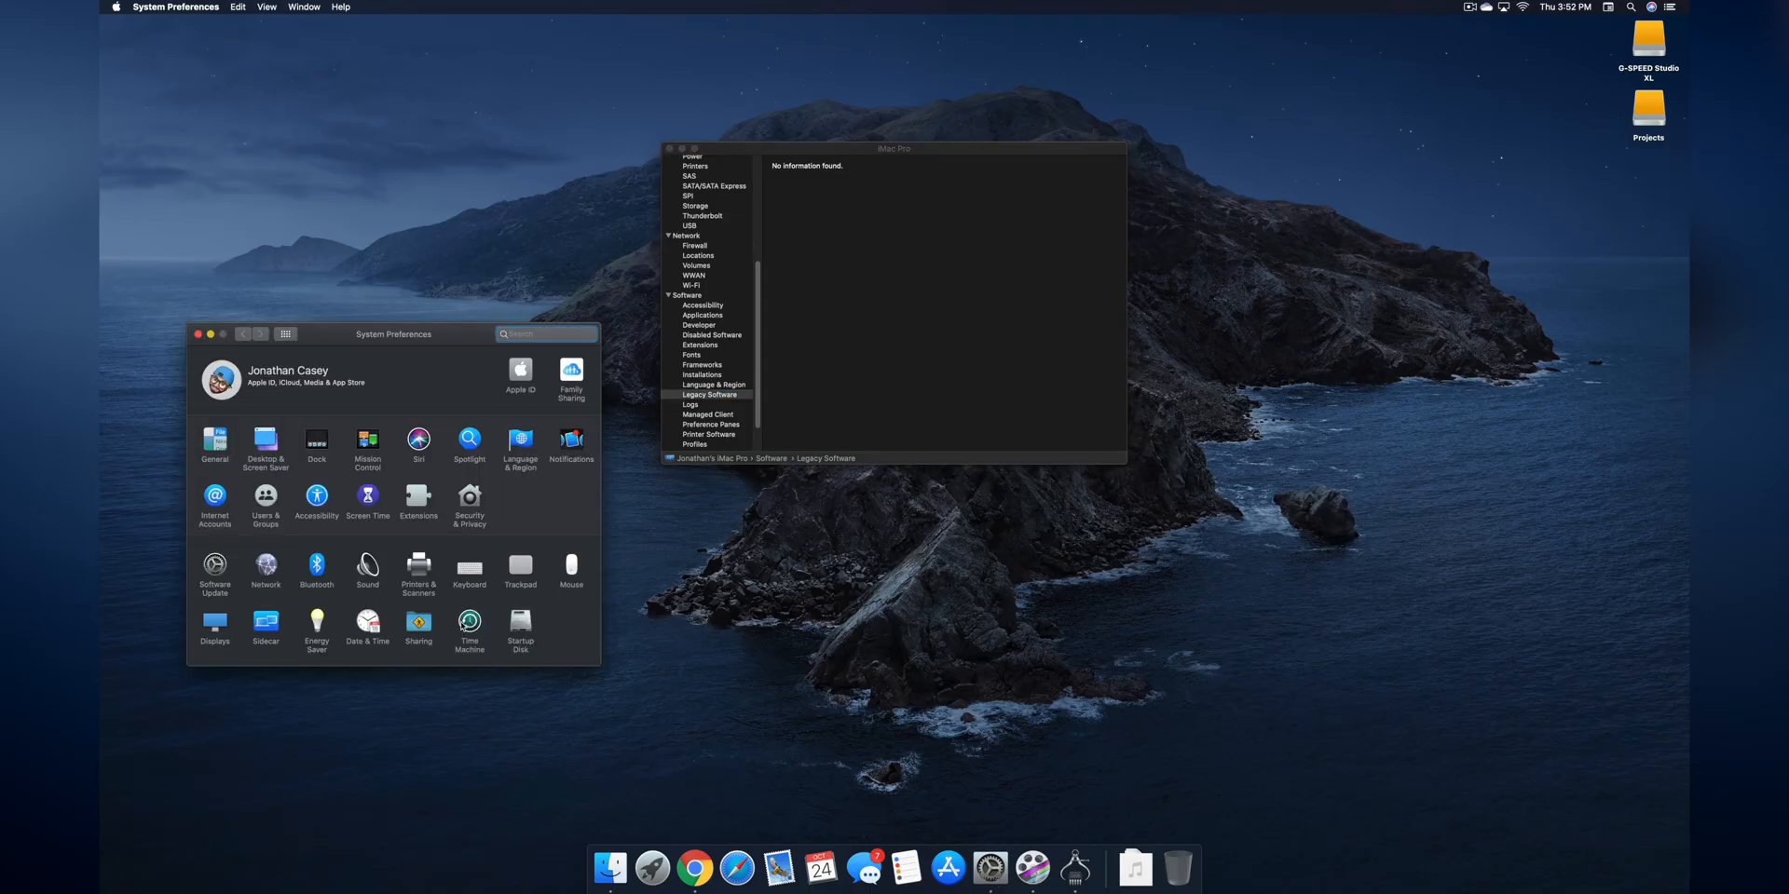
# - In Time Machine preferences, choose the G-SPEED Studio XL drive as the backup disk
pyautogui.click(470, 626)
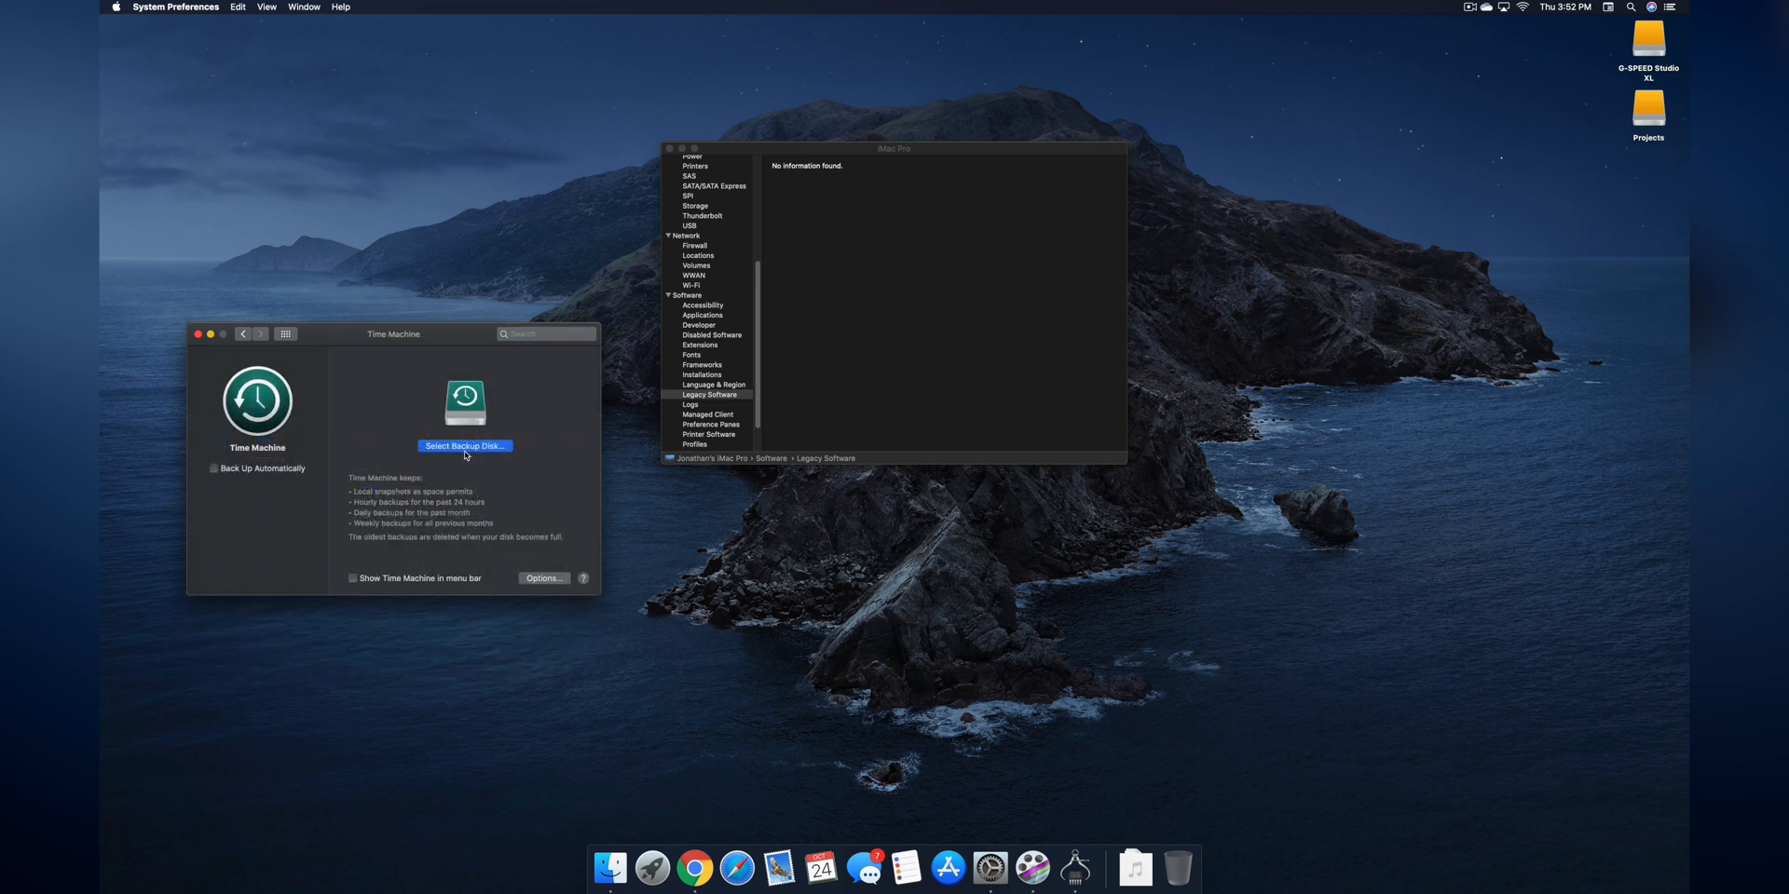
pyautogui.click(464, 445)
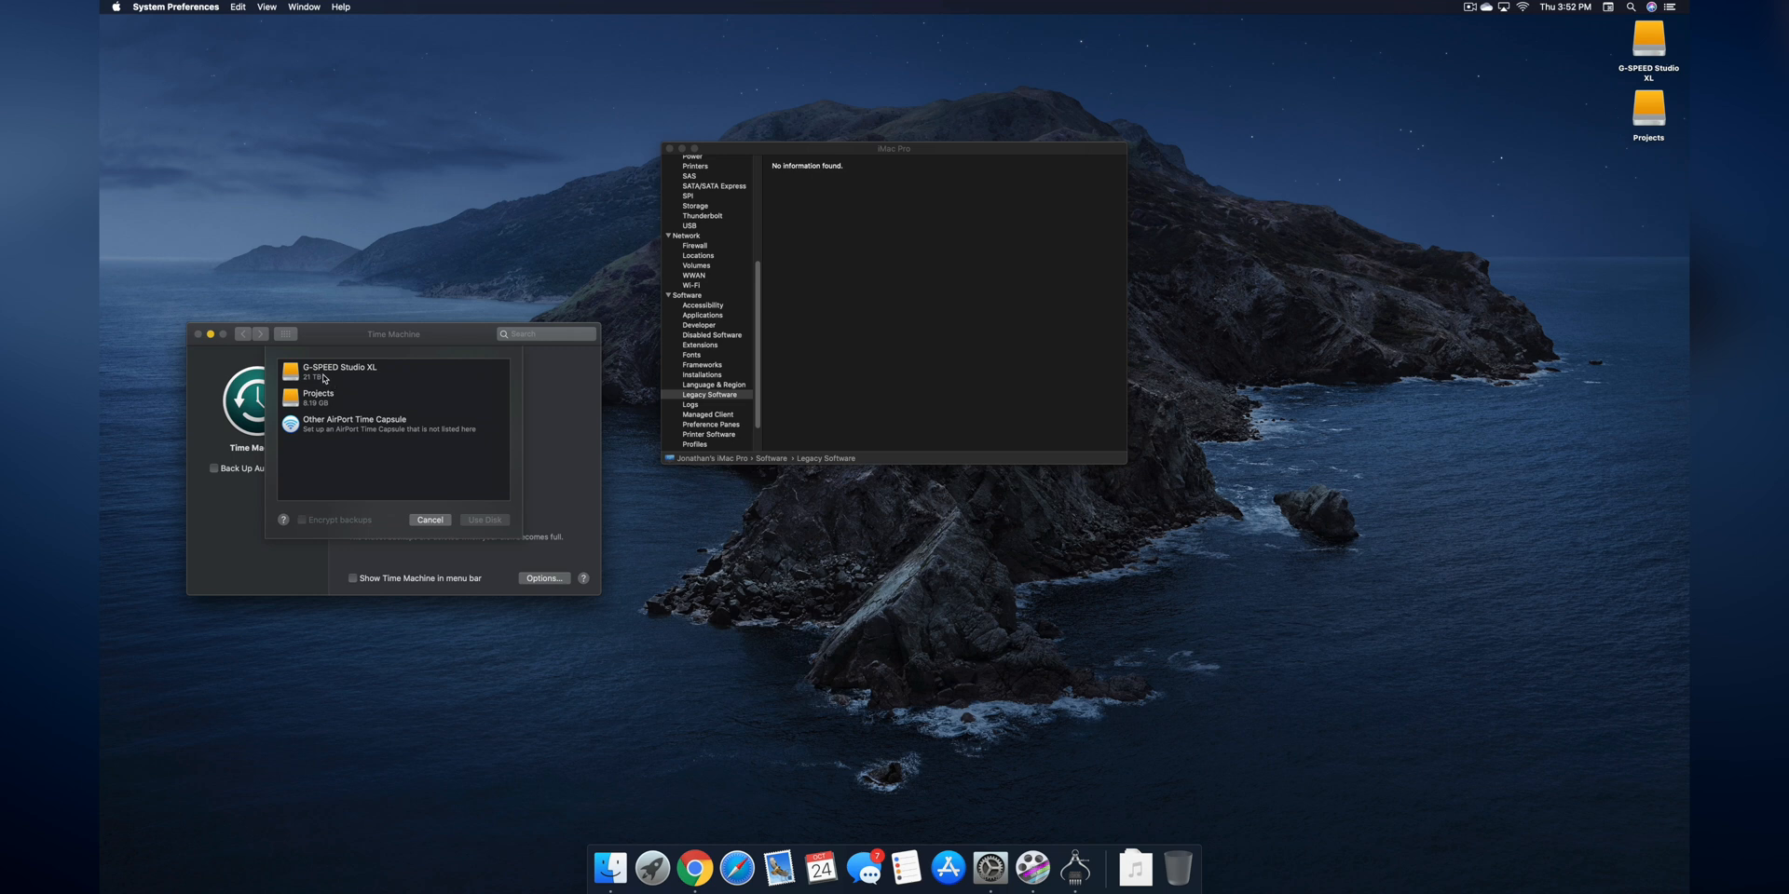
pyautogui.moveTo(322, 389)
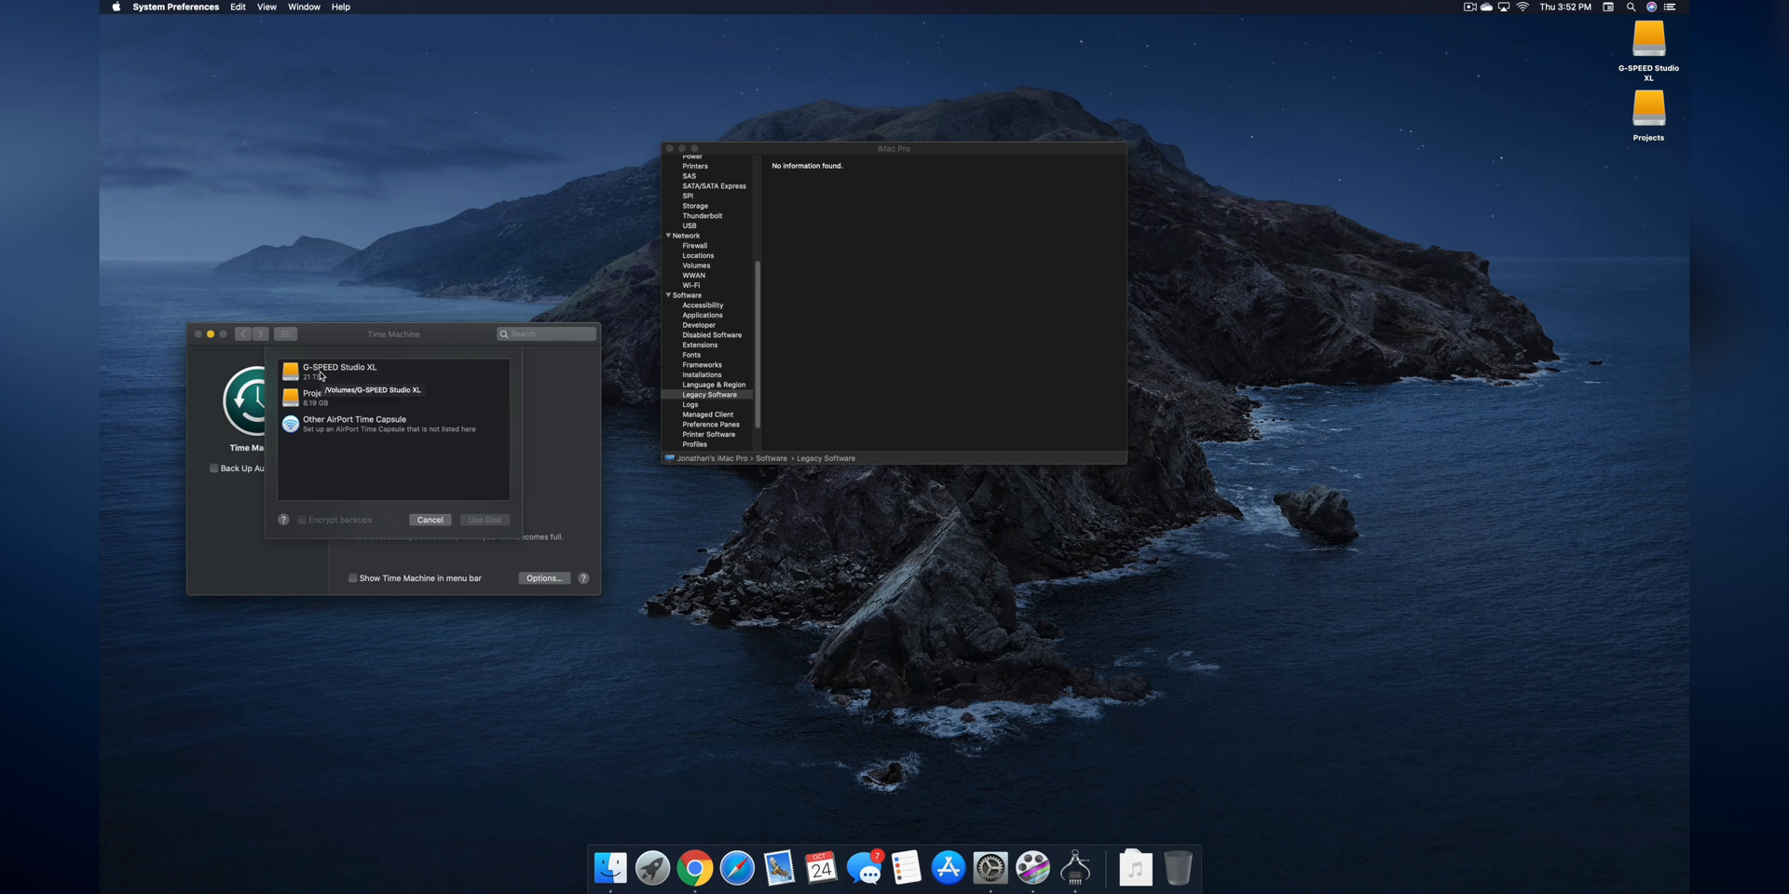
pyautogui.click(337, 373)
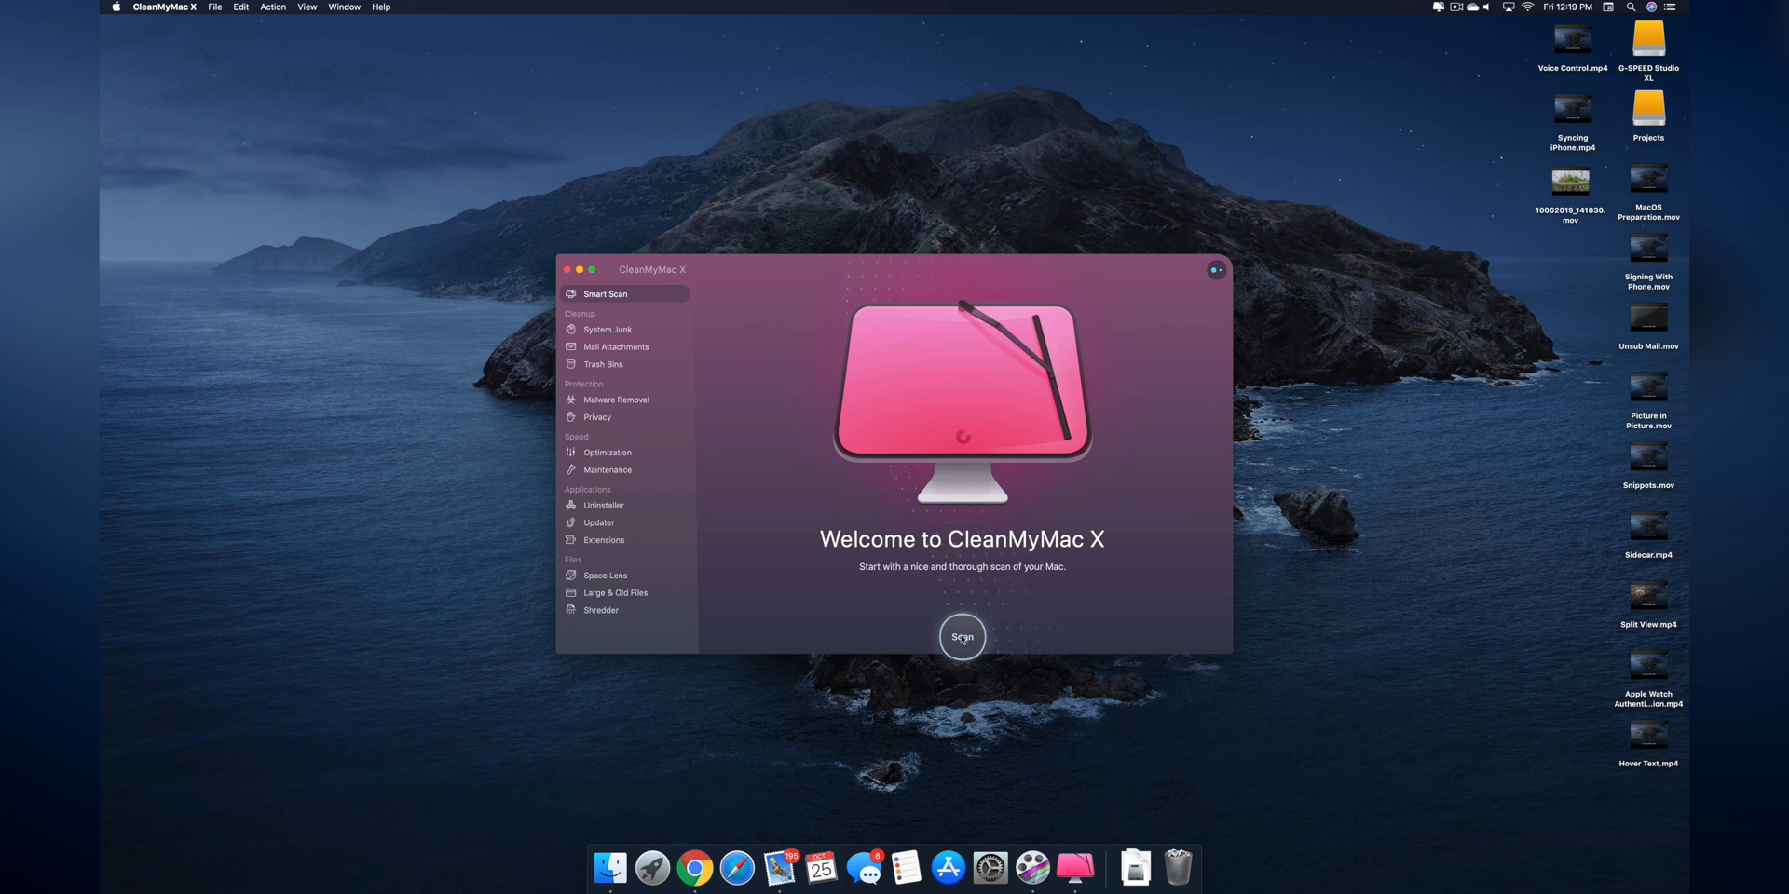
# - Start a Smart Scan cleanup that removes 3 GB of junk with no threats found
pyautogui.click(962, 637)
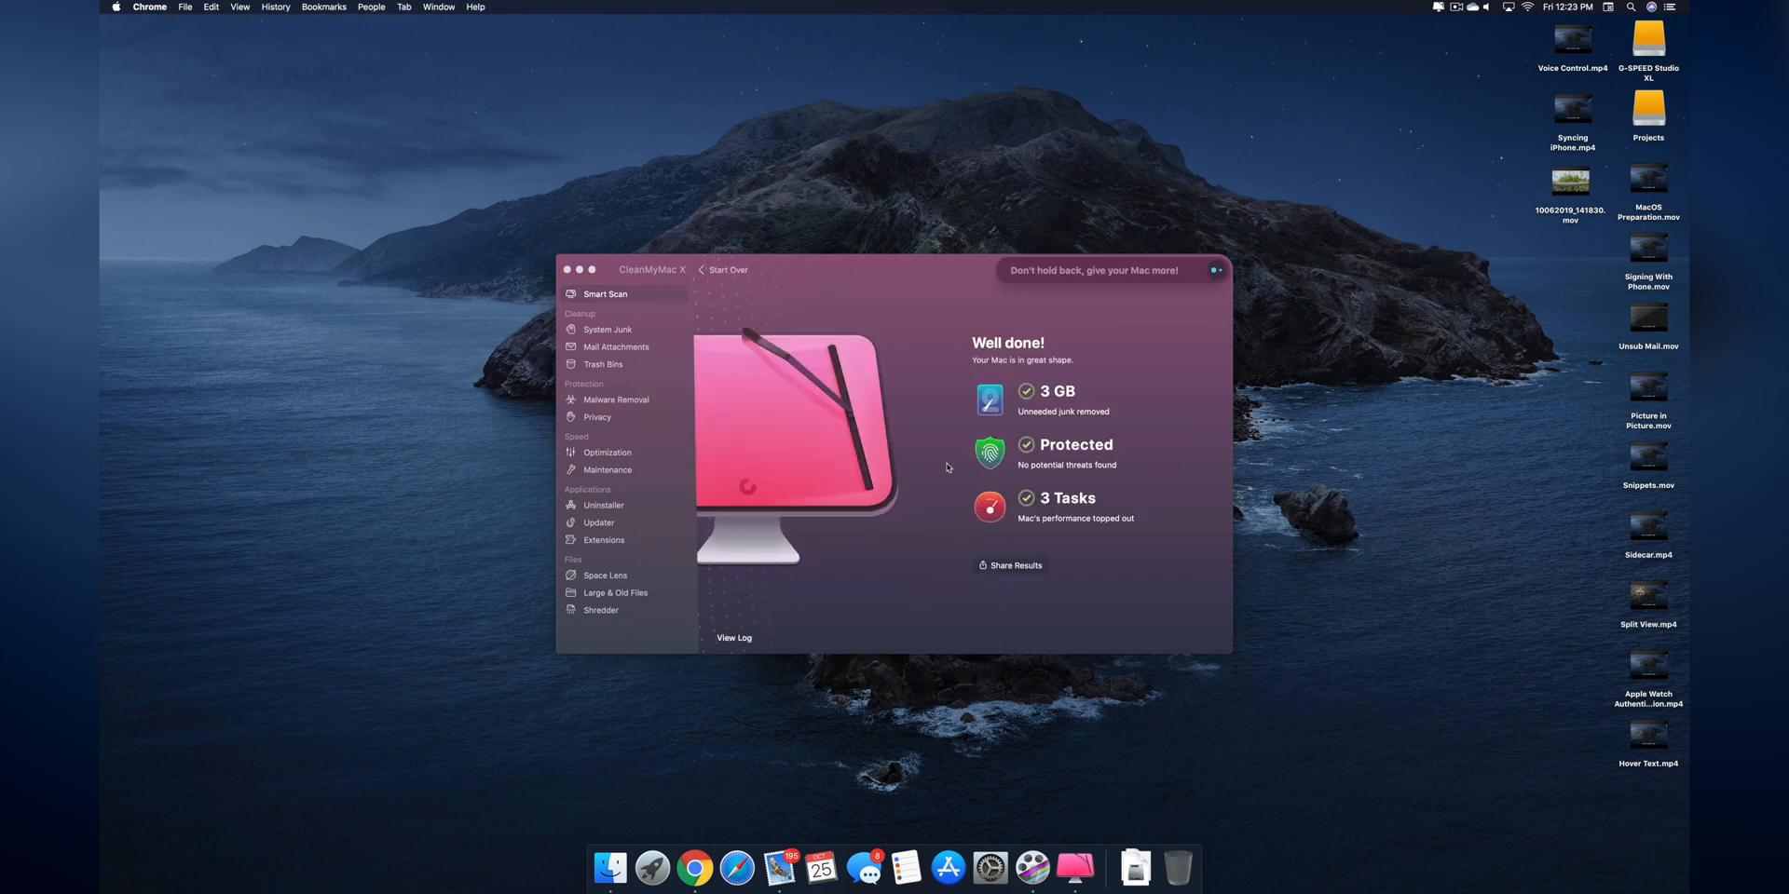
pyautogui.moveTo(1155, 484)
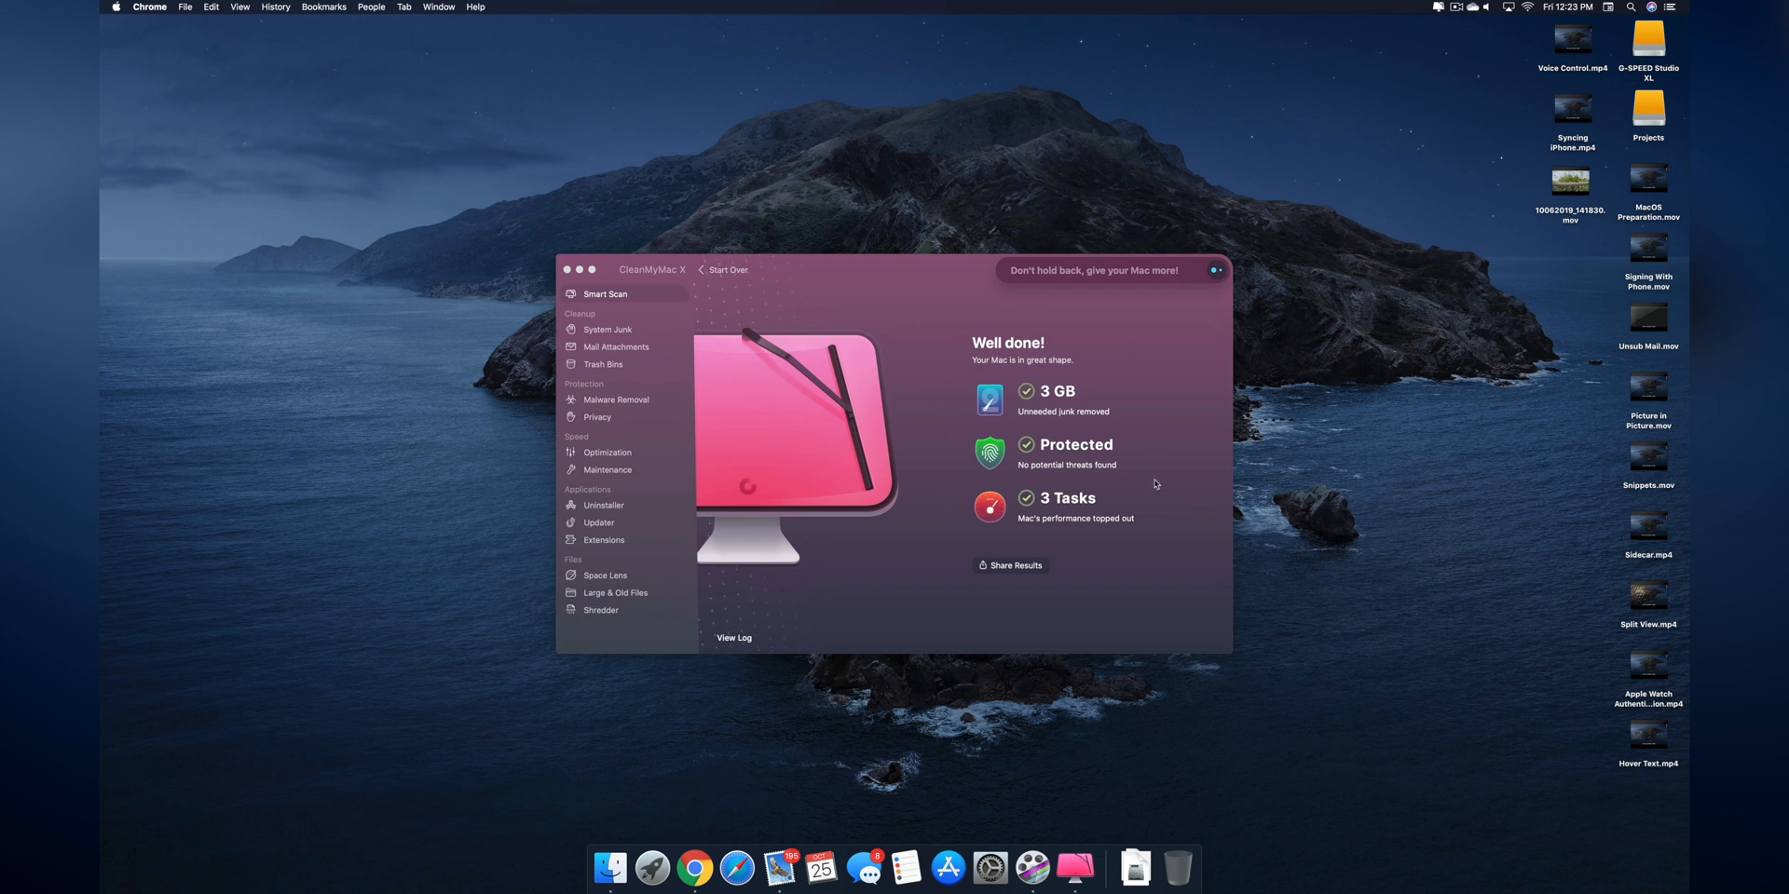
pyautogui.moveTo(1129, 522)
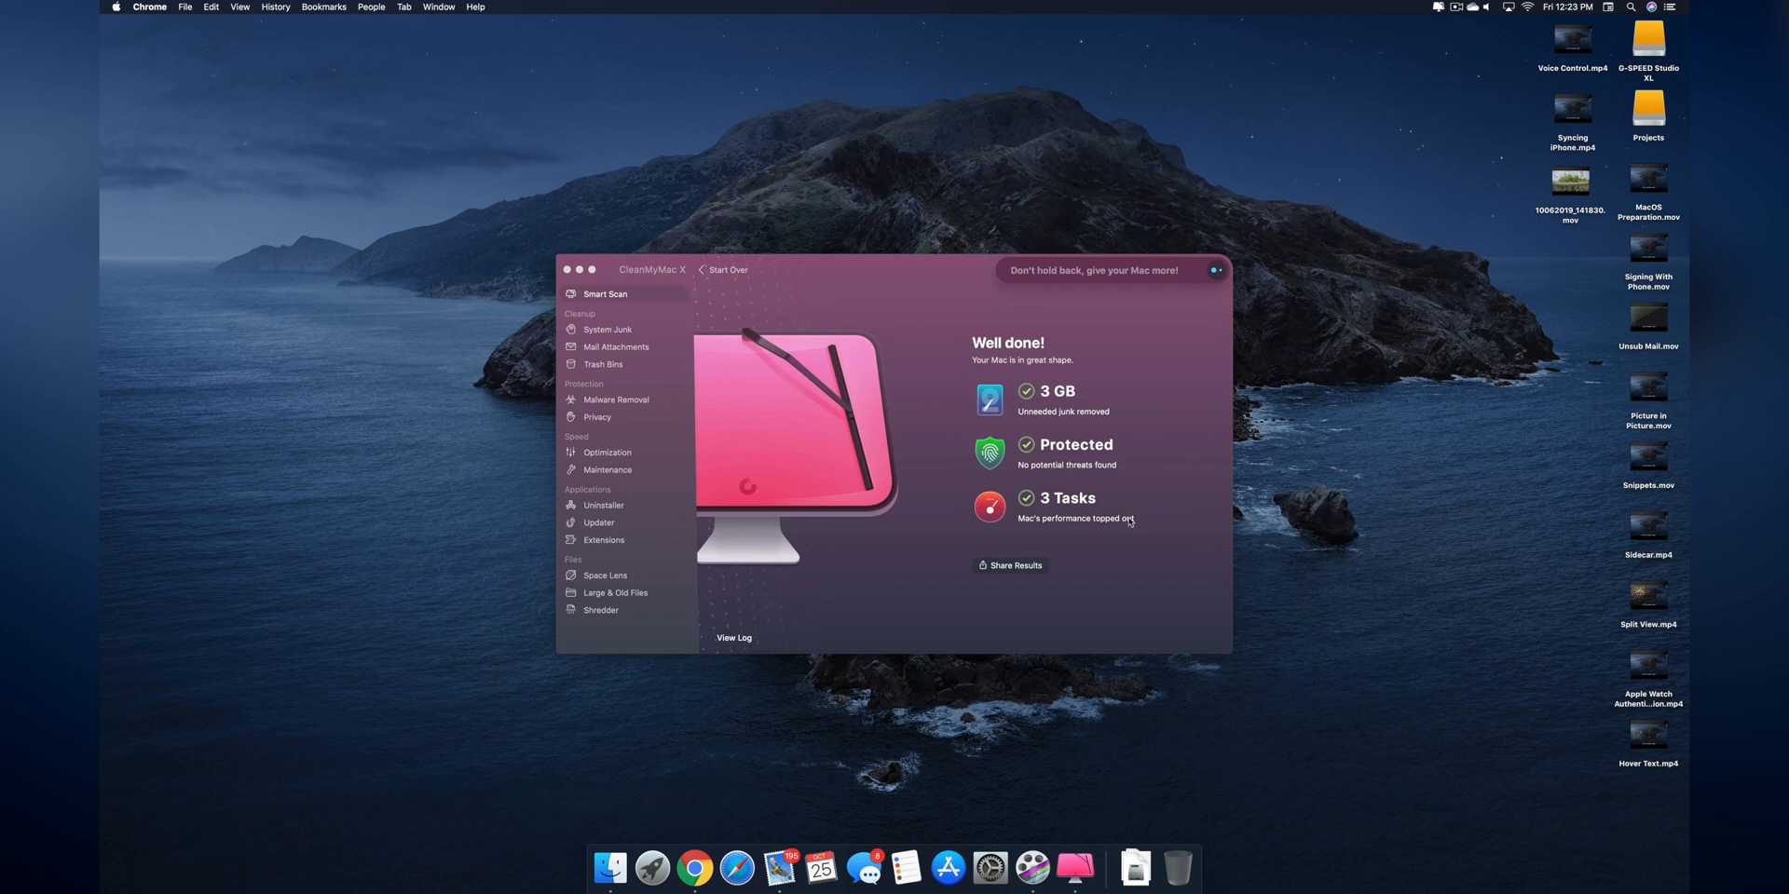
pyautogui.moveTo(943, 591)
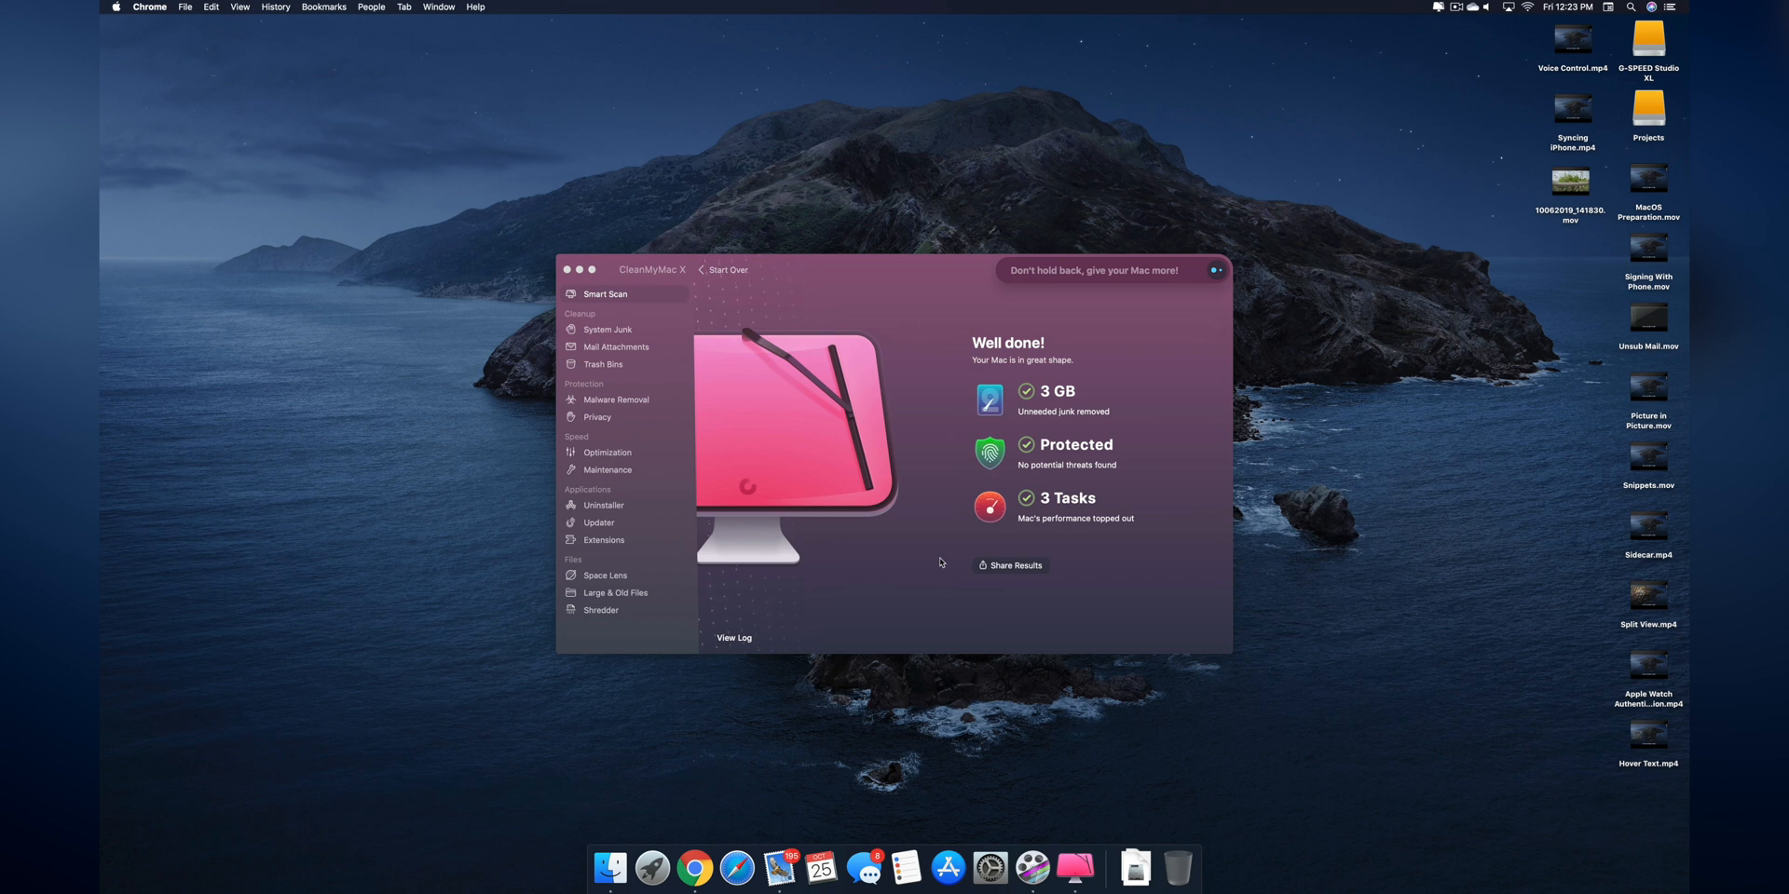
pyautogui.moveTo(787, 566)
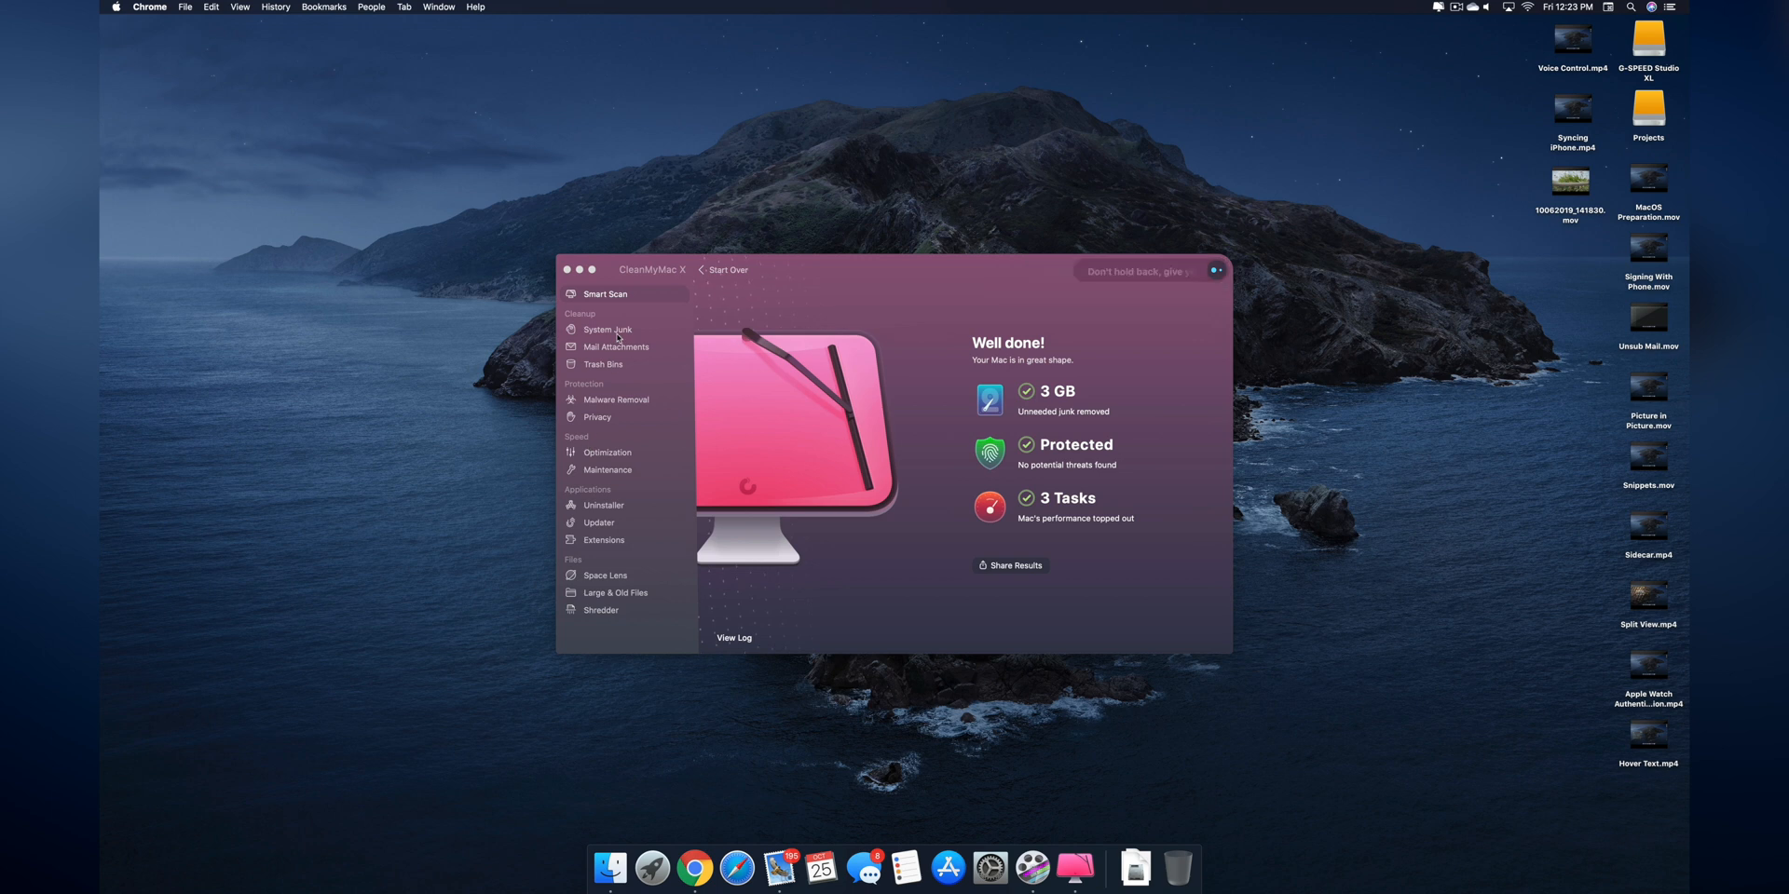
# - Browse the System Junk, Trash Bins, Malware Removal, Privacy and Maintenance modules in turn
pyautogui.click(606, 329)
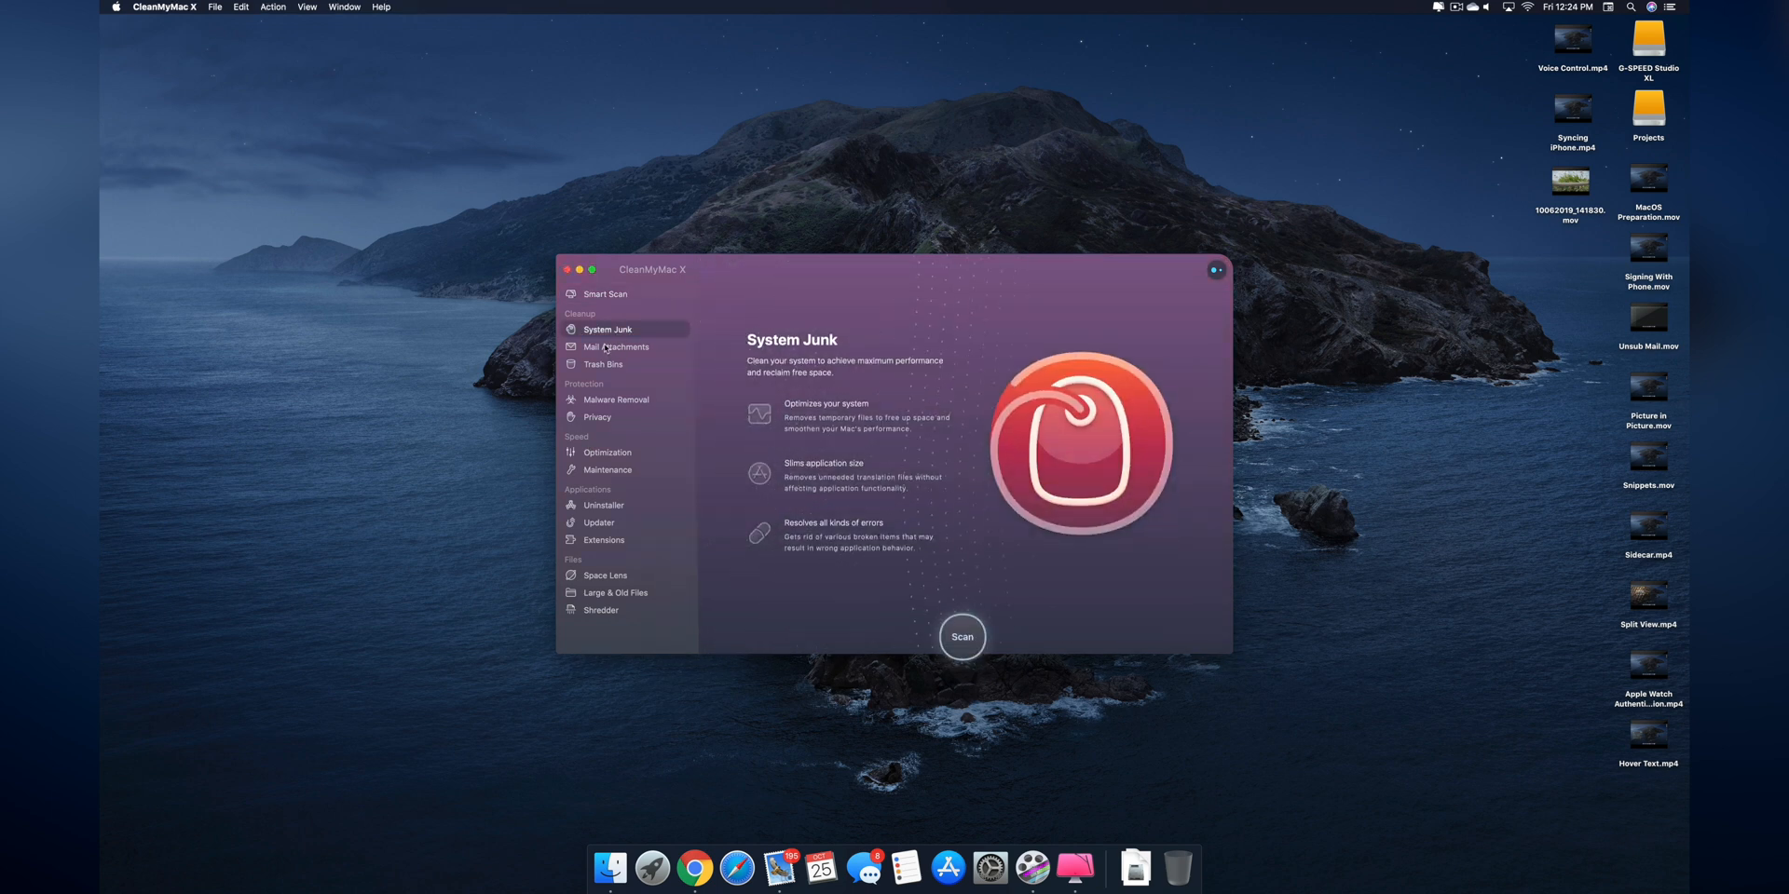
pyautogui.click(603, 365)
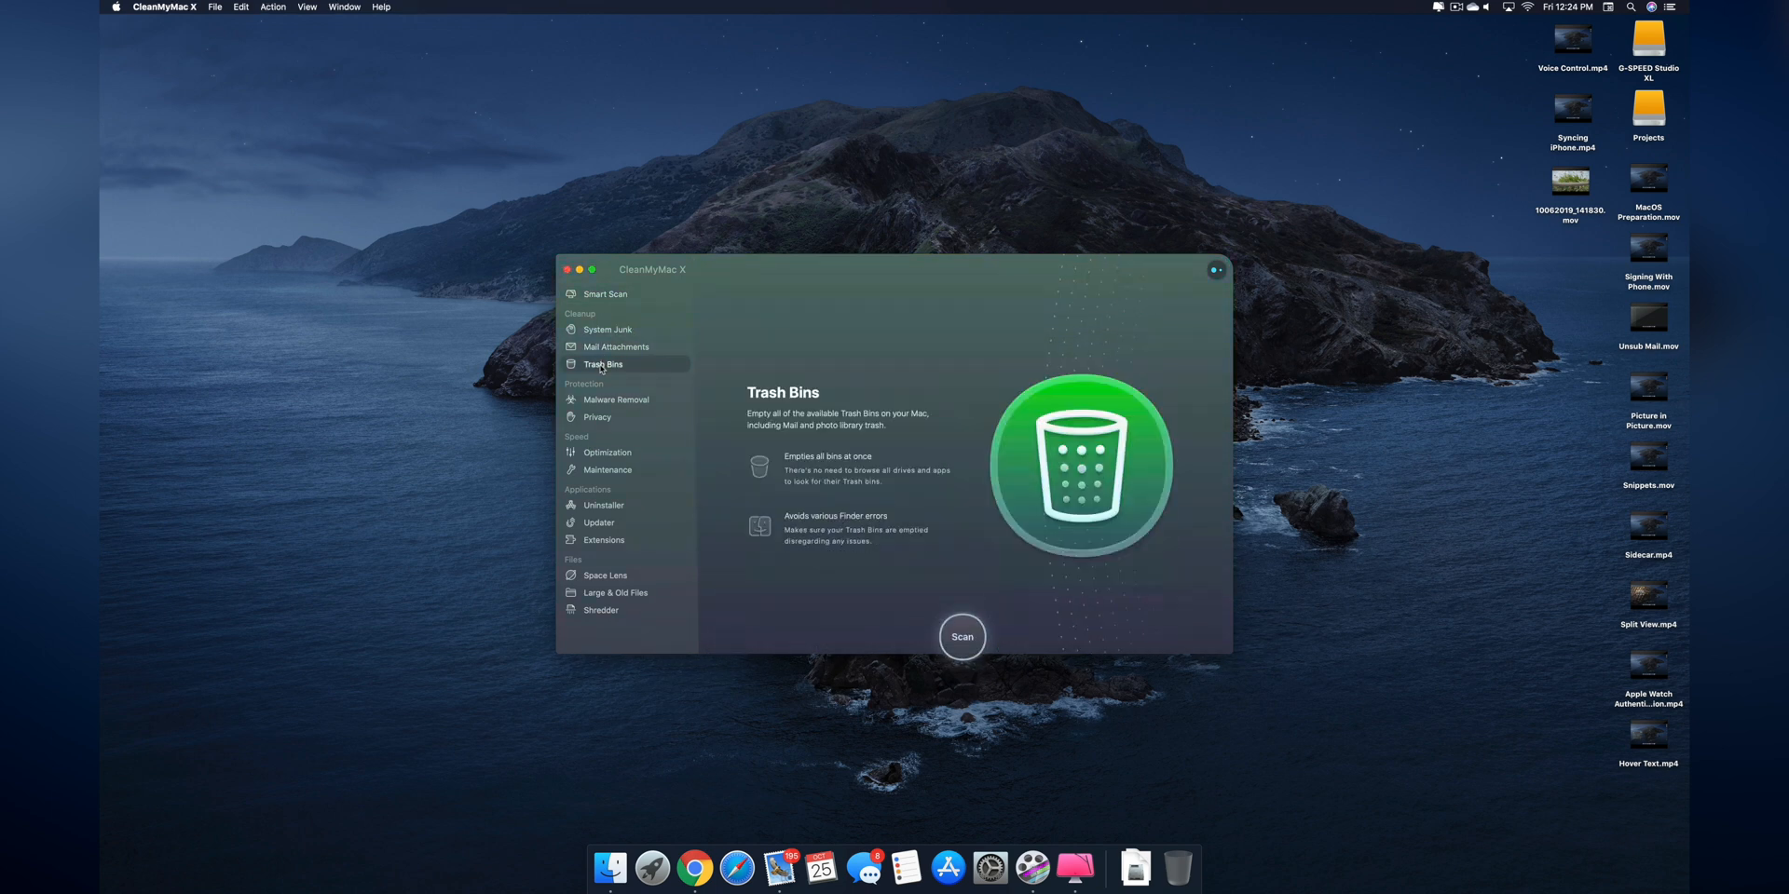
pyautogui.click(617, 399)
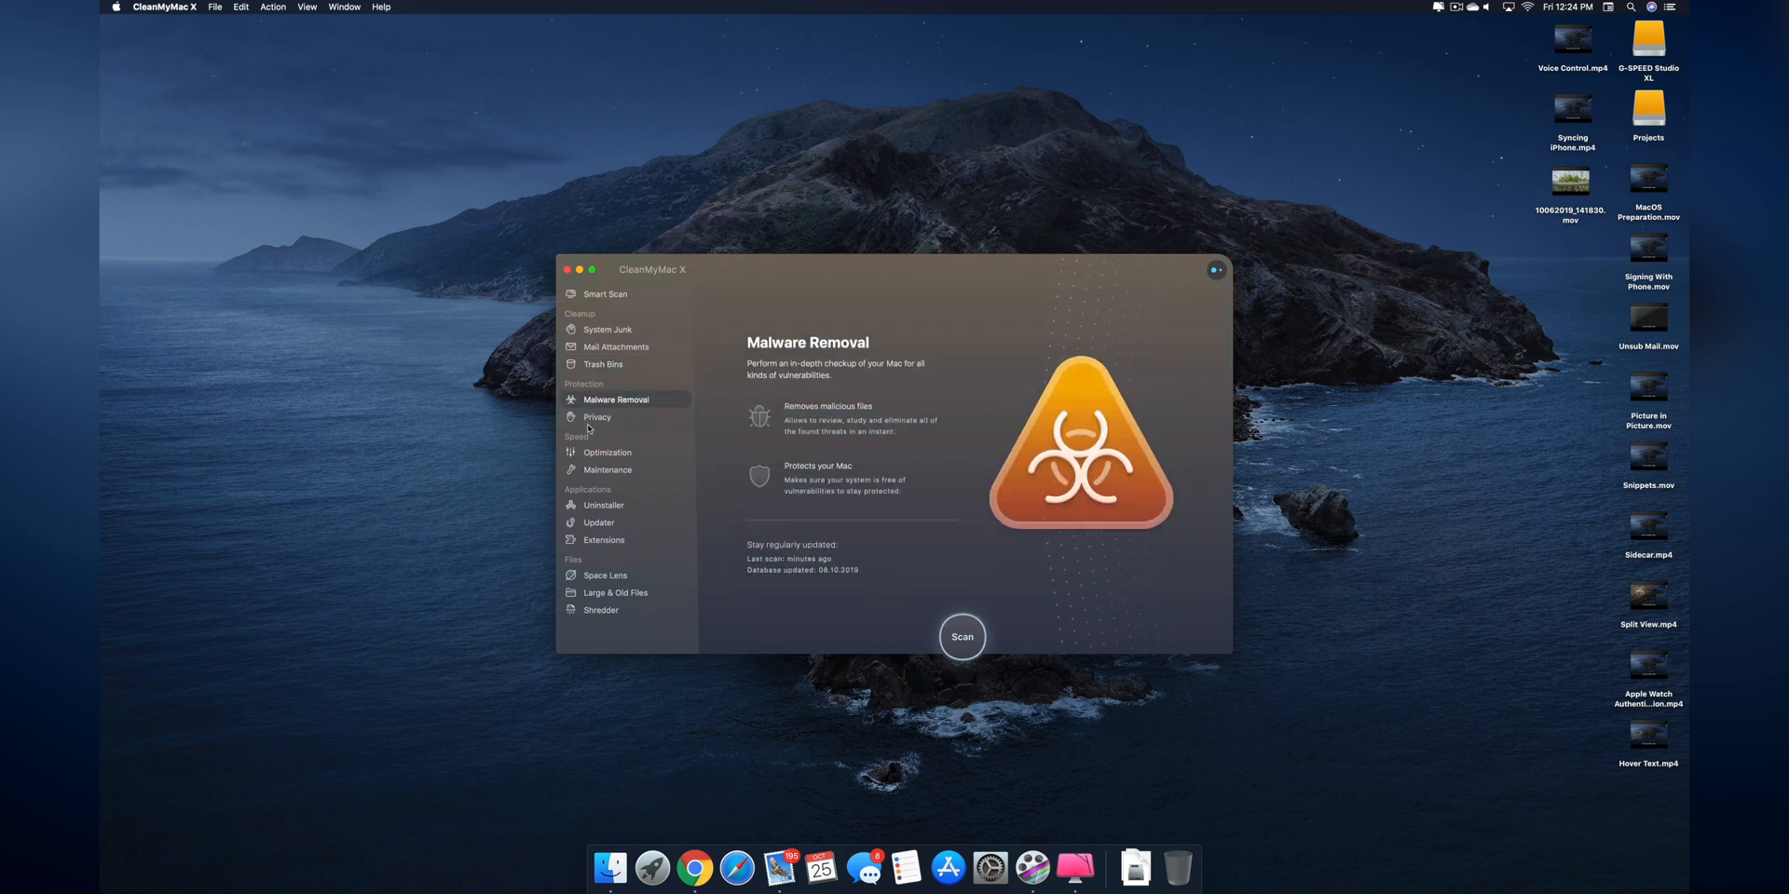
pyautogui.click(597, 415)
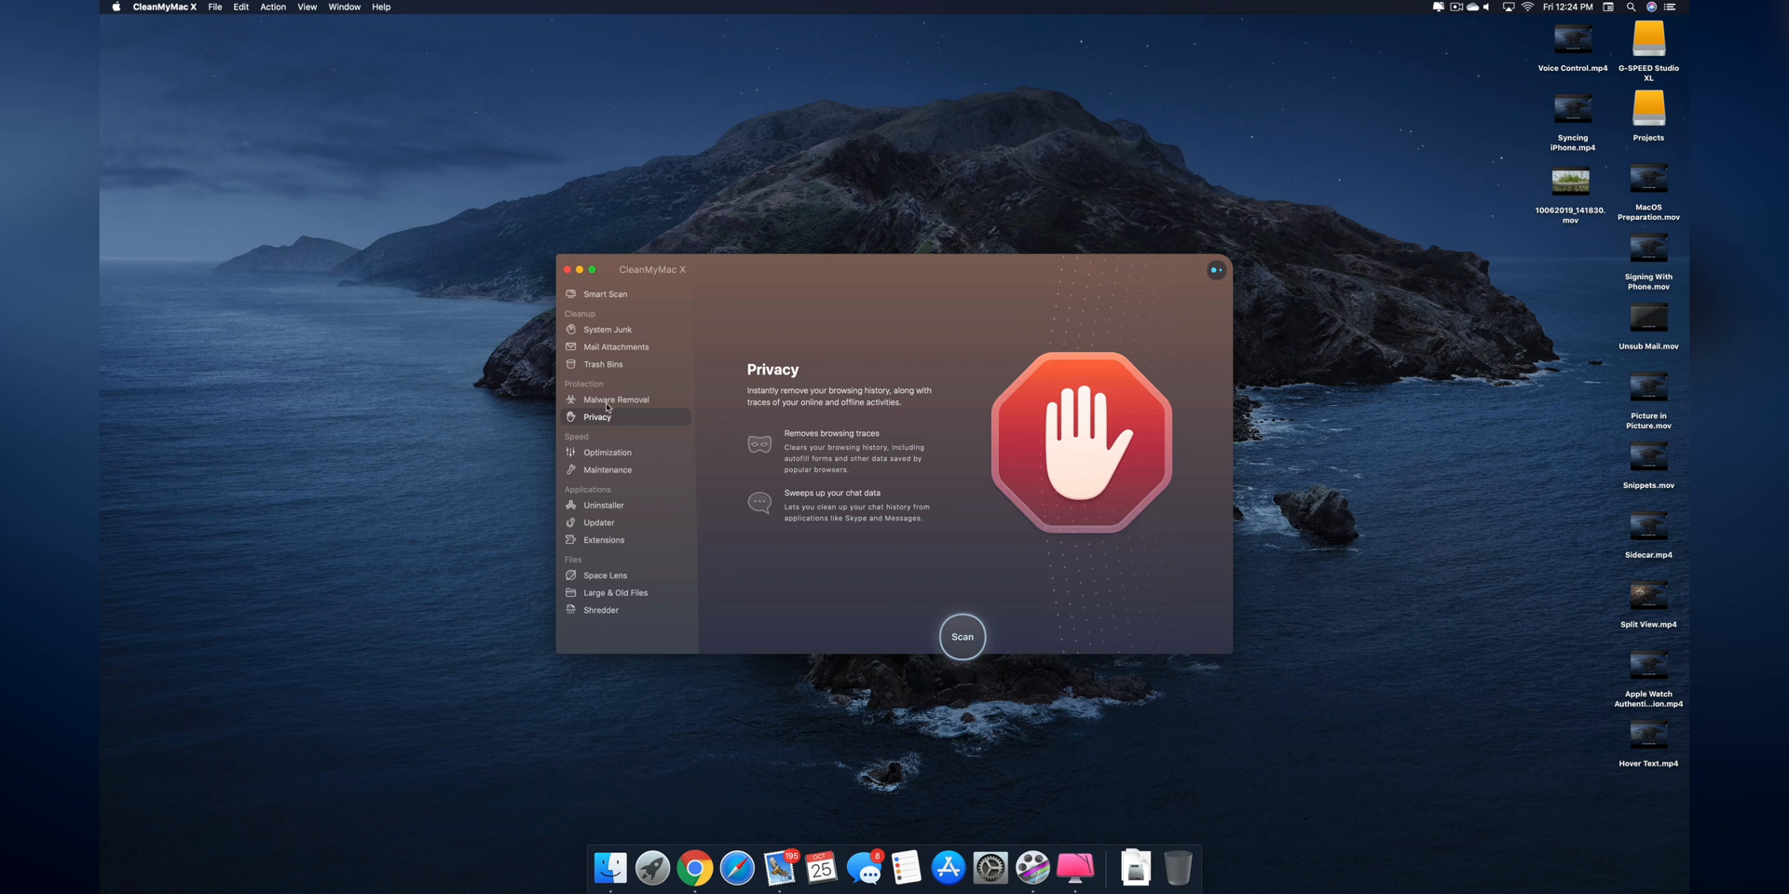
pyautogui.click(607, 470)
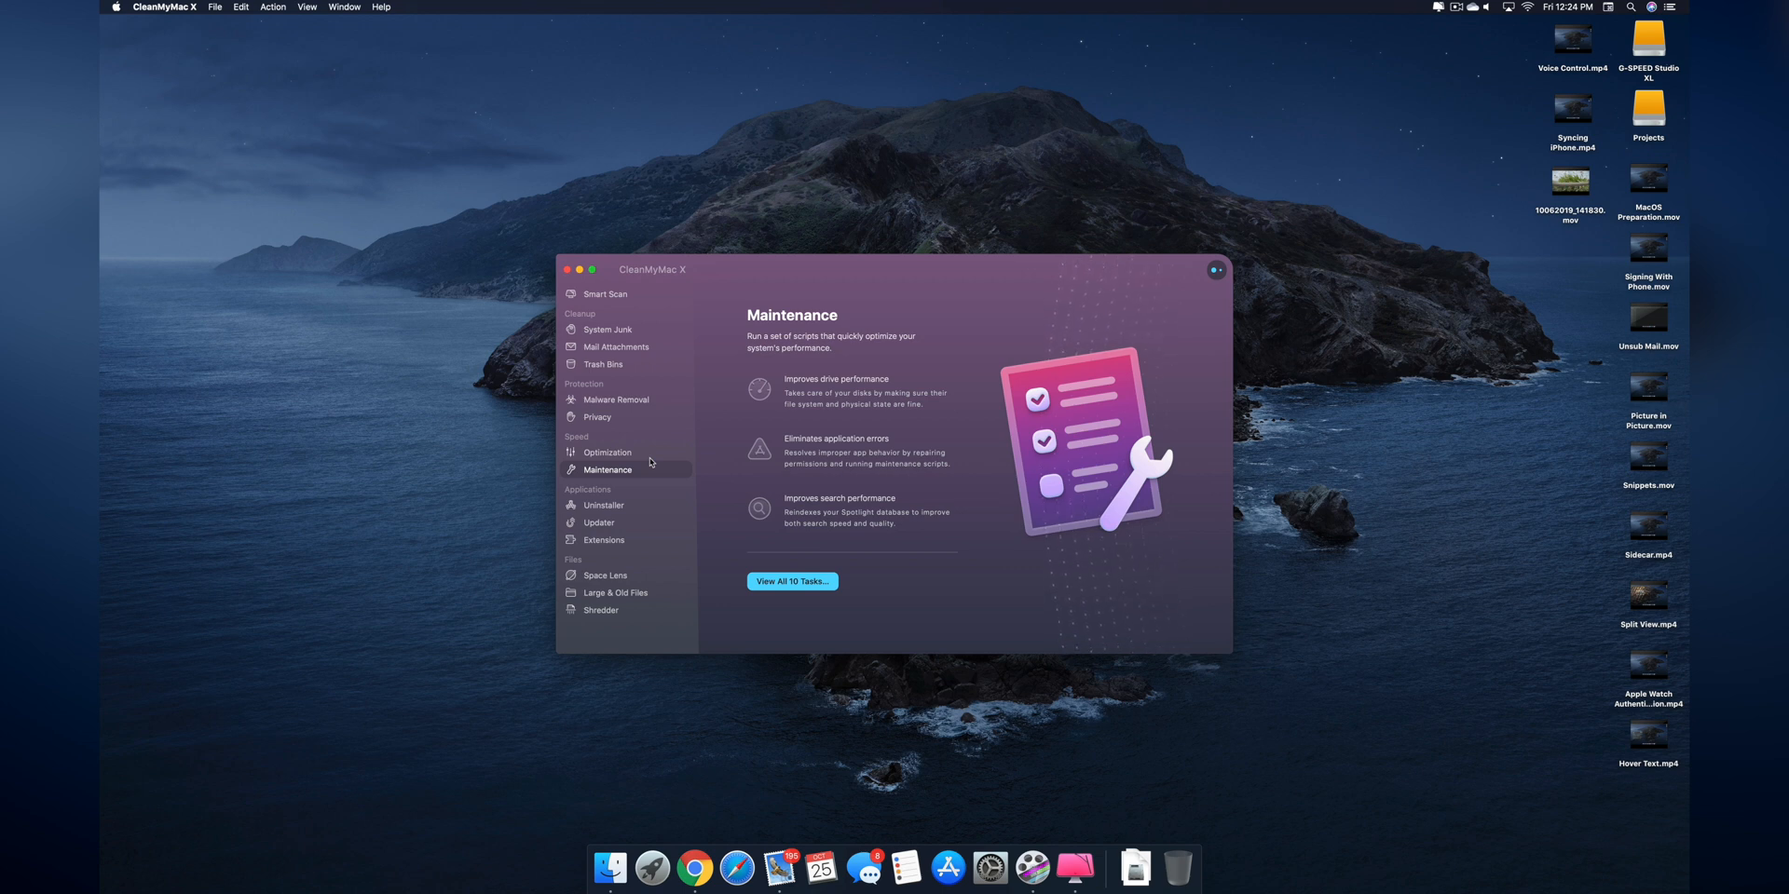
pyautogui.moveTo(679, 445)
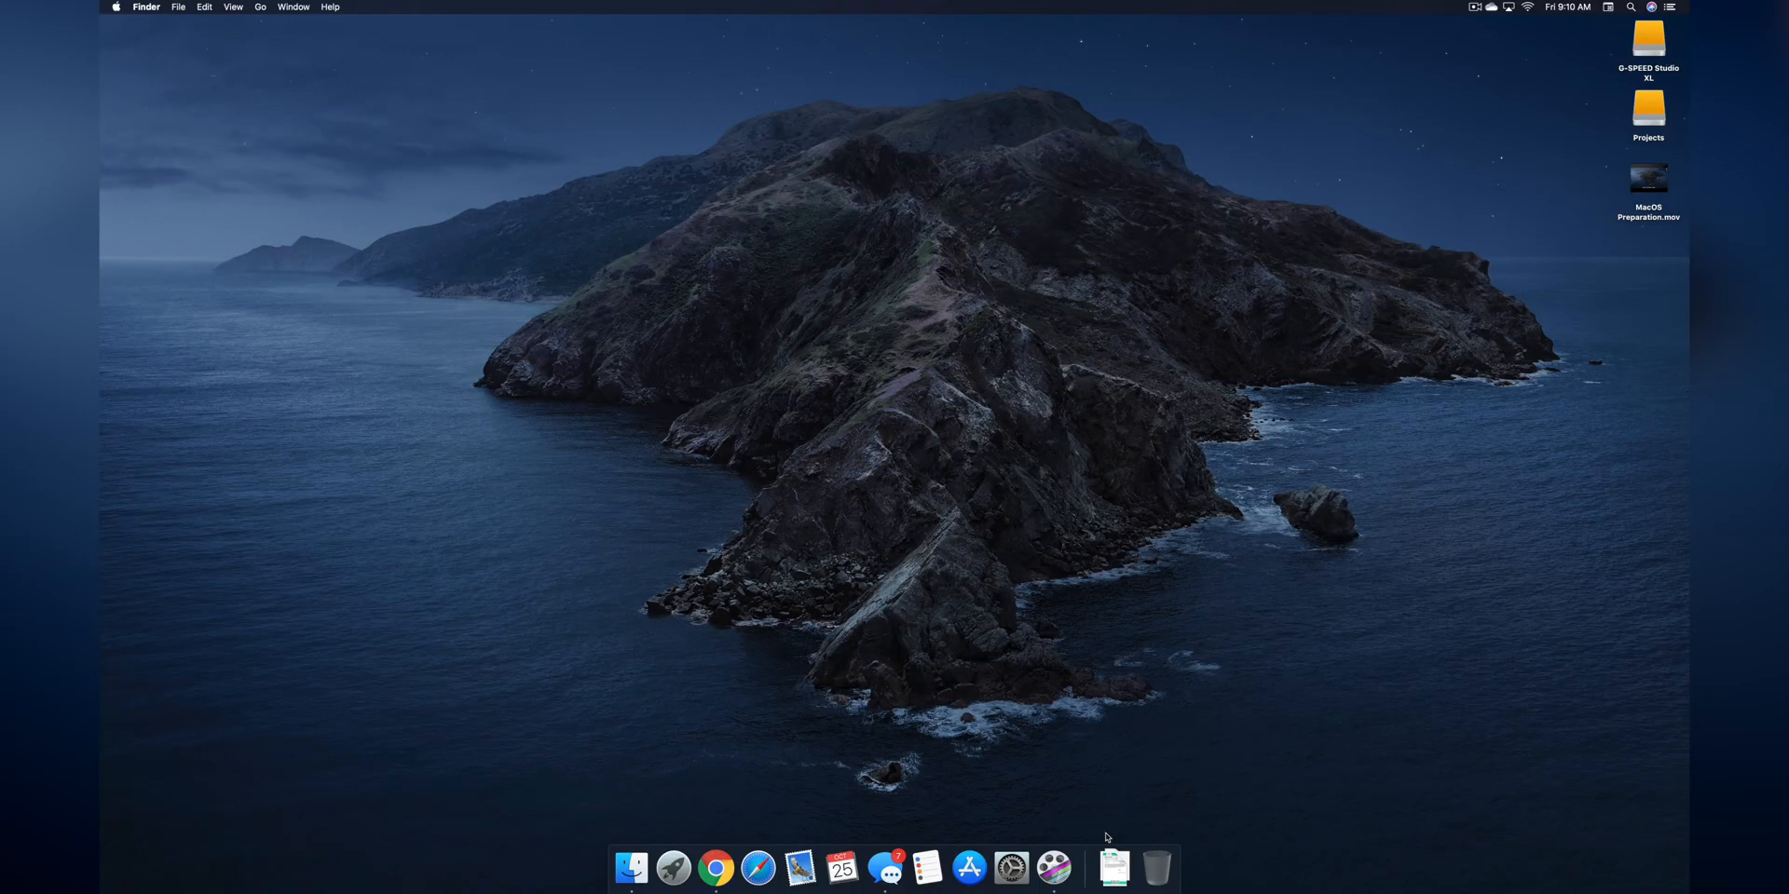
# - Open the Donation Consent PDF from the desktop in Preview
pyautogui.click(1115, 868)
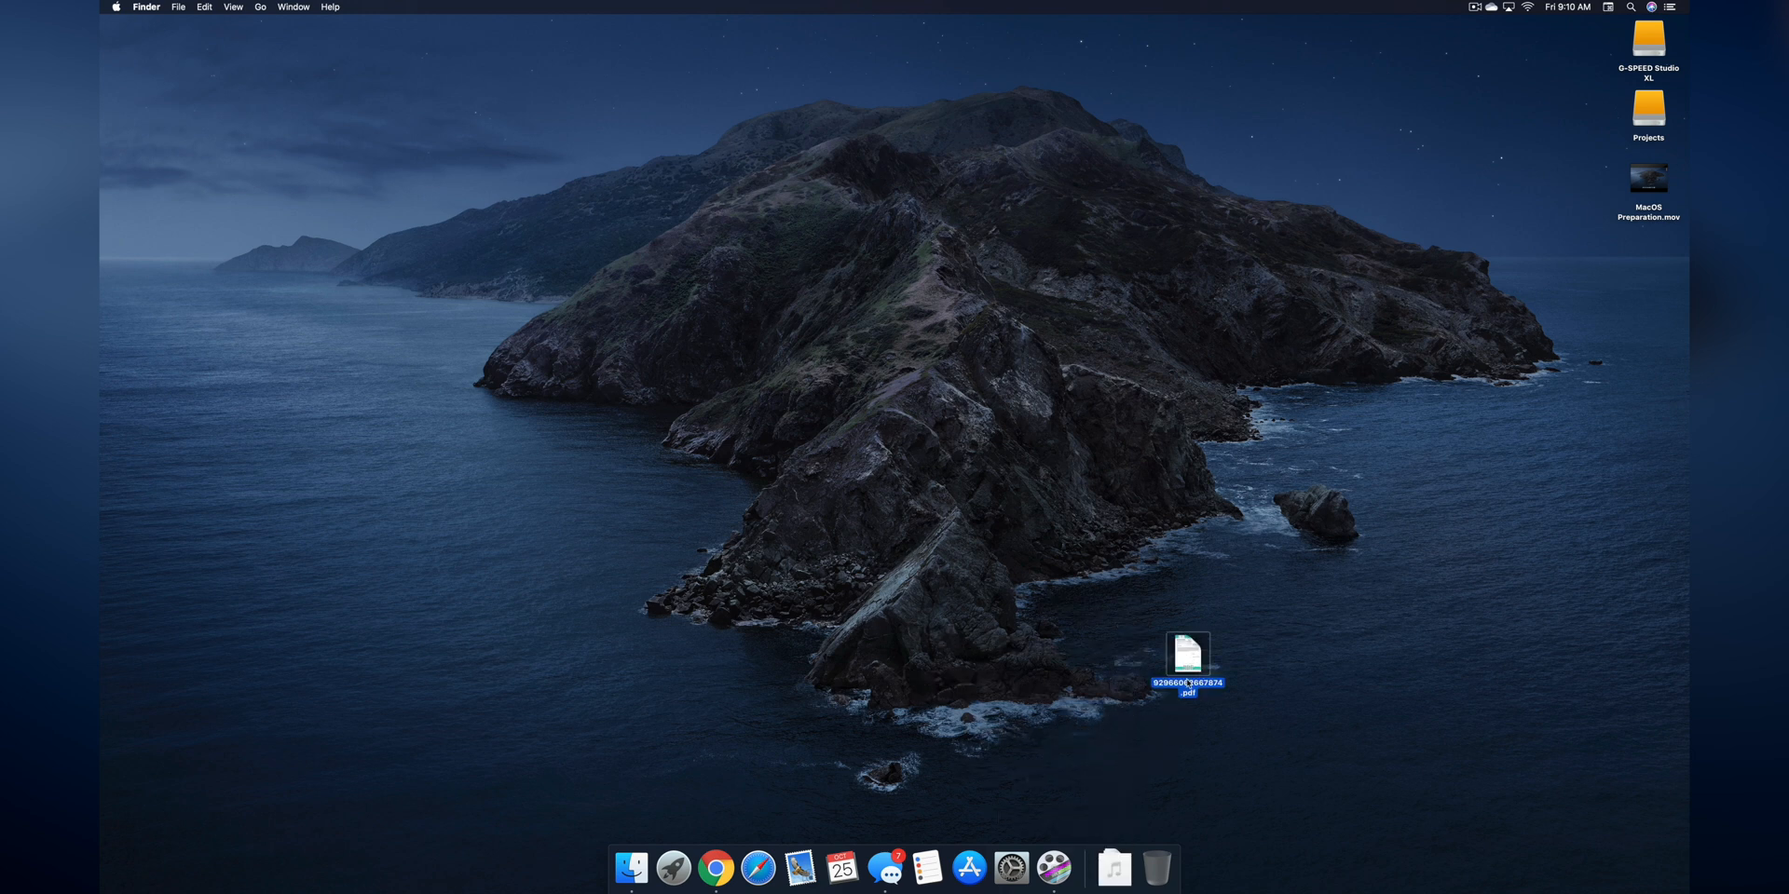
pyautogui.doubleClick(1187, 660)
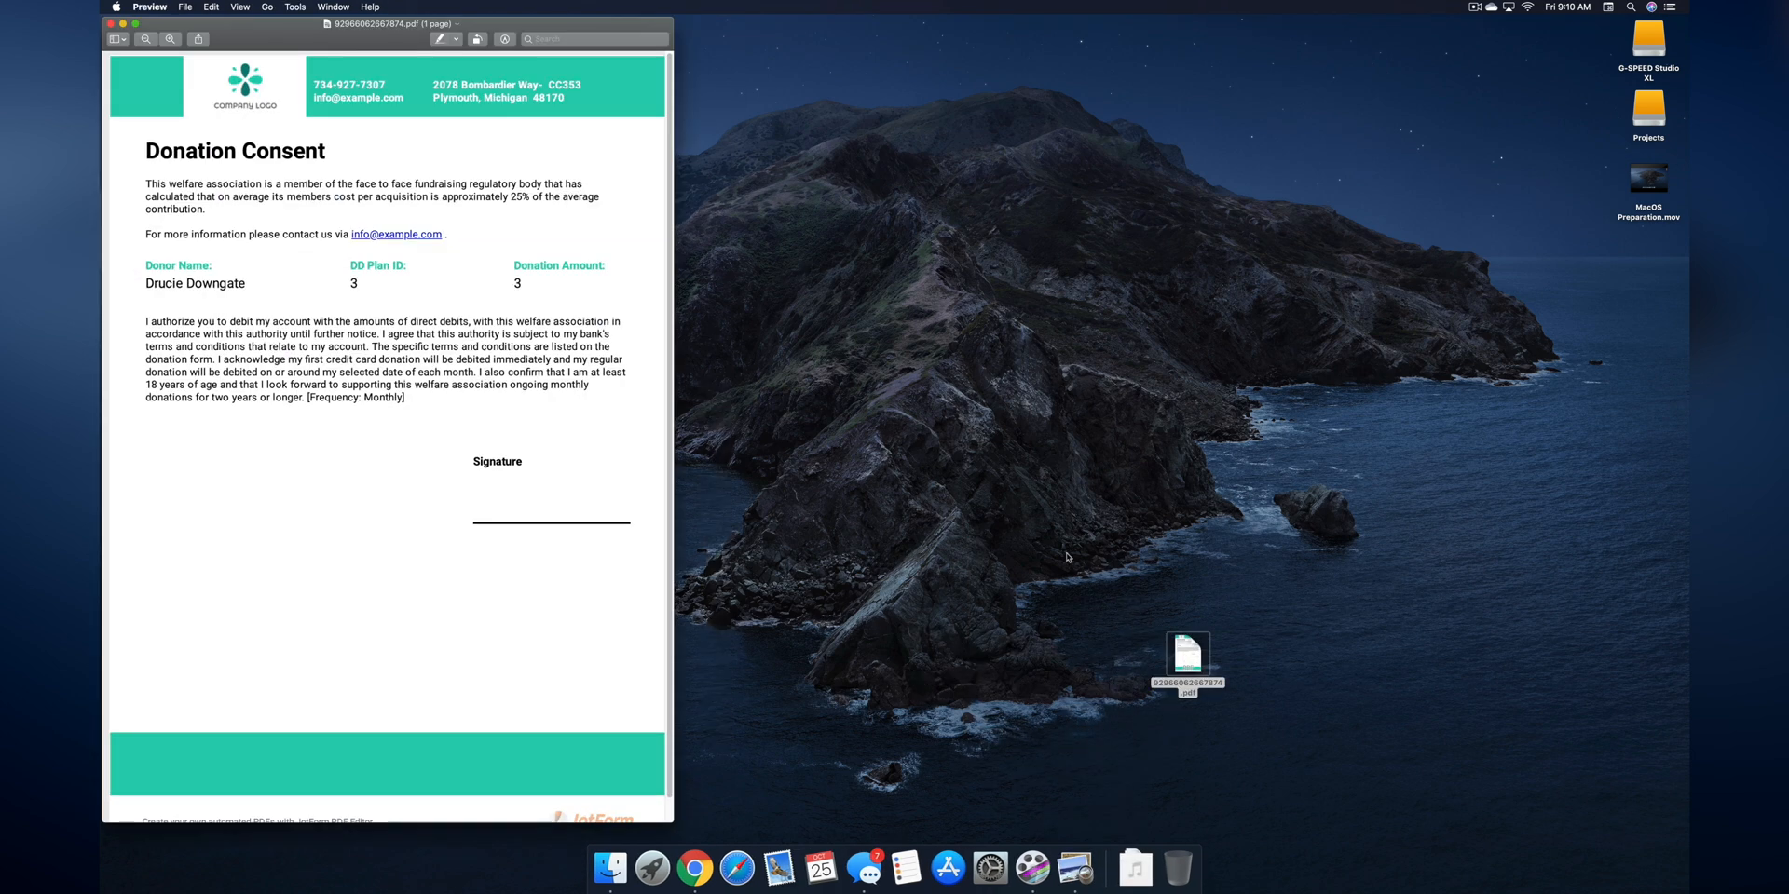
pyautogui.click(294, 7)
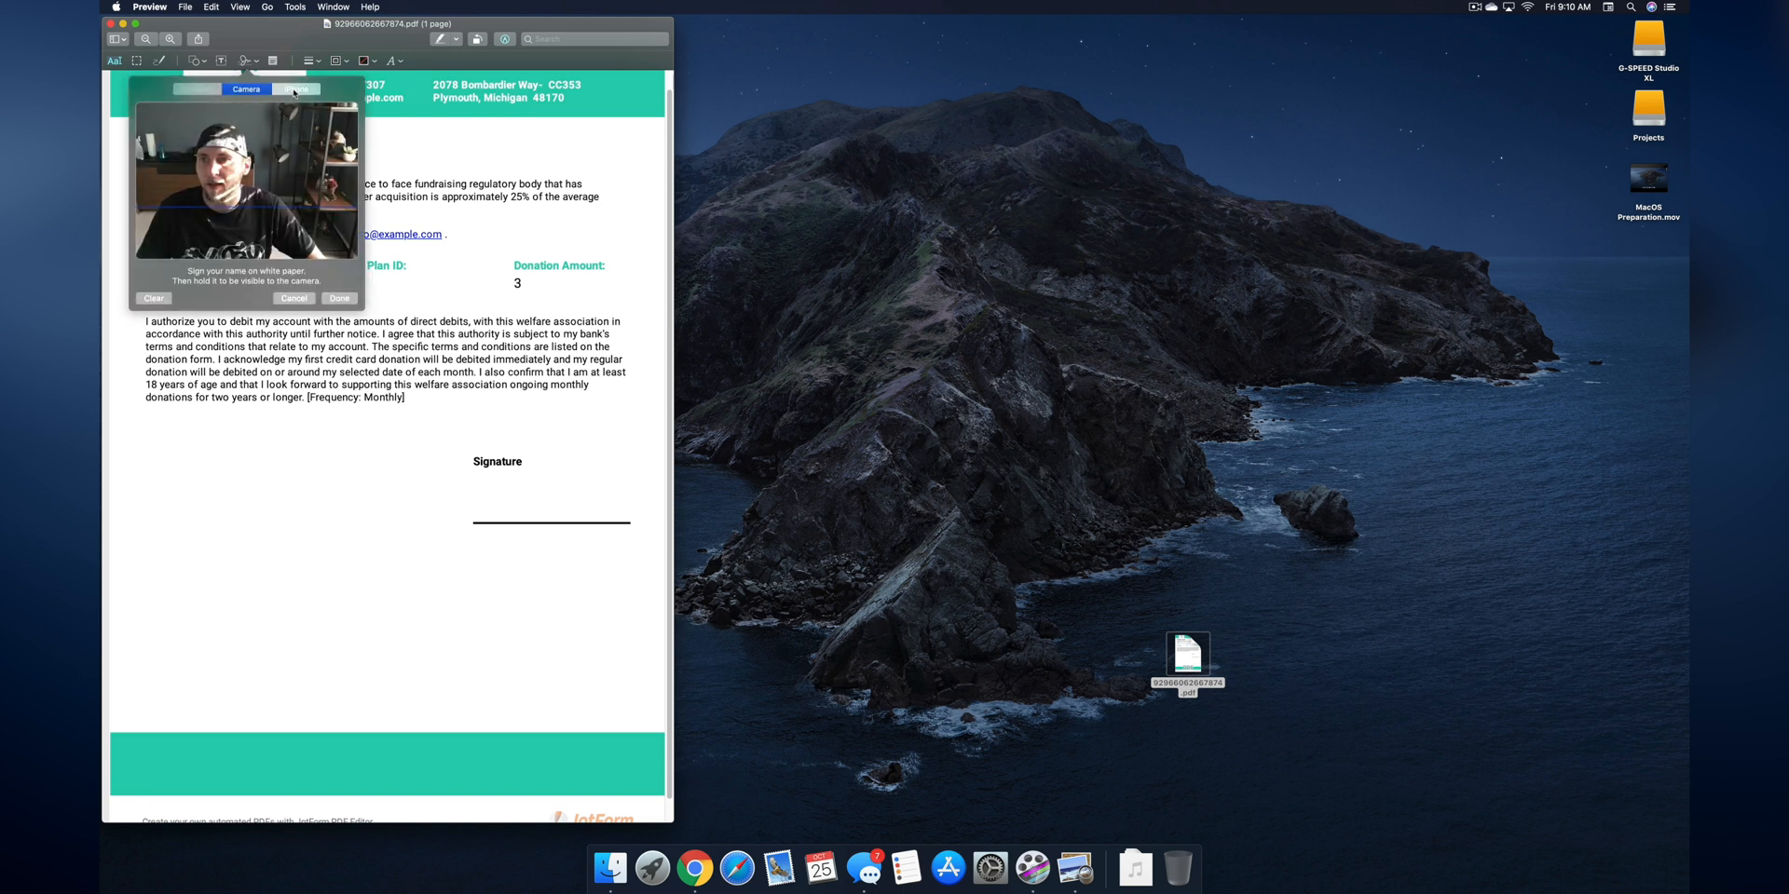
# - Sign on the iPhone and place the handwritten signature above the Signature line
pyautogui.click(296, 89)
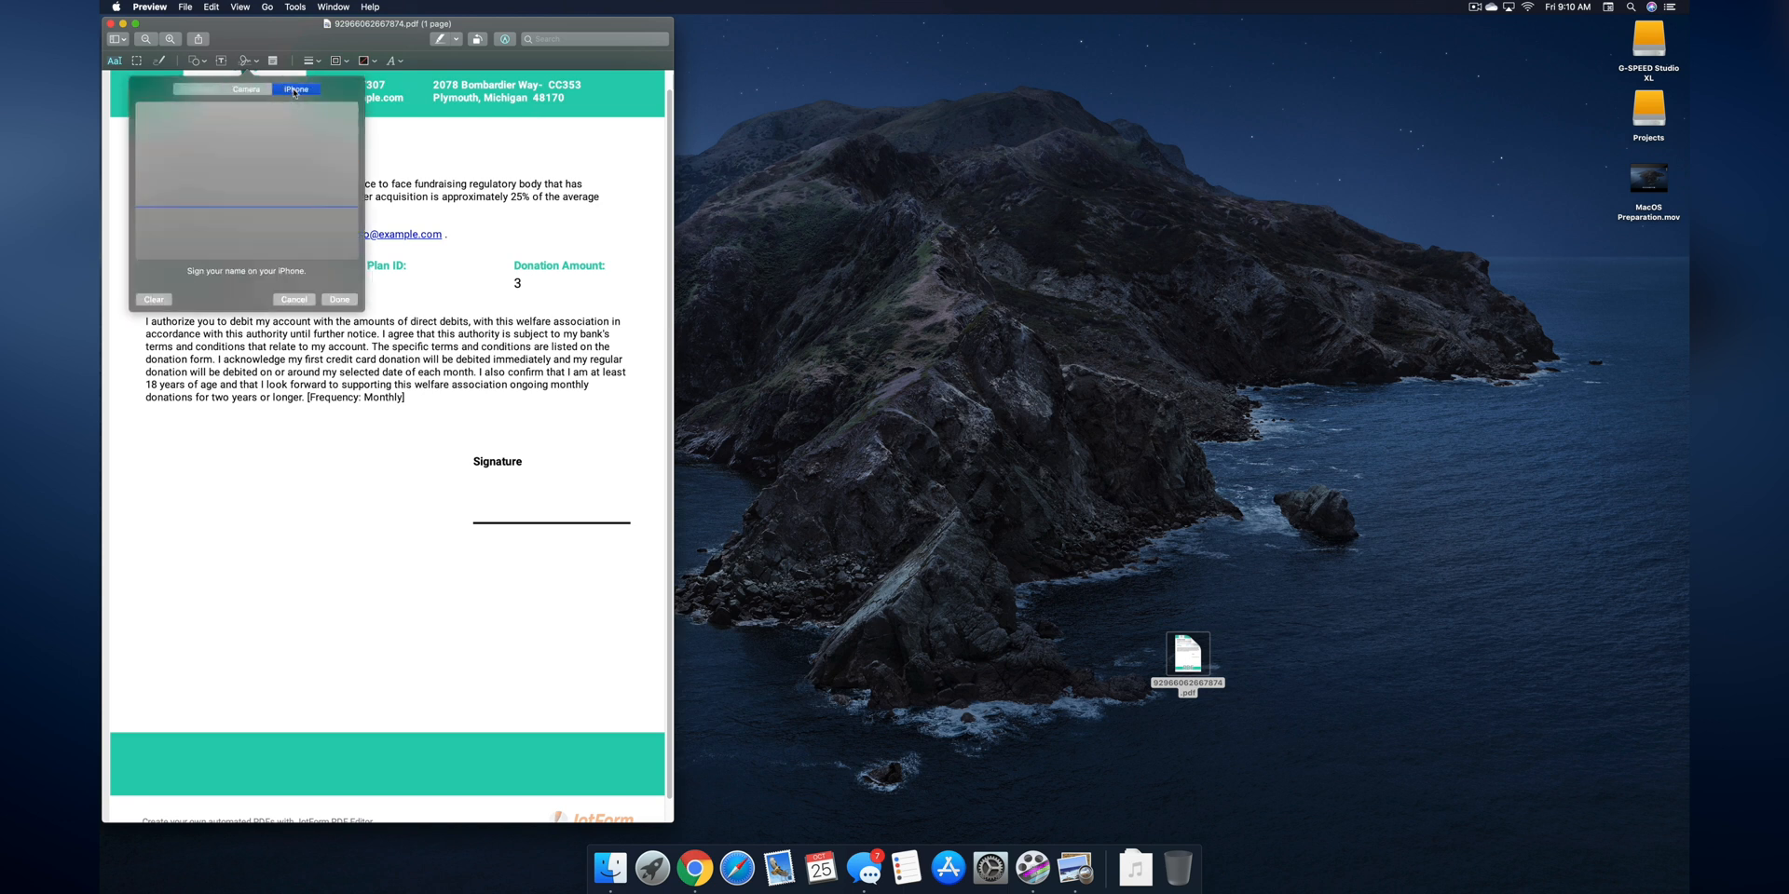
pyautogui.click(297, 89)
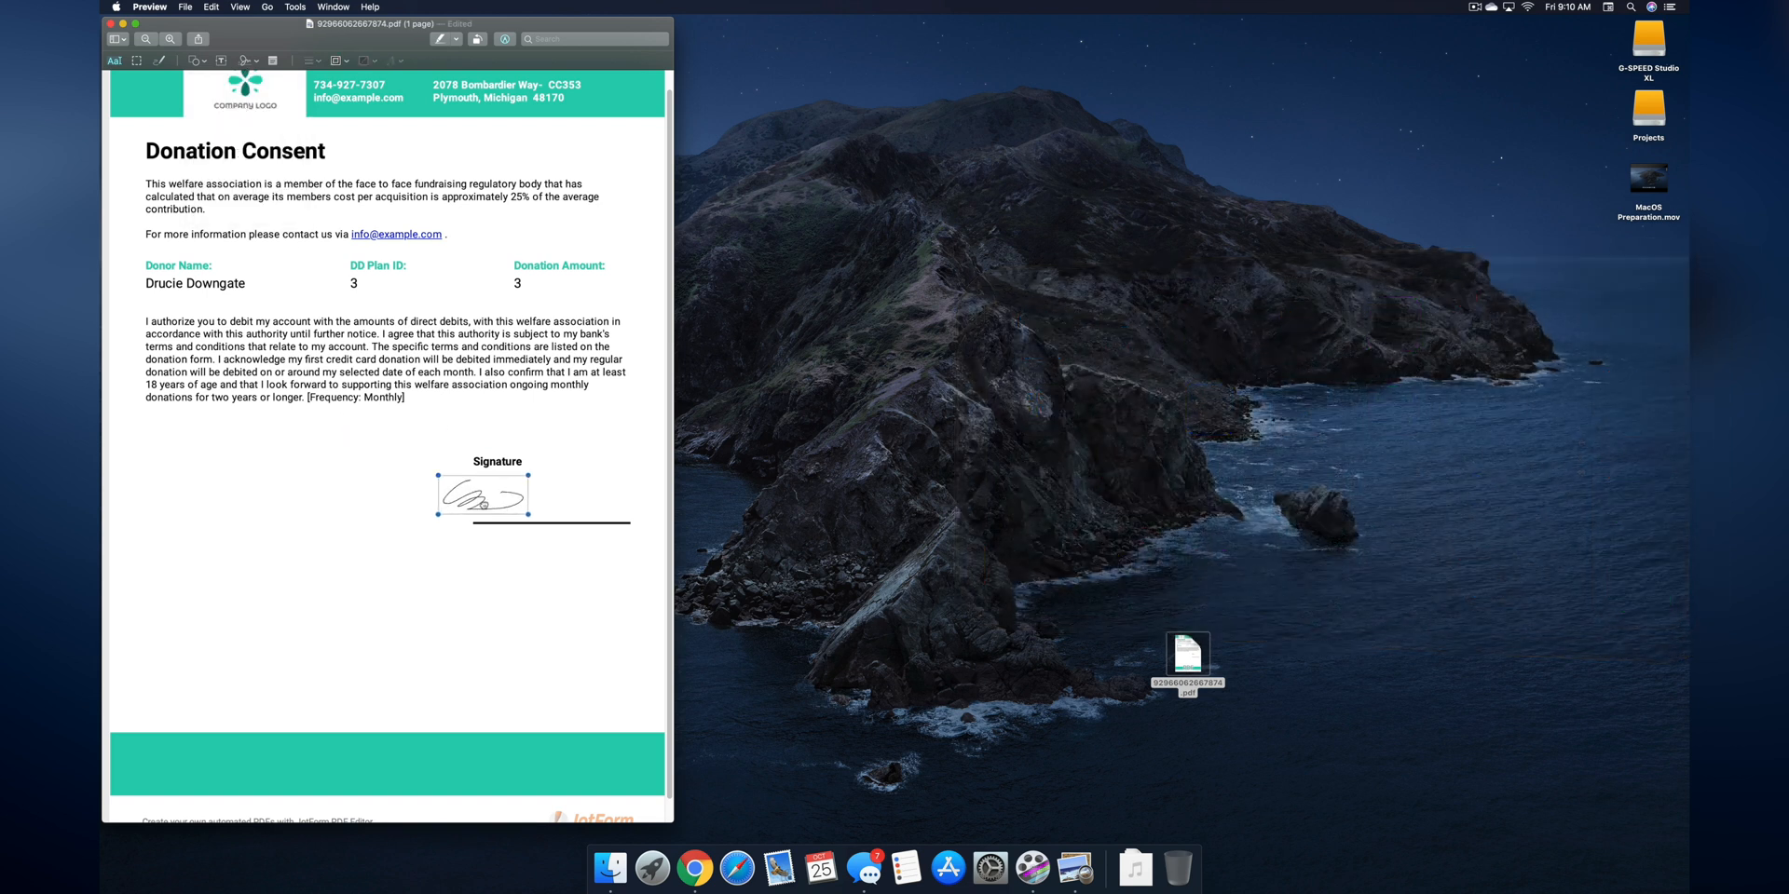
pyautogui.click(800, 868)
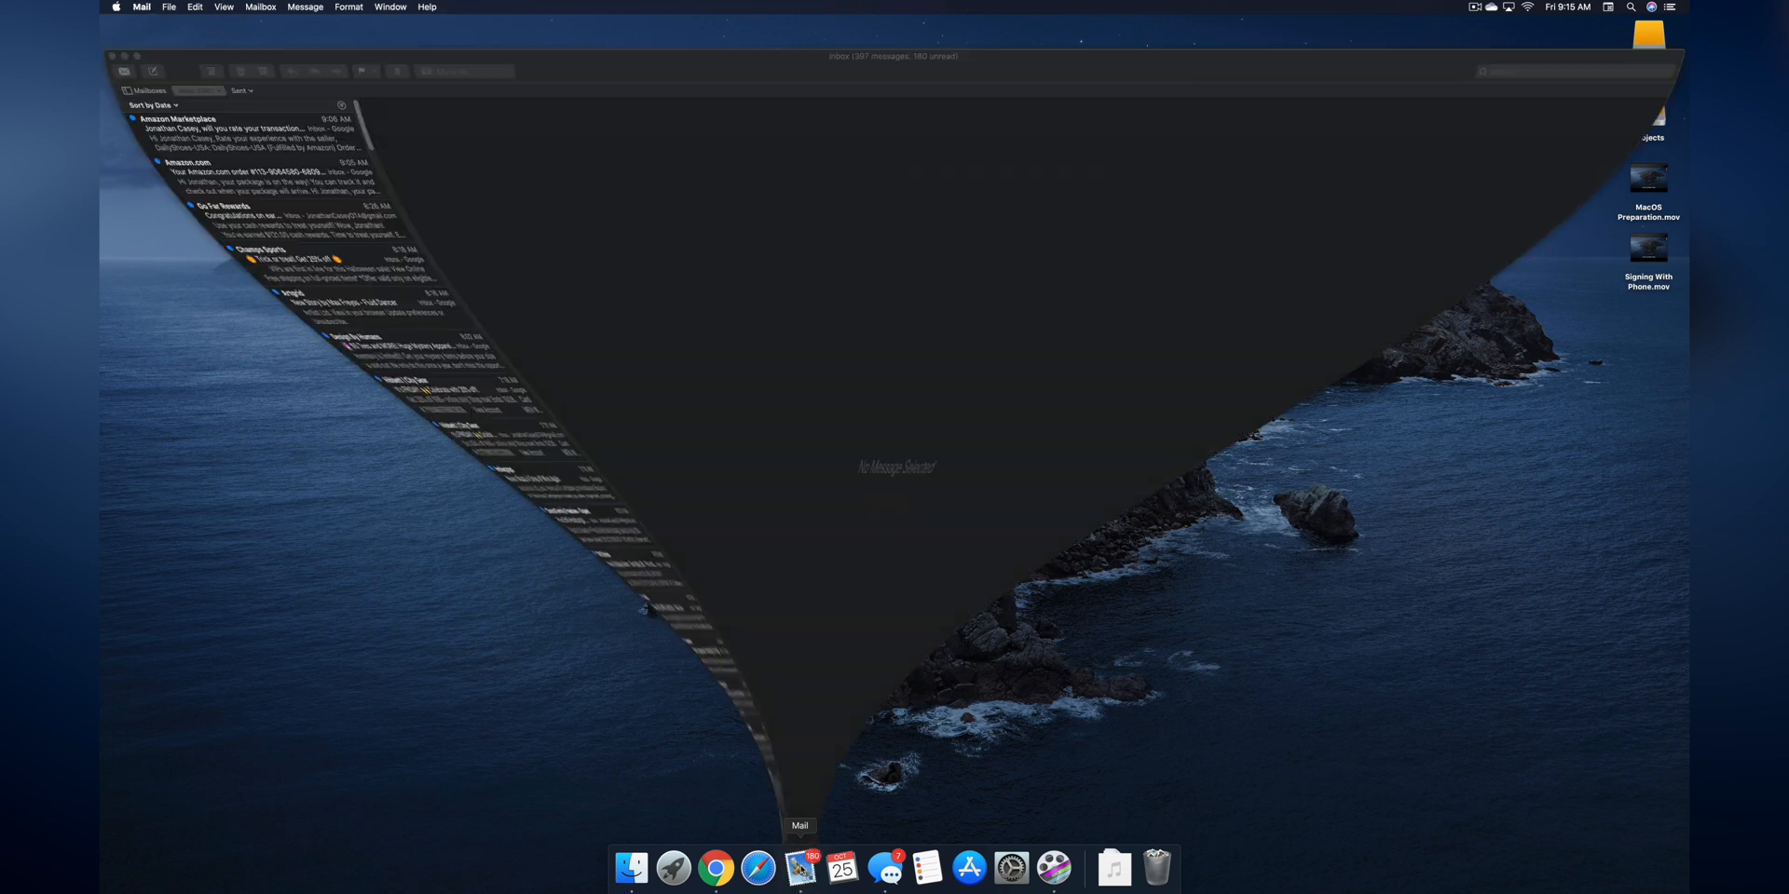
# - Unsubscribe from the Champs Sports mailing list via the banner and confirm with OK
pyautogui.click(800, 870)
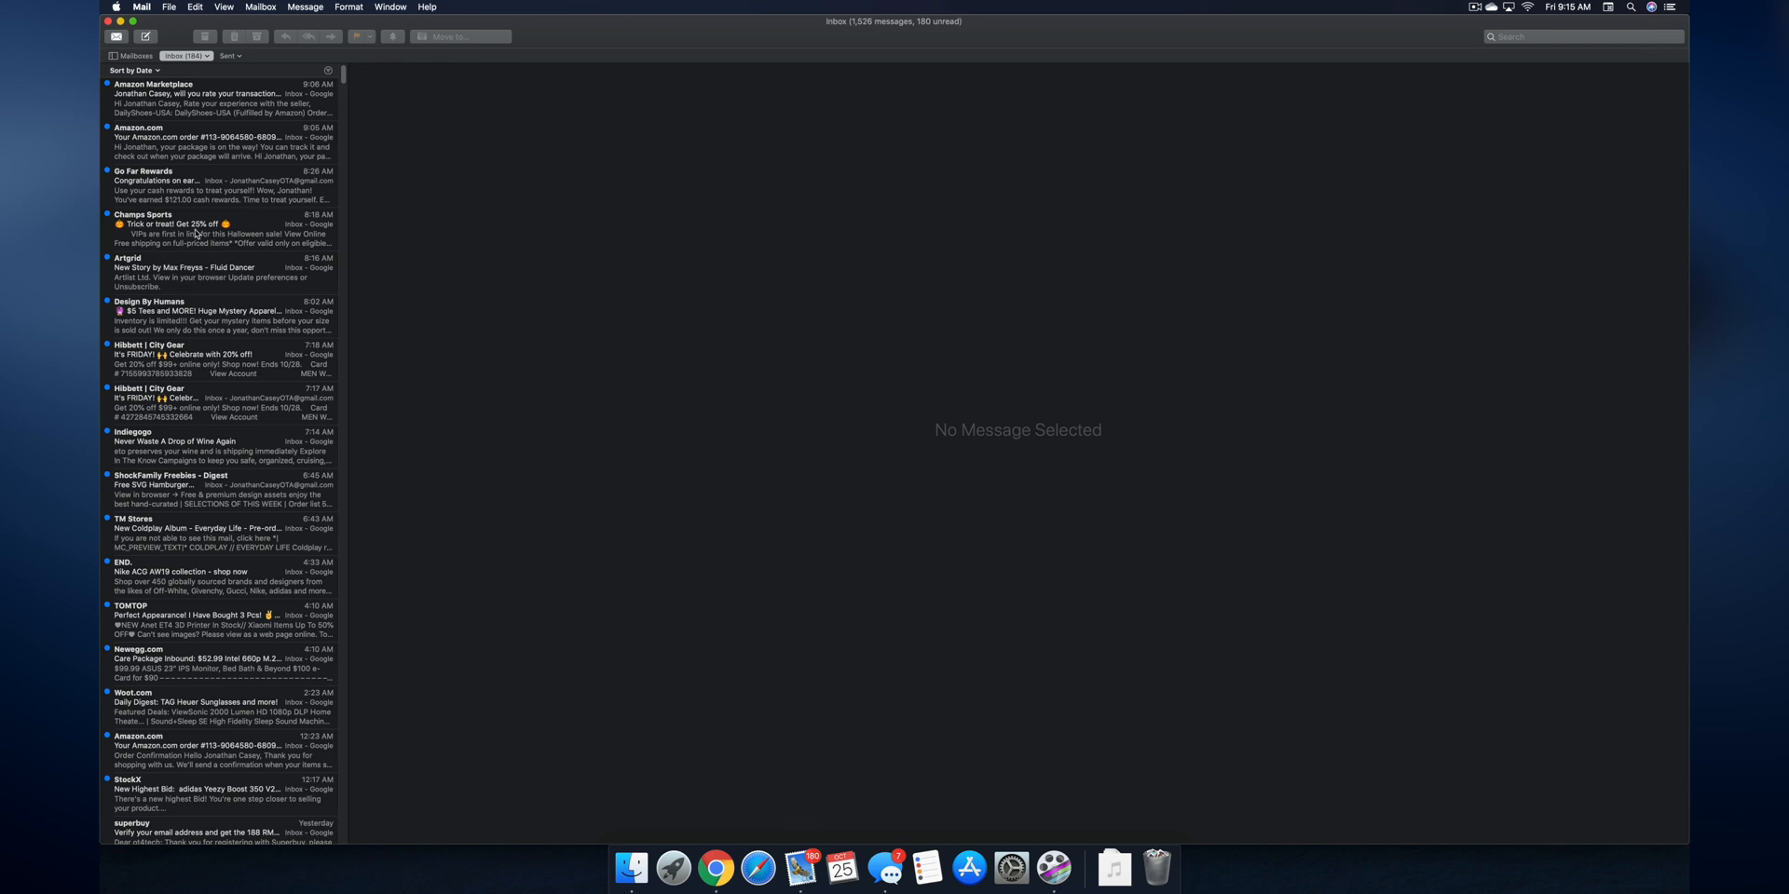
pyautogui.click(194, 227)
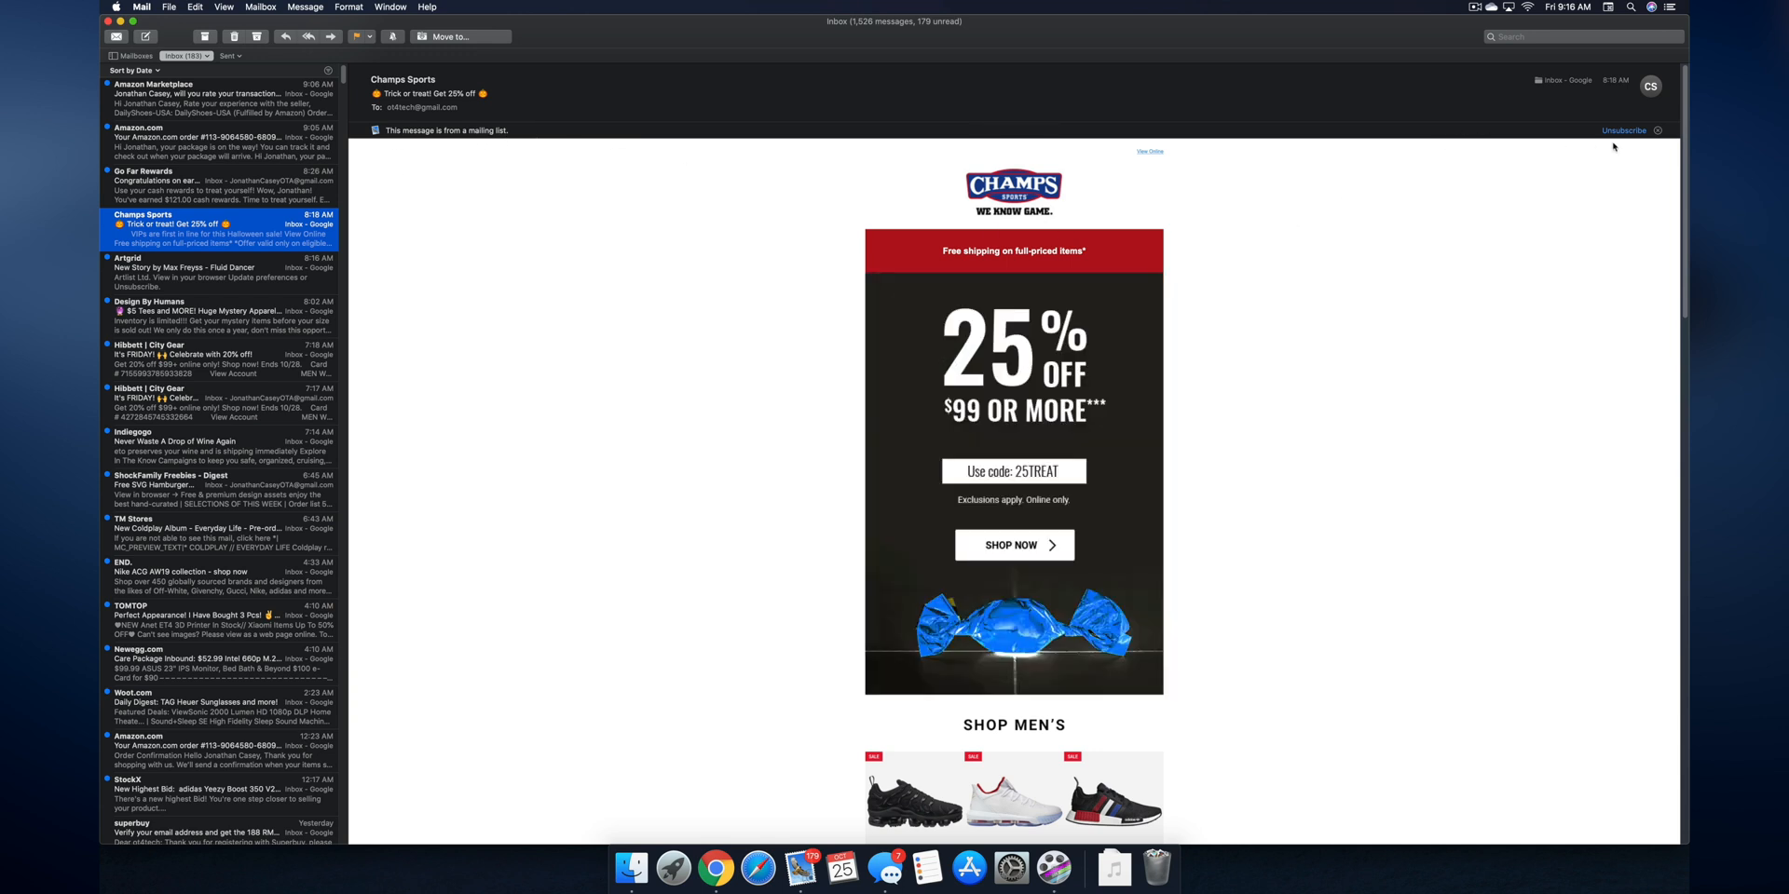
pyautogui.click(1623, 131)
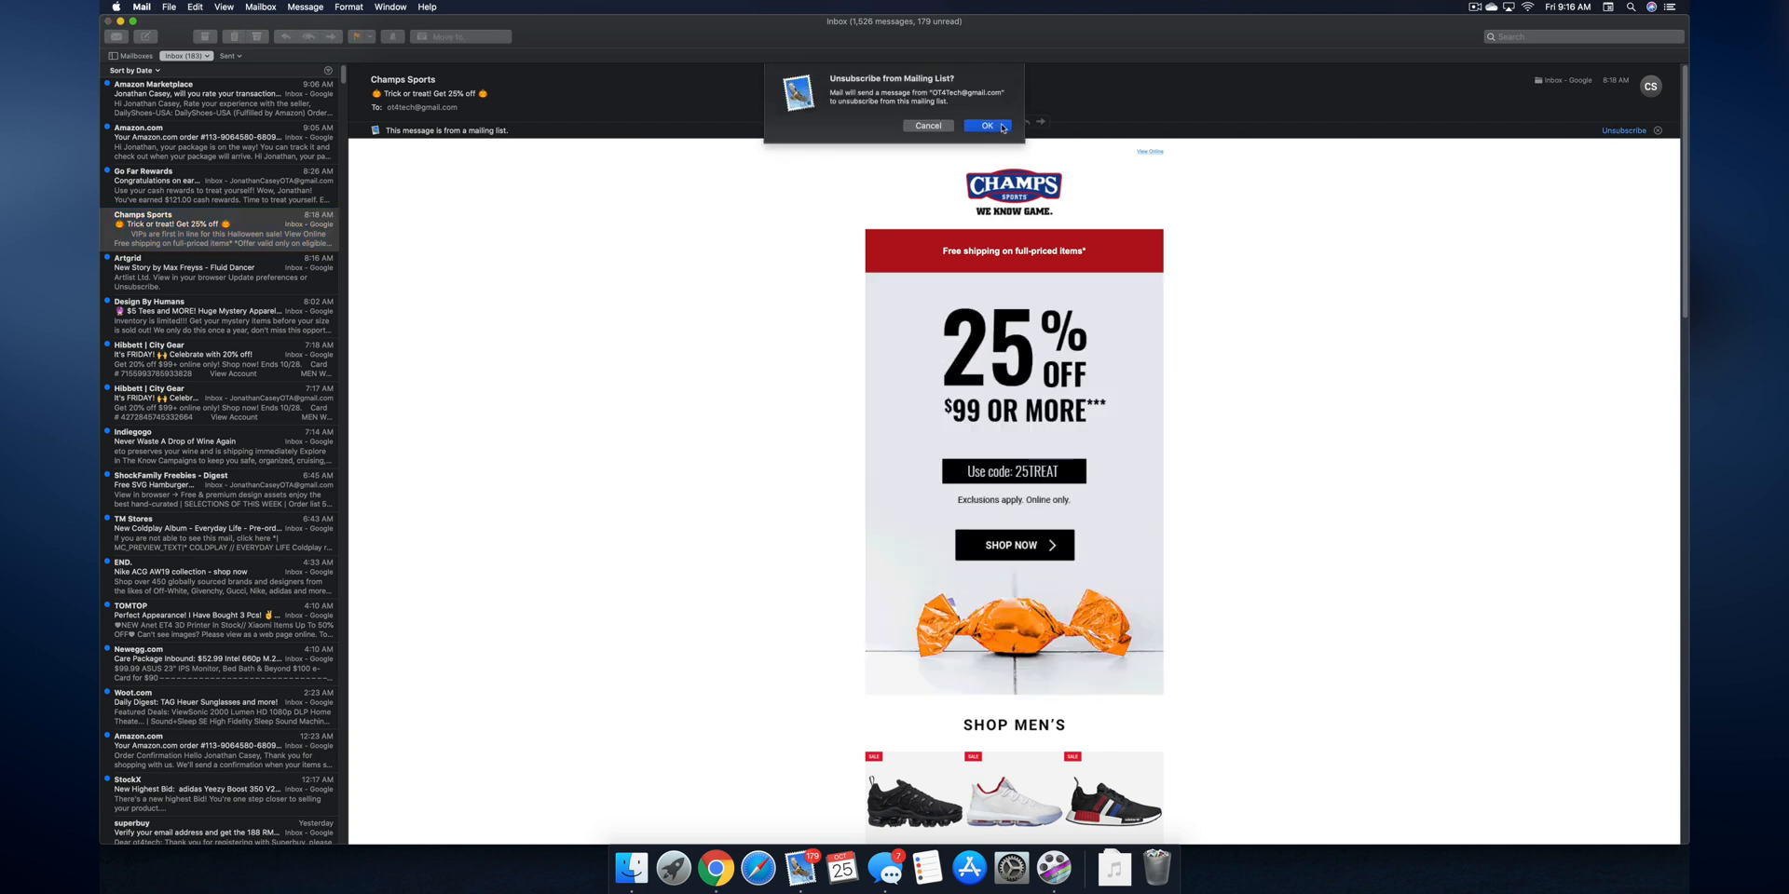
pyautogui.click(988, 125)
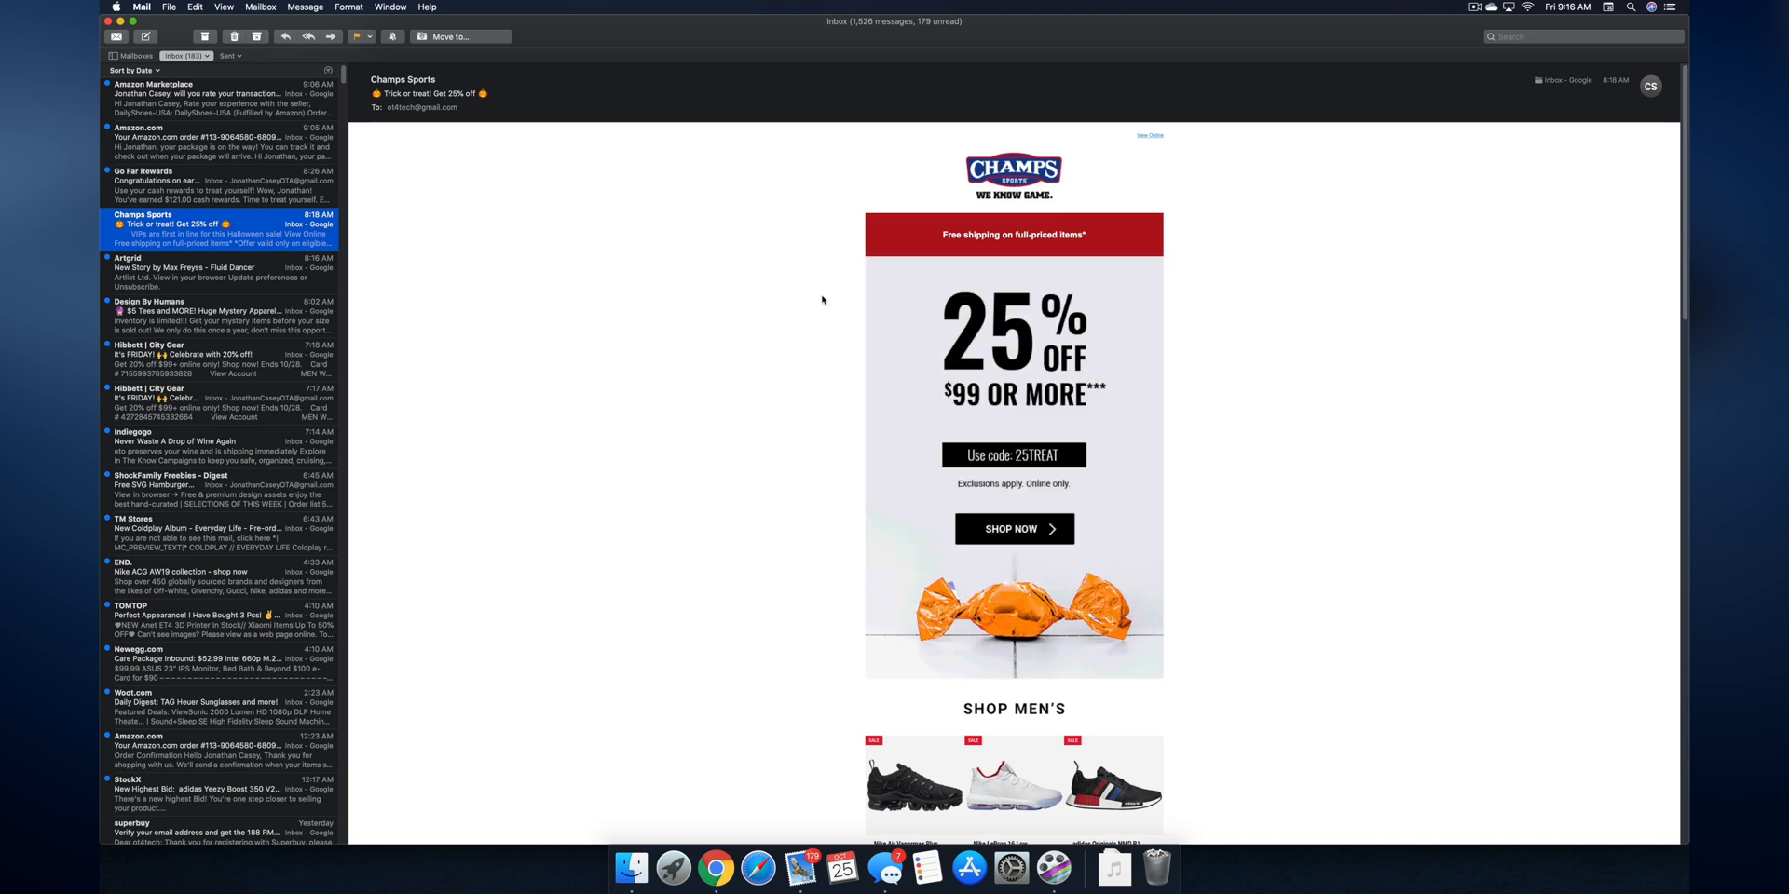
pyautogui.moveTo(701, 362)
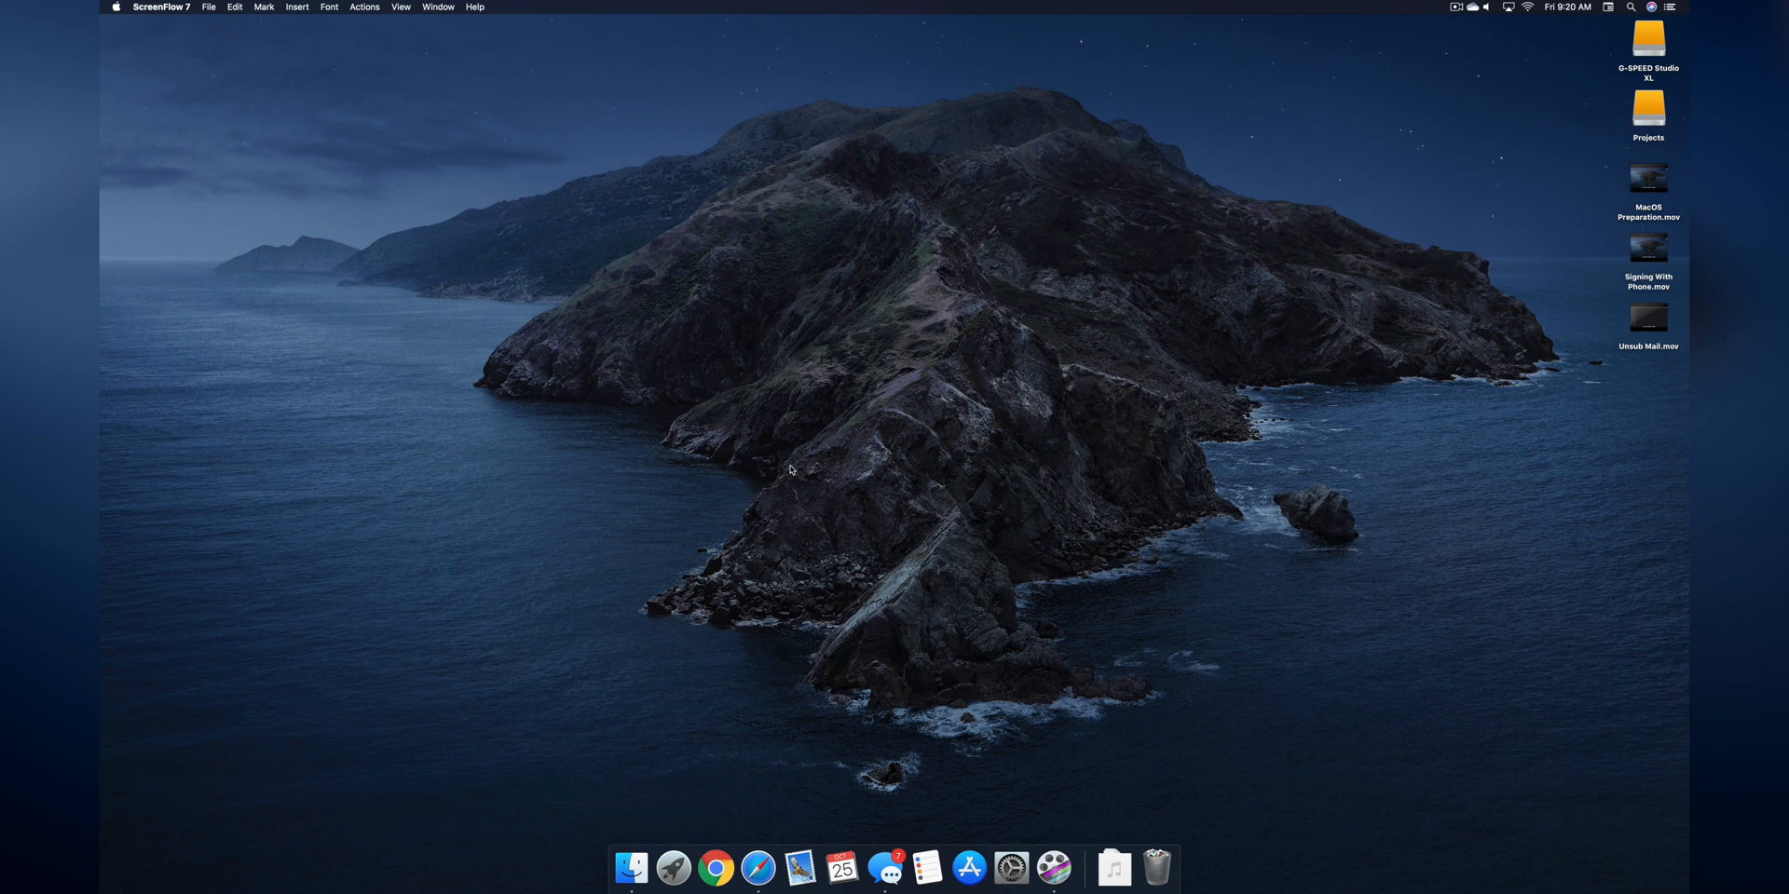
pyautogui.moveTo(780, 729)
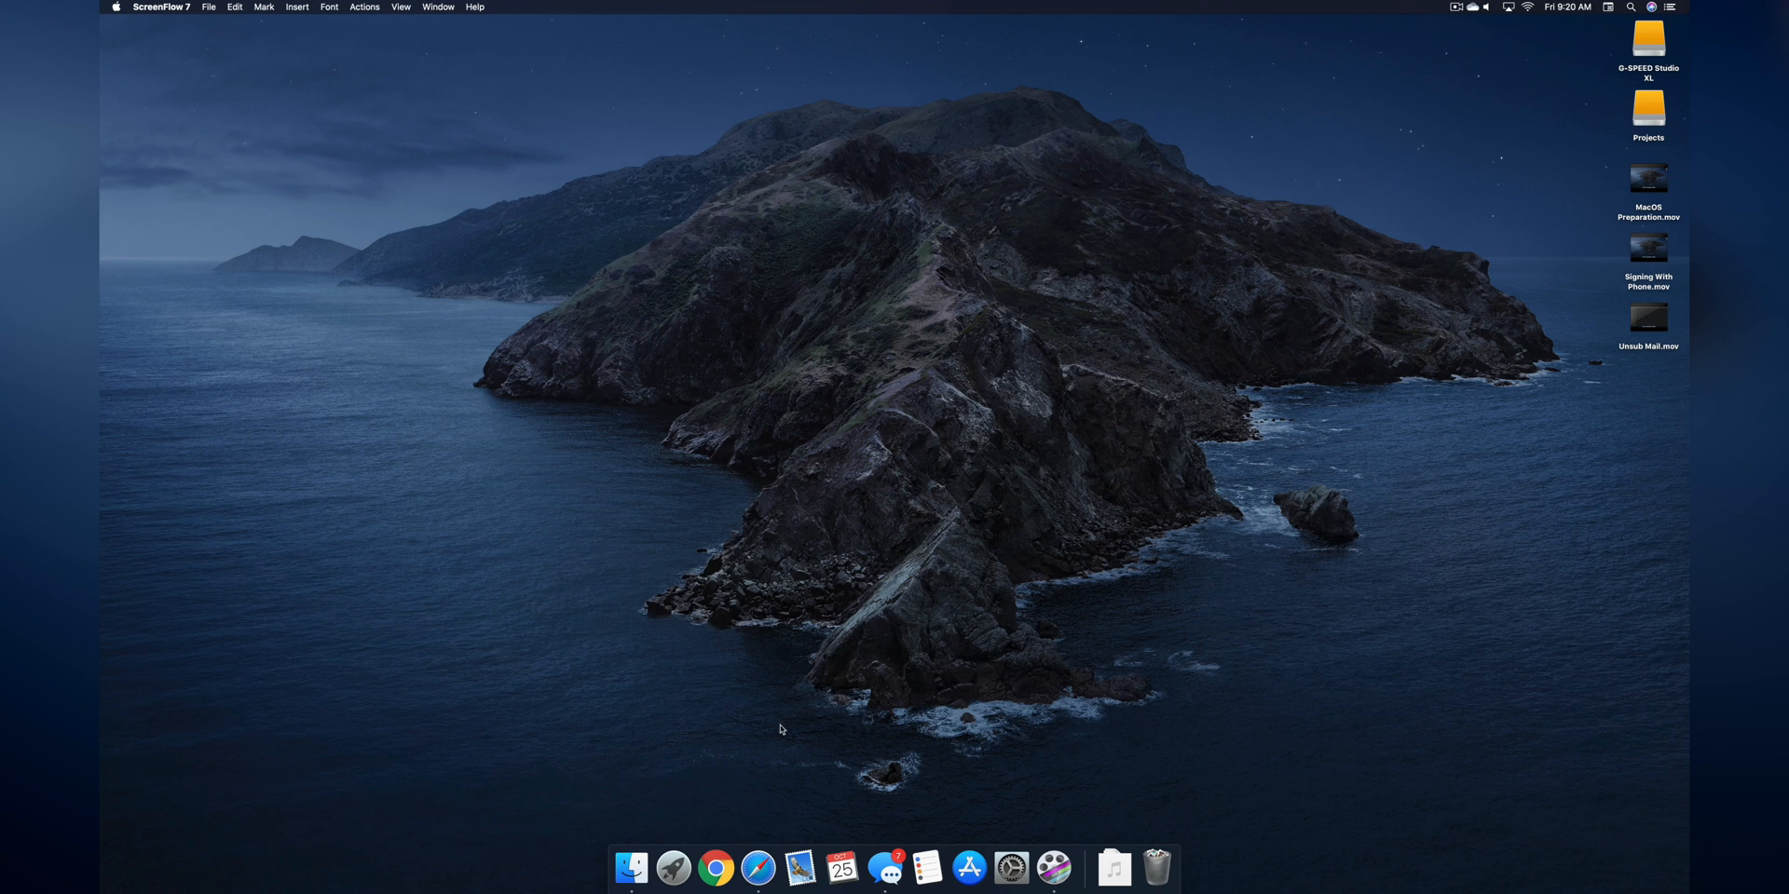
# - Play the gimbal review video, pop it into picture-in-picture and reposition the floating window
pyautogui.click(759, 870)
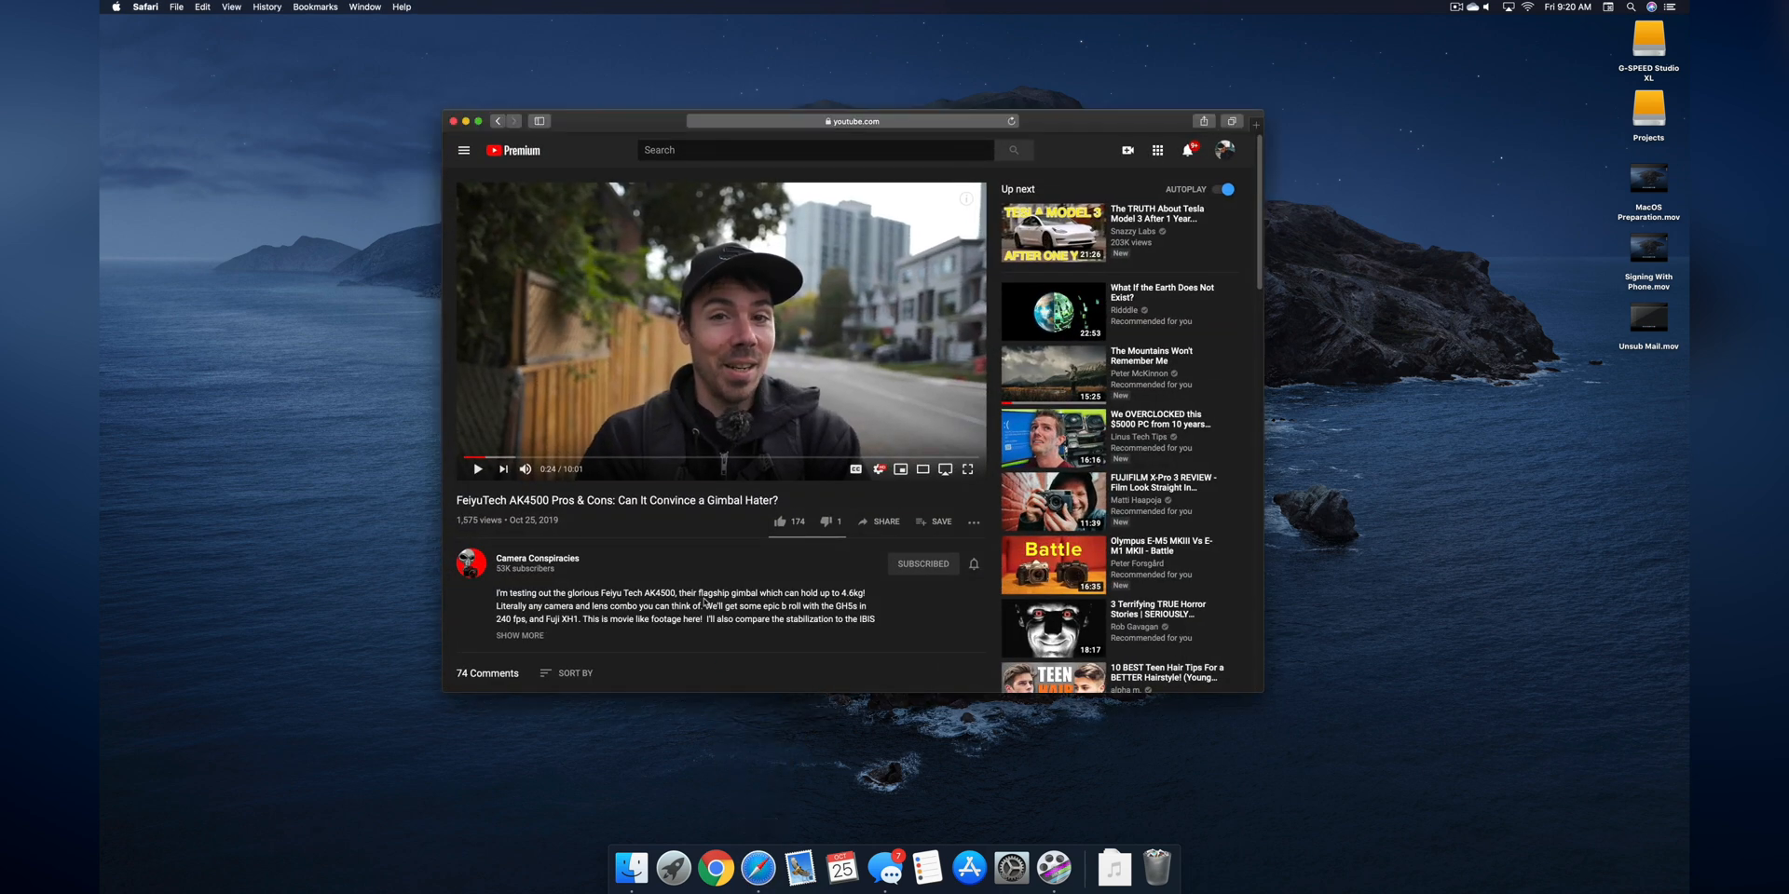
pyautogui.moveTo(477, 470)
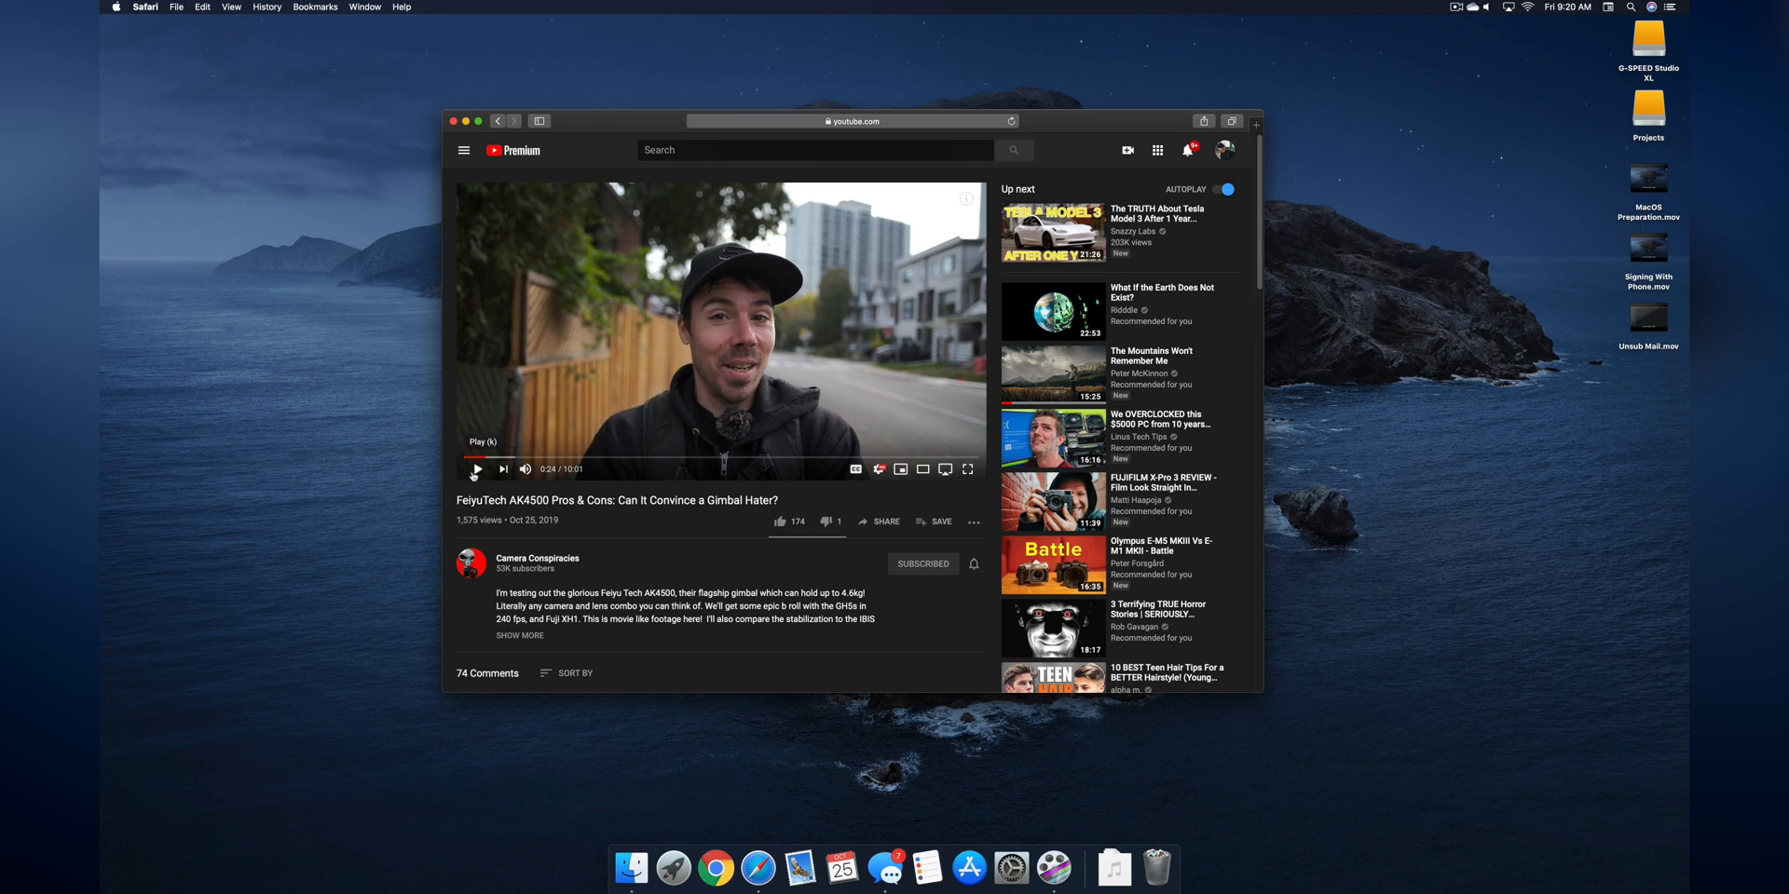
pyautogui.click(475, 470)
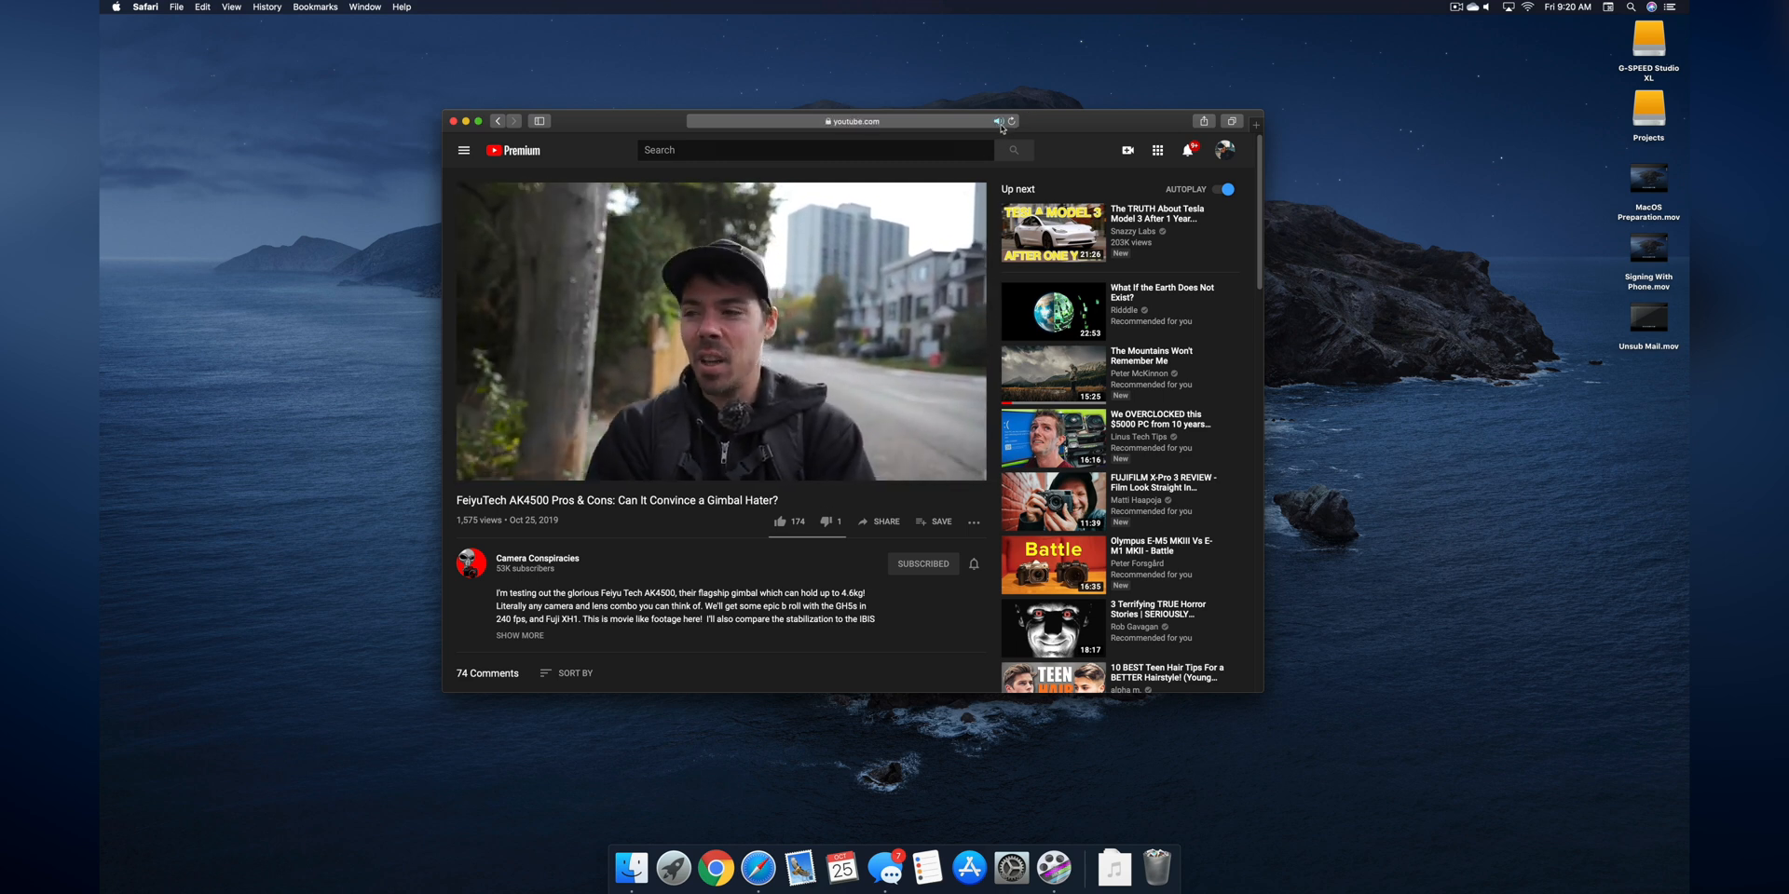
pyautogui.click(999, 121)
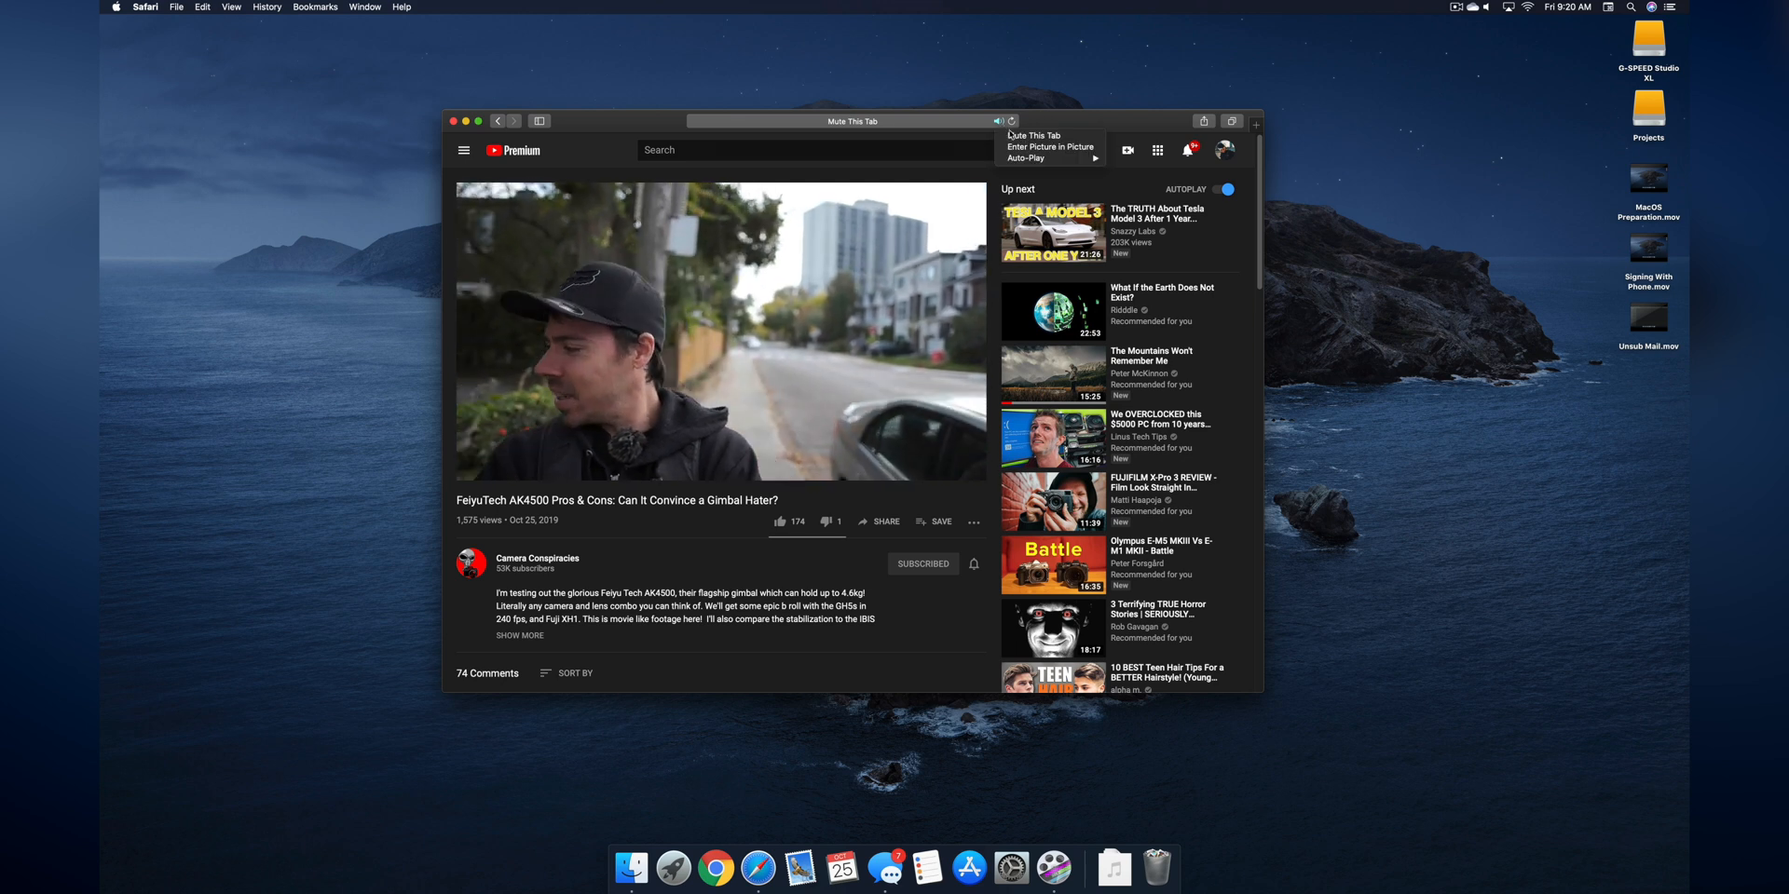
pyautogui.click(1049, 147)
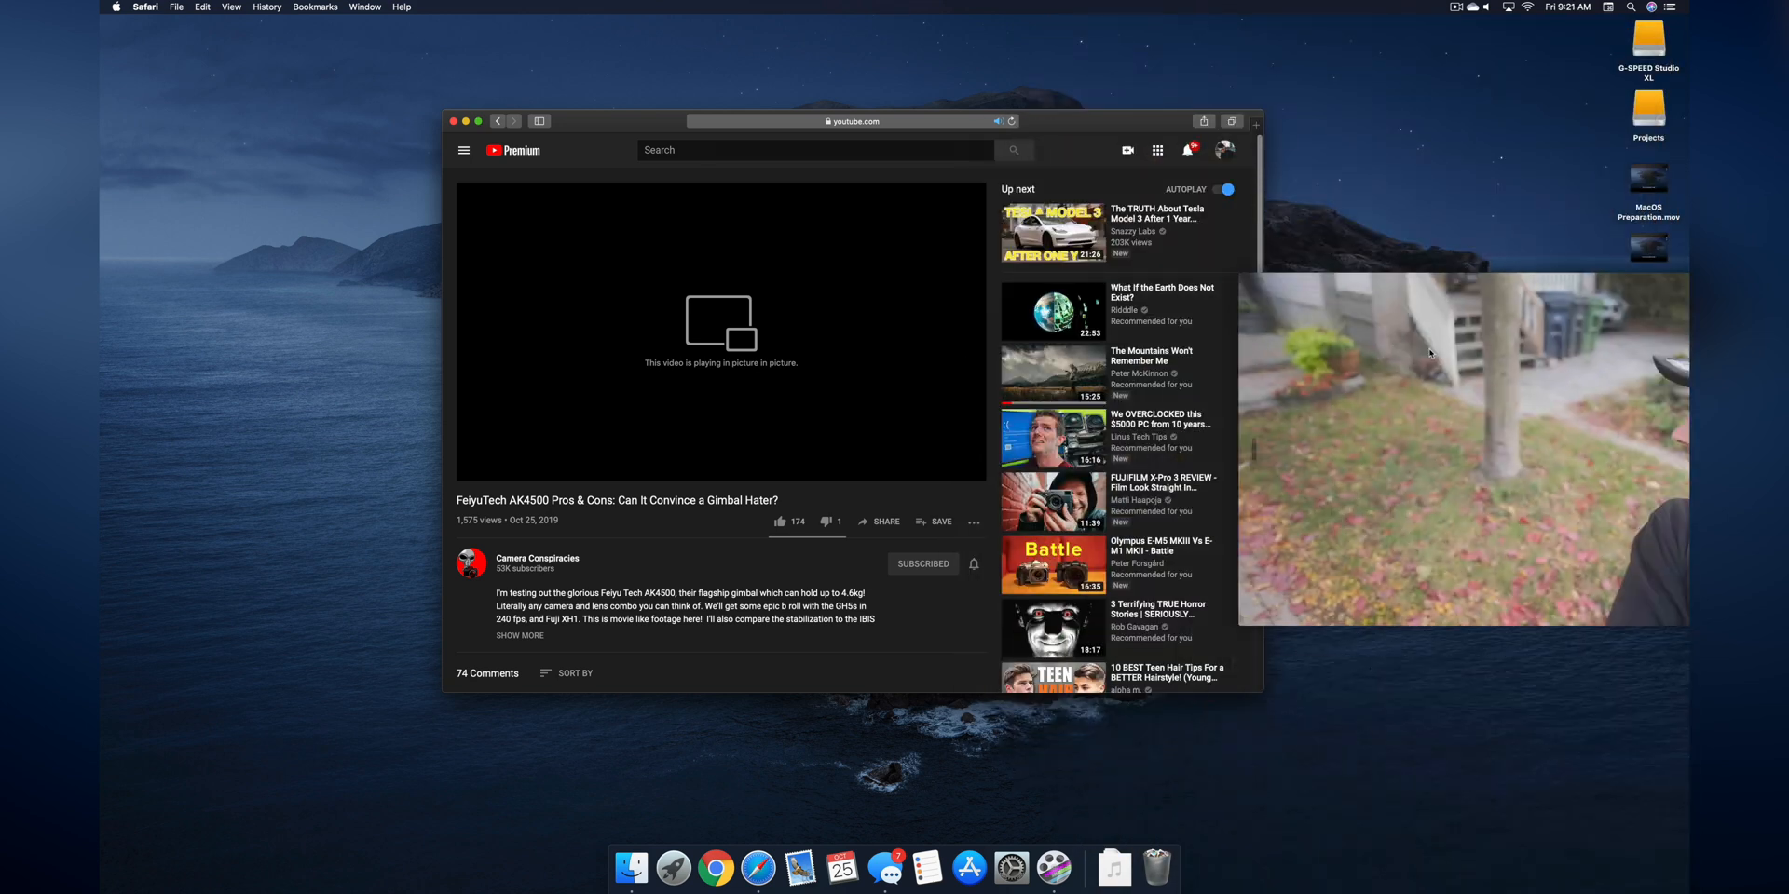
pyautogui.moveTo(1465, 449); pyautogui.dragTo(1264, 211)
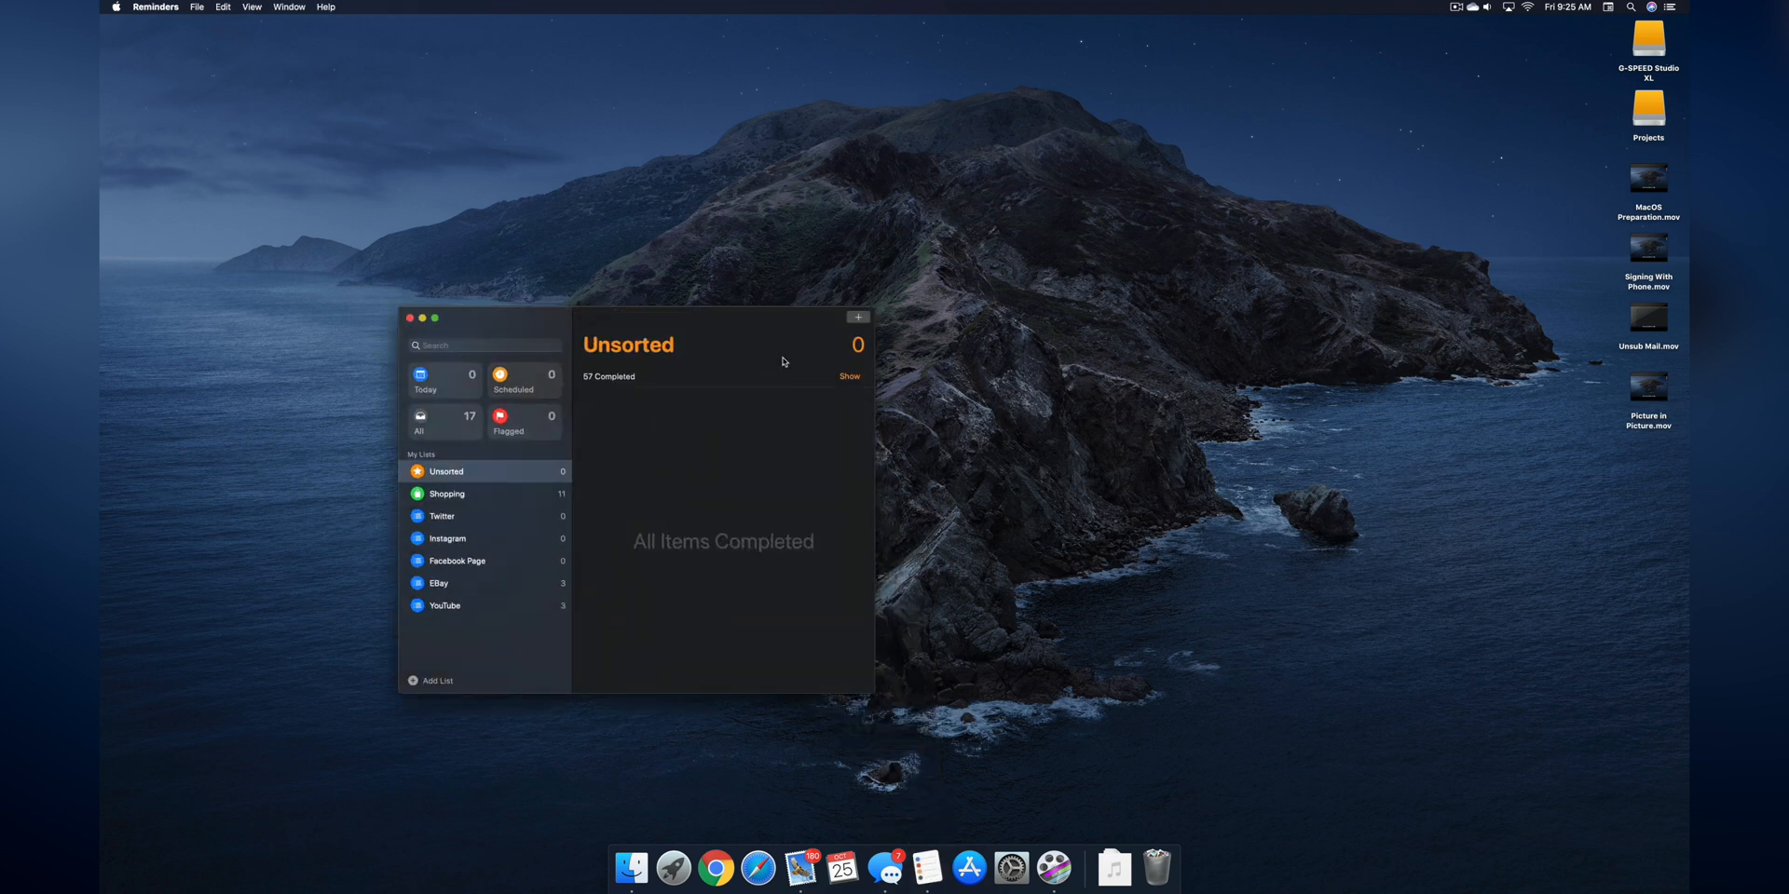
pyautogui.moveTo(602, 420)
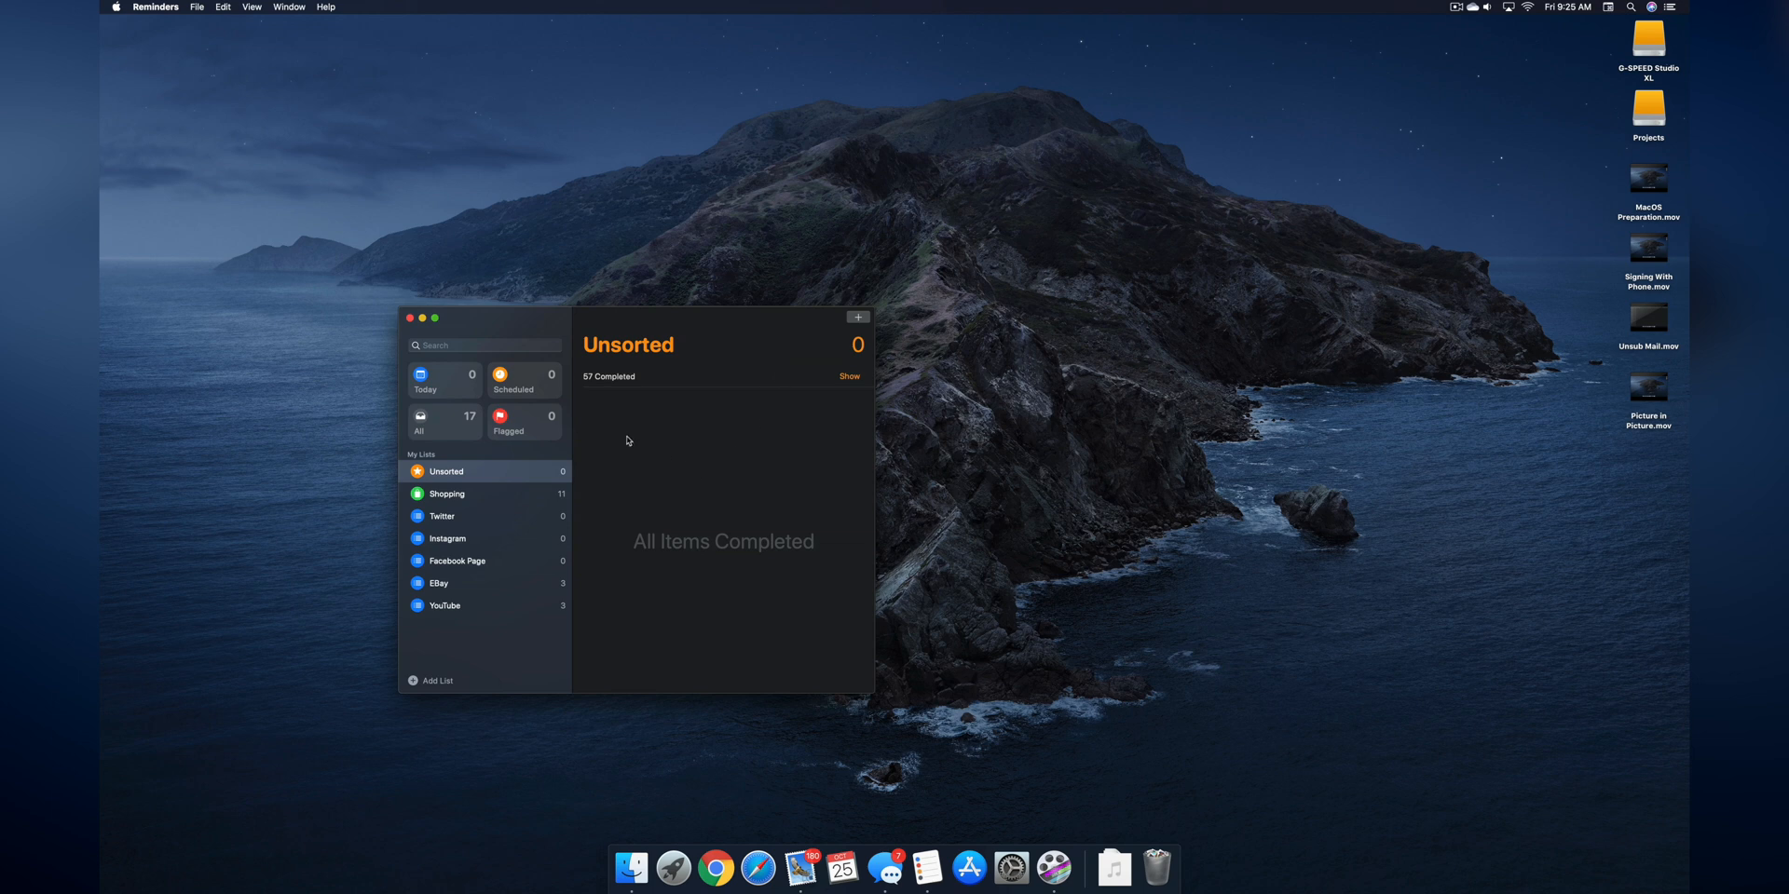
pyautogui.moveTo(639, 449)
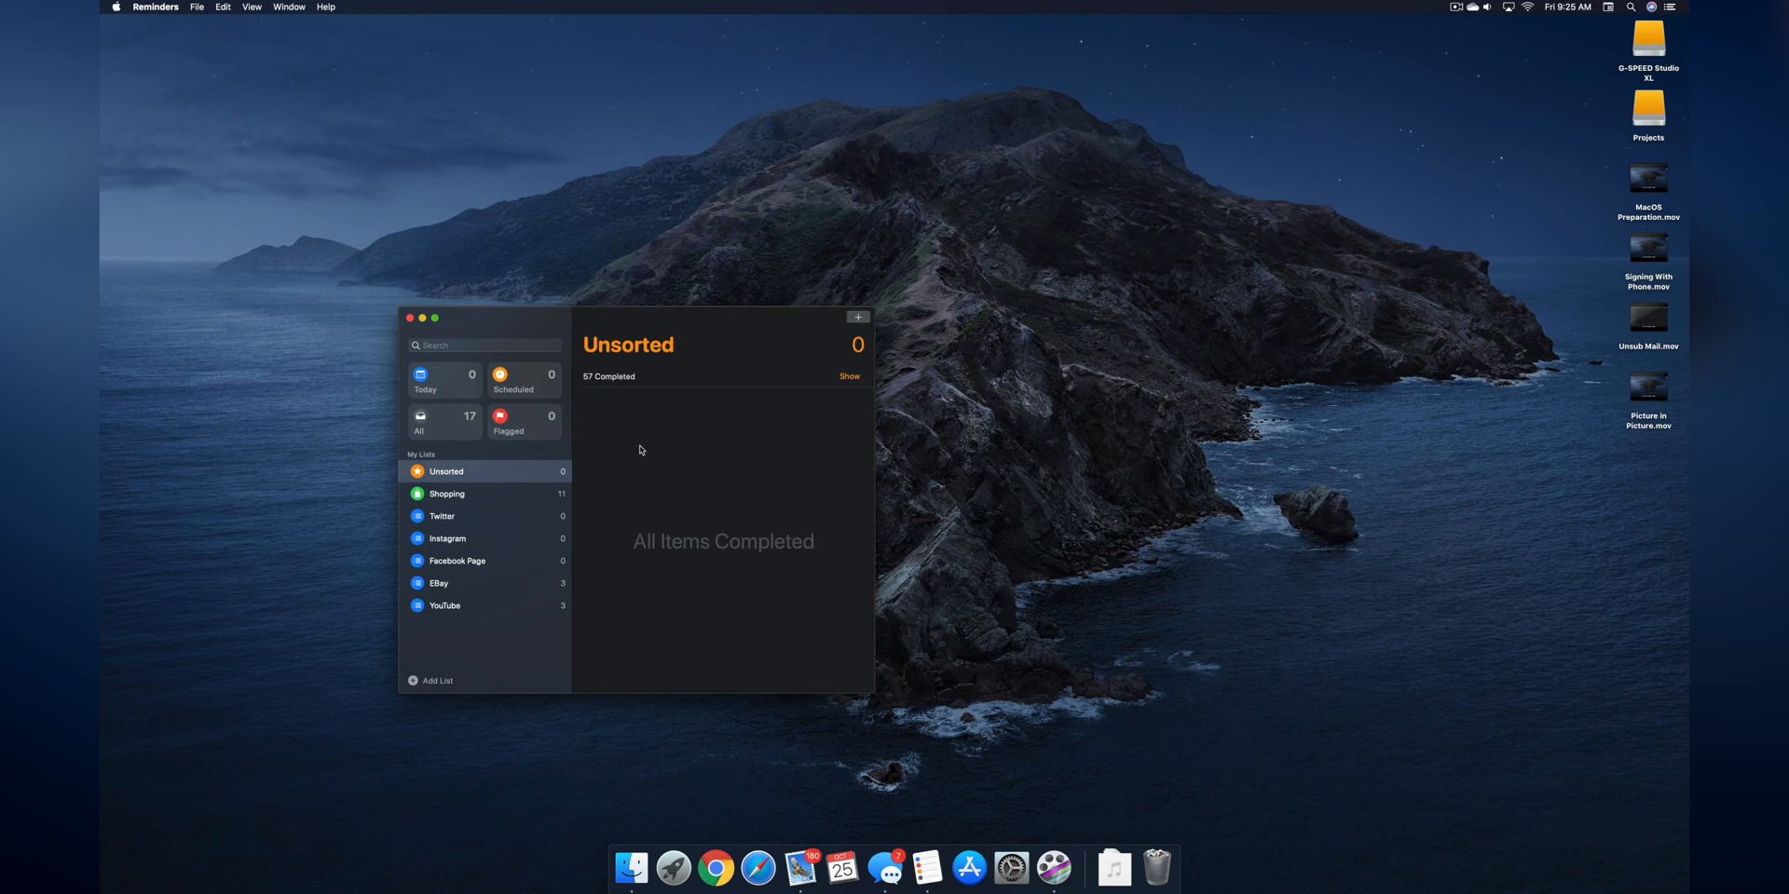
pyautogui.moveTo(759, 429)
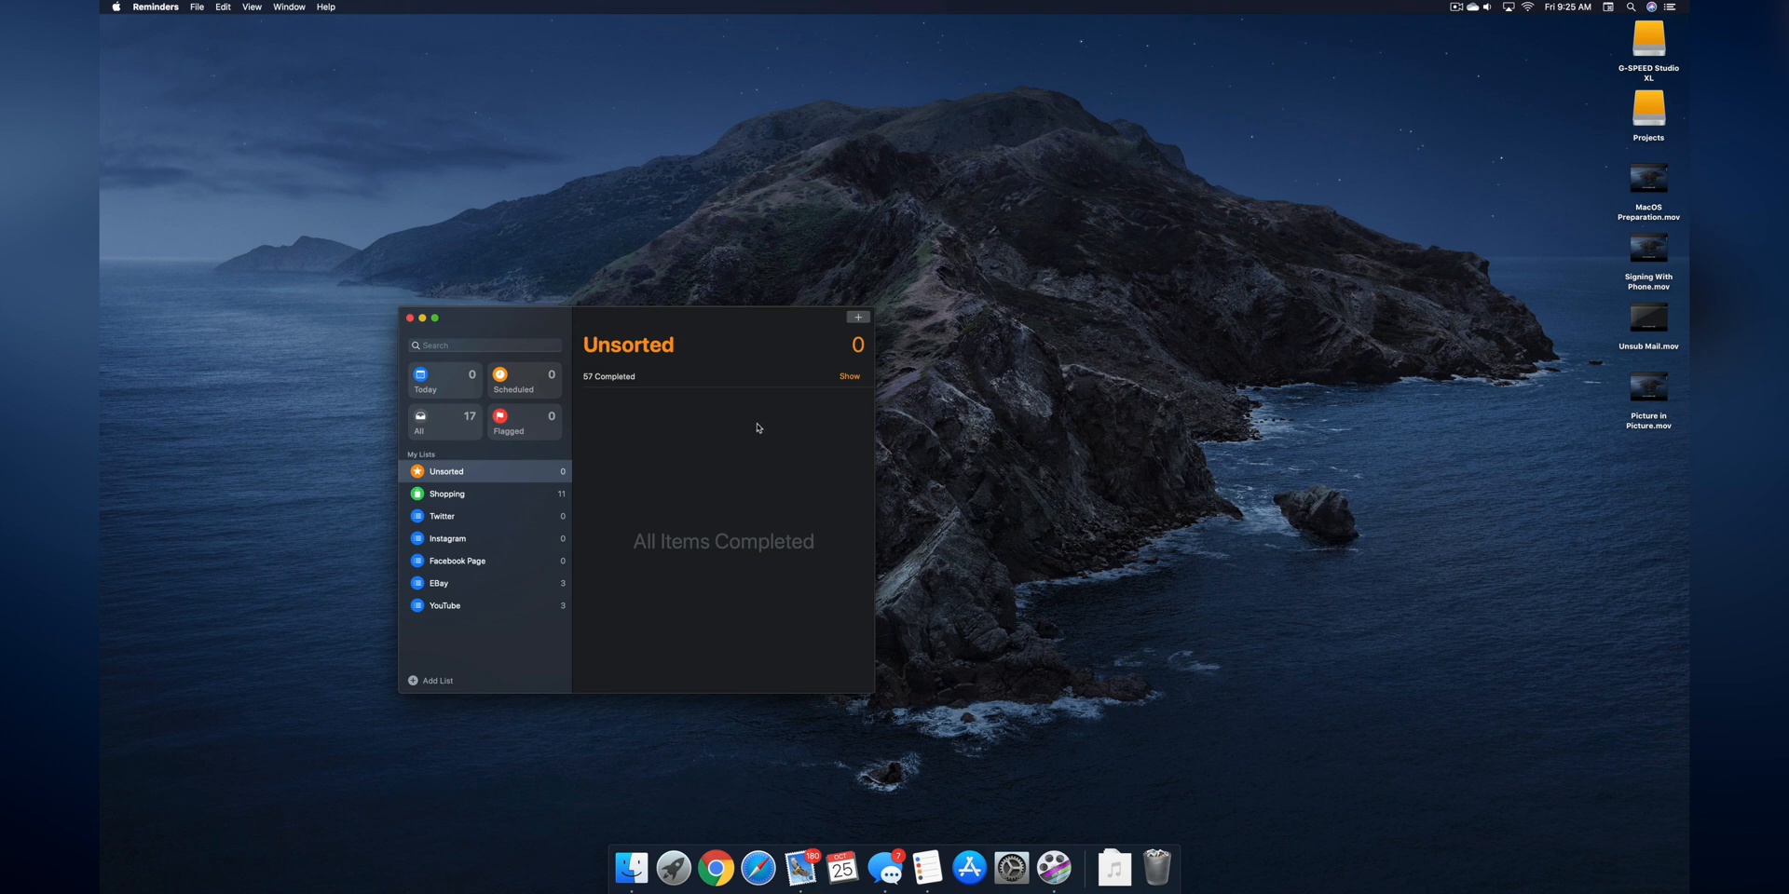
# - Create a new Unsorted reminder reading 'Meet Danny at starbucks on 10/25 at 3:00pm'
pyautogui.click(857, 317)
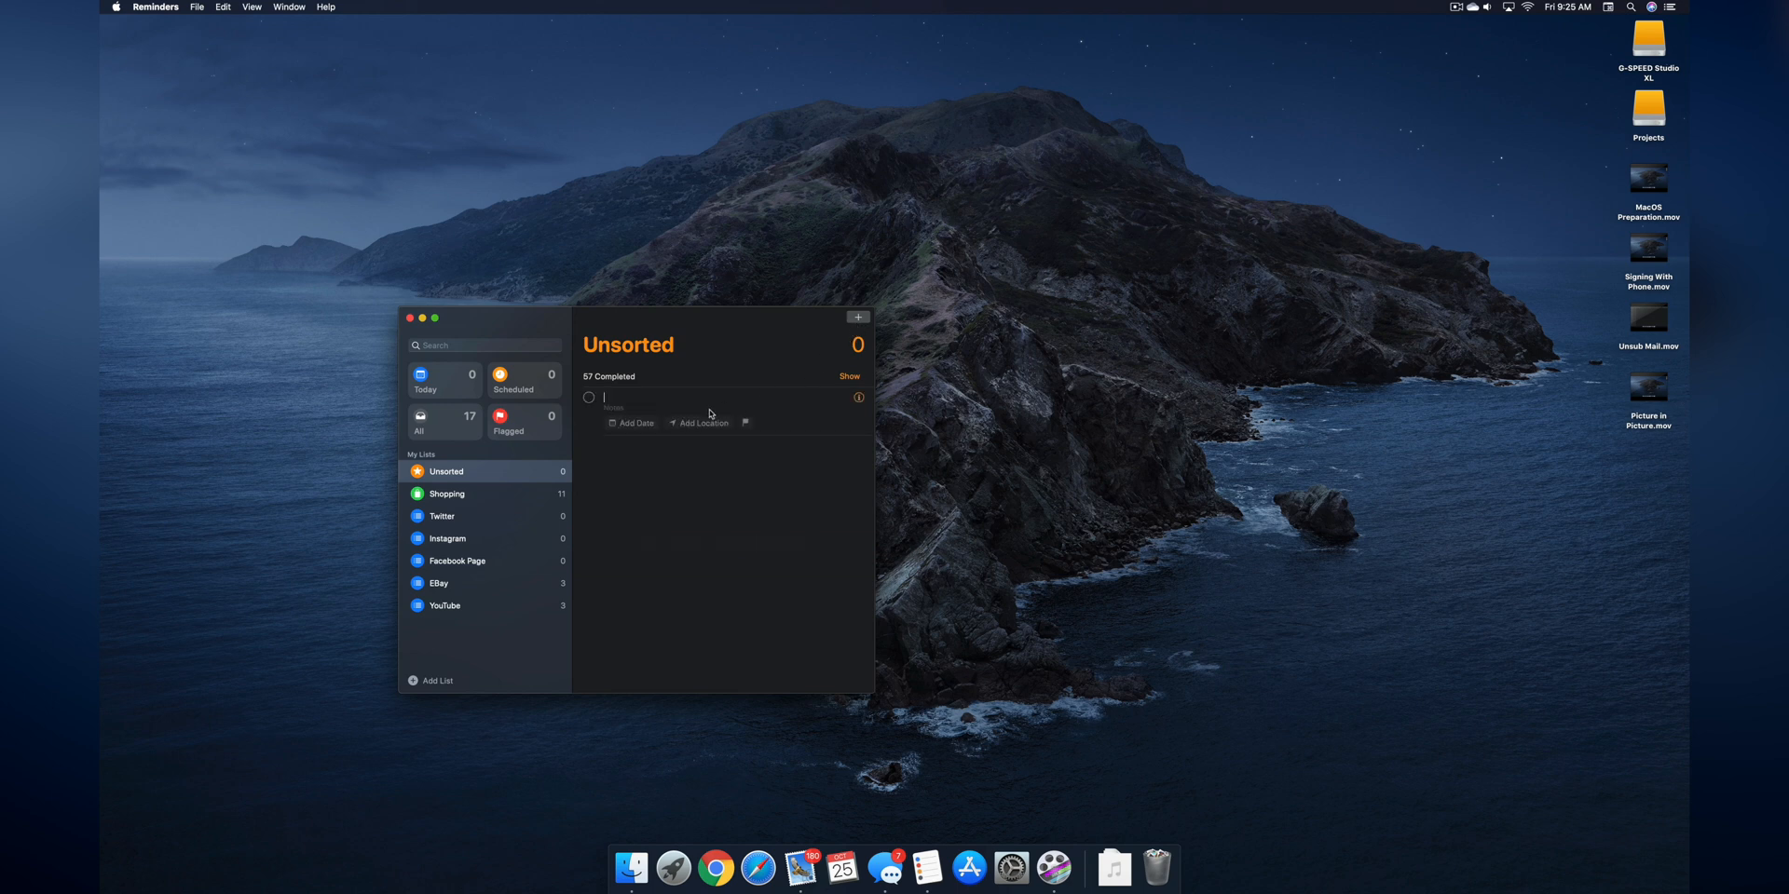
pyautogui.write('Meet')
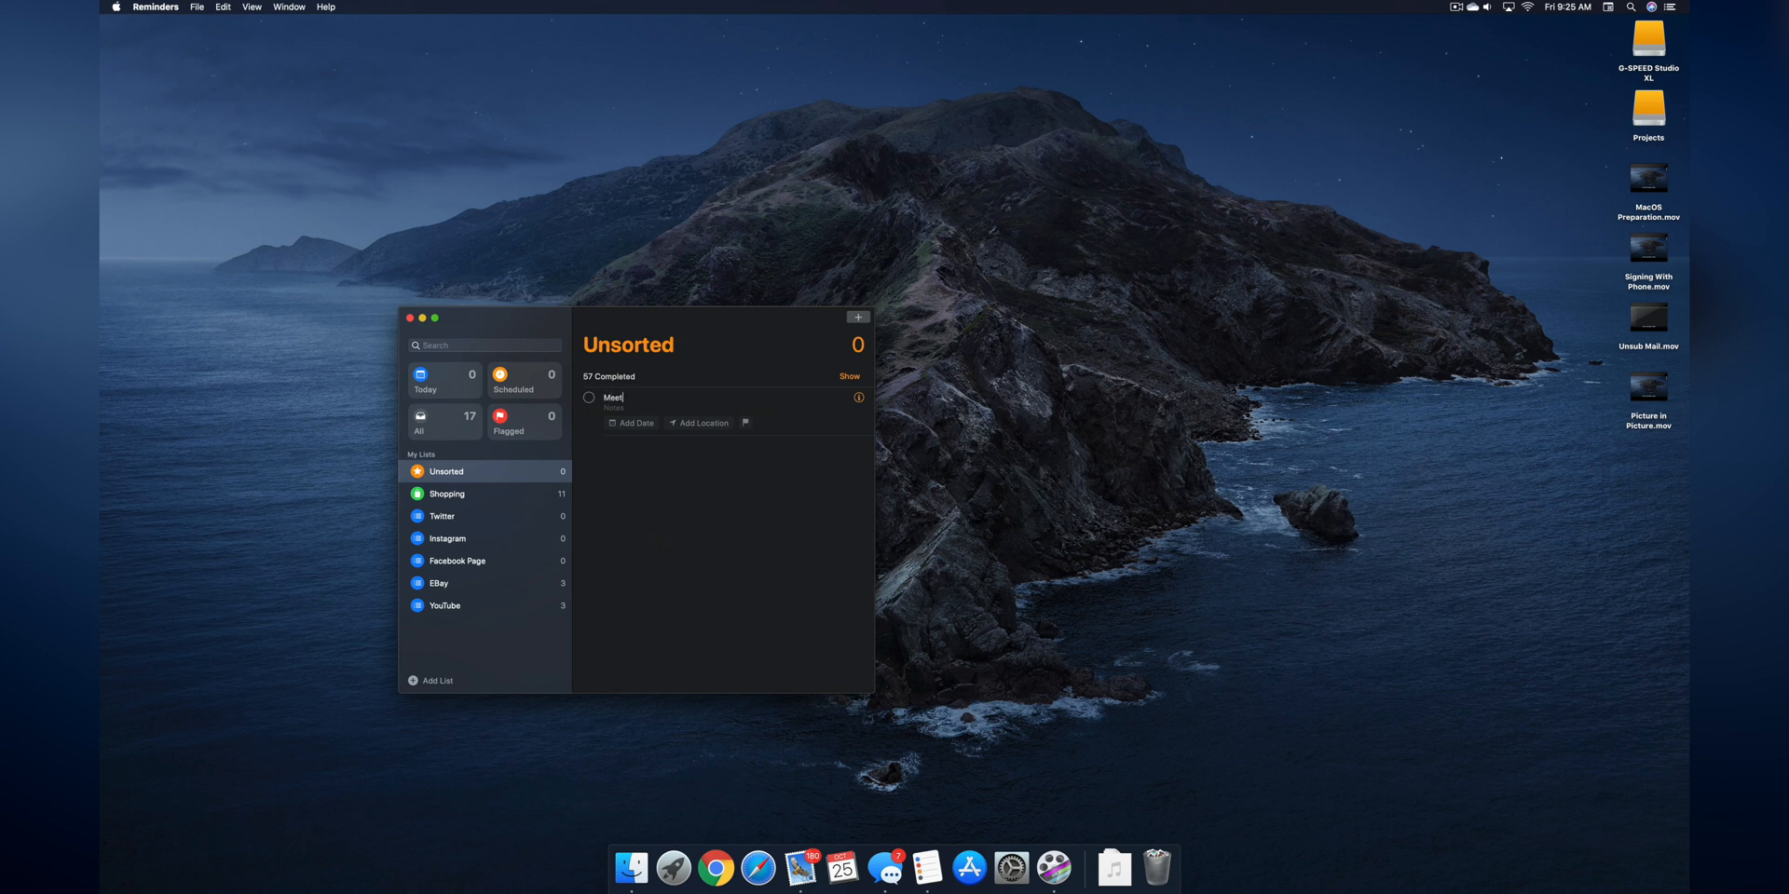
pyautogui.write('Danny at')
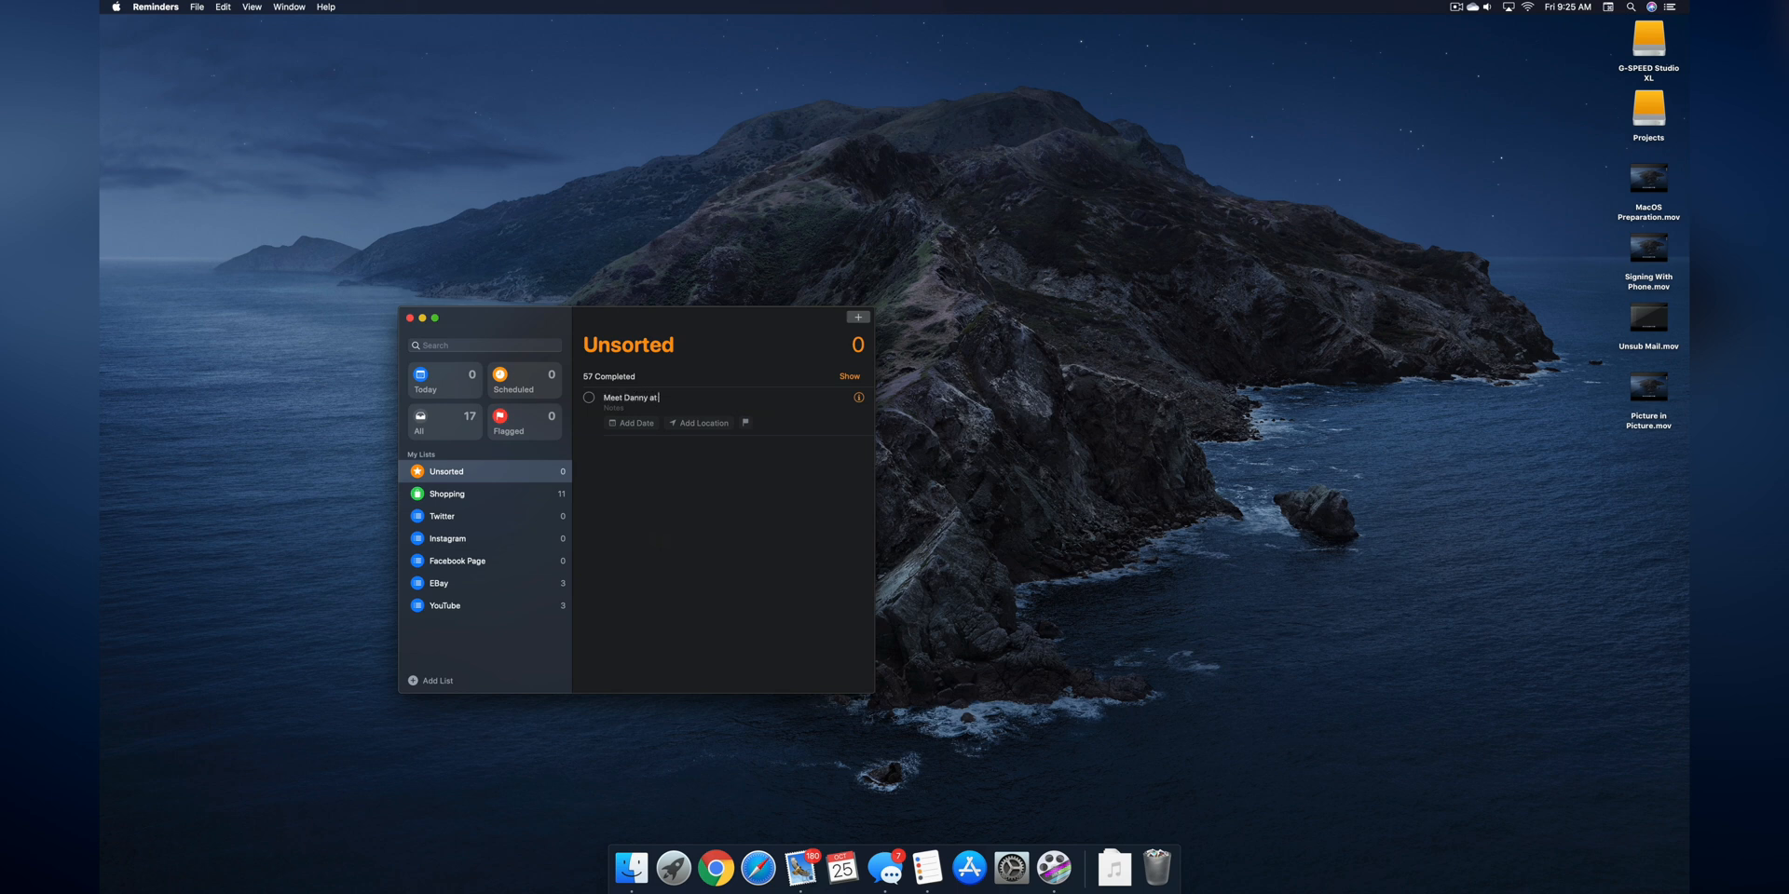
pyautogui.write('starbucks on 10/25 at 3:00pm')
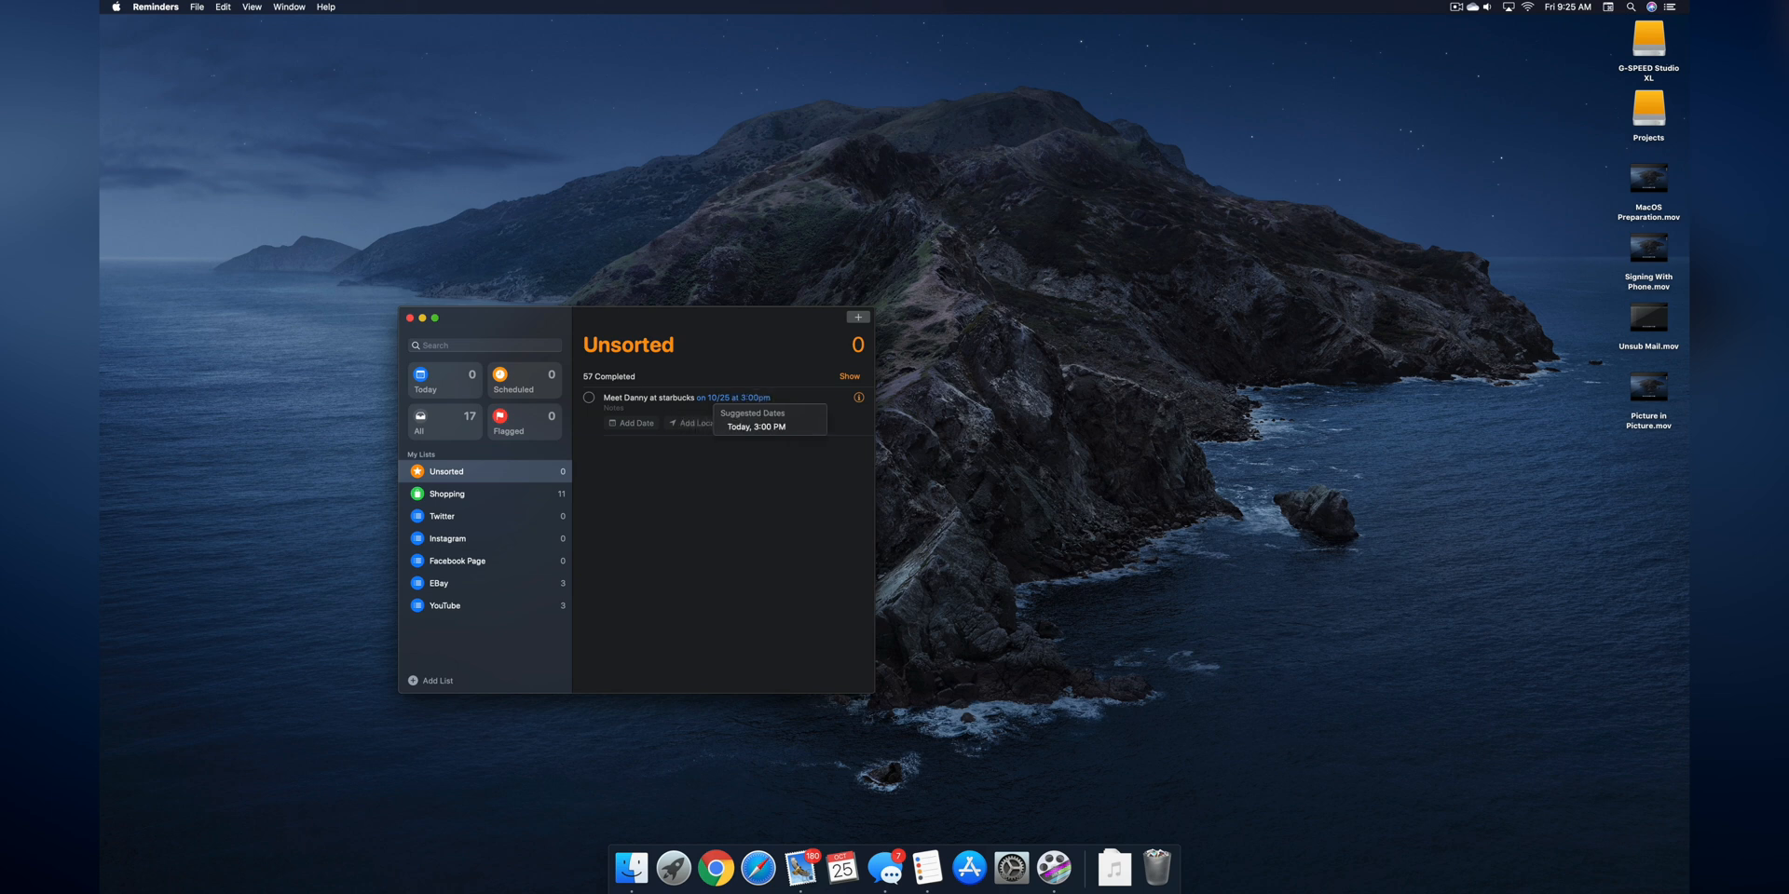
pyautogui.moveTo(710, 408)
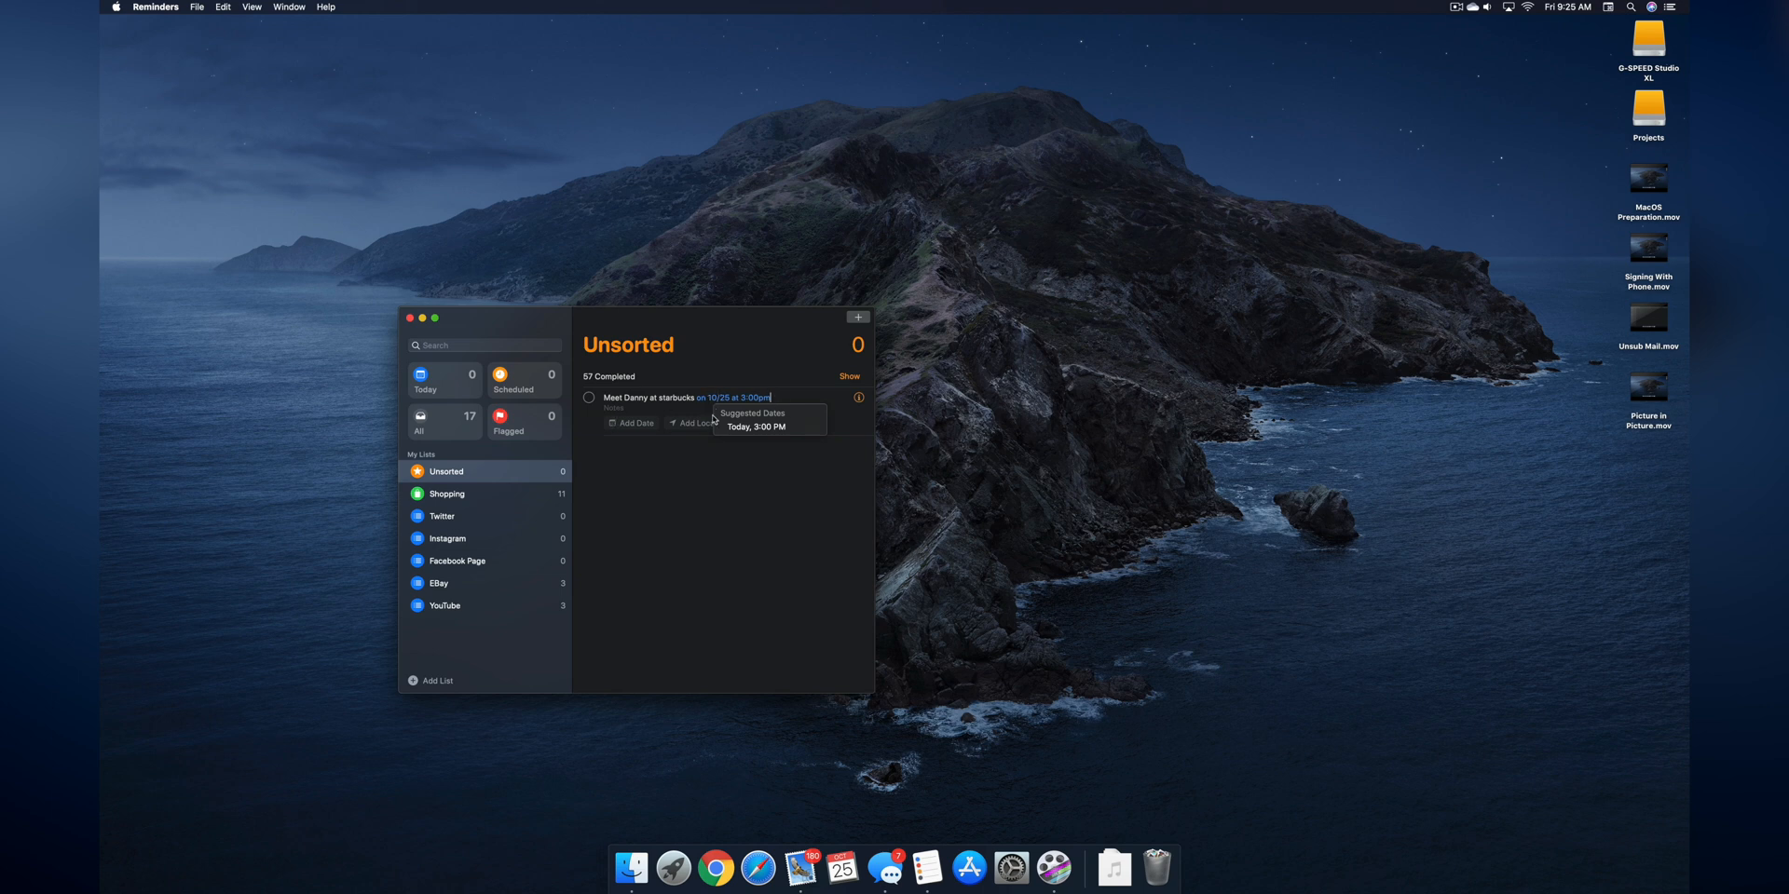
pyautogui.moveTo(738, 487)
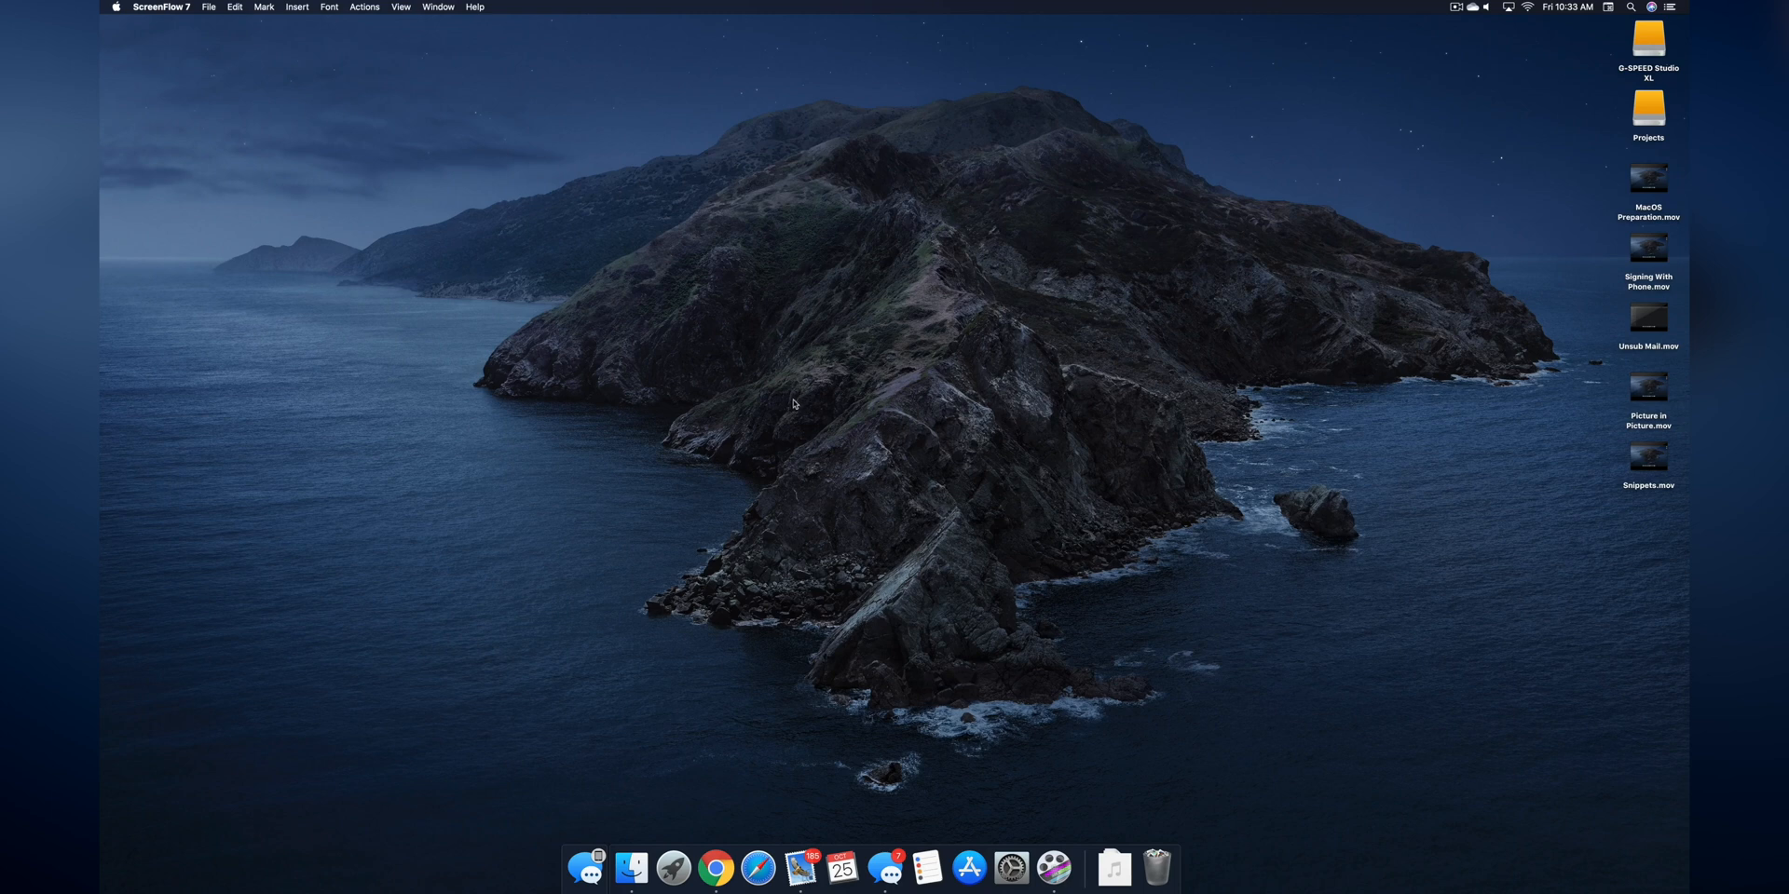
pyautogui.moveTo(1234, 308)
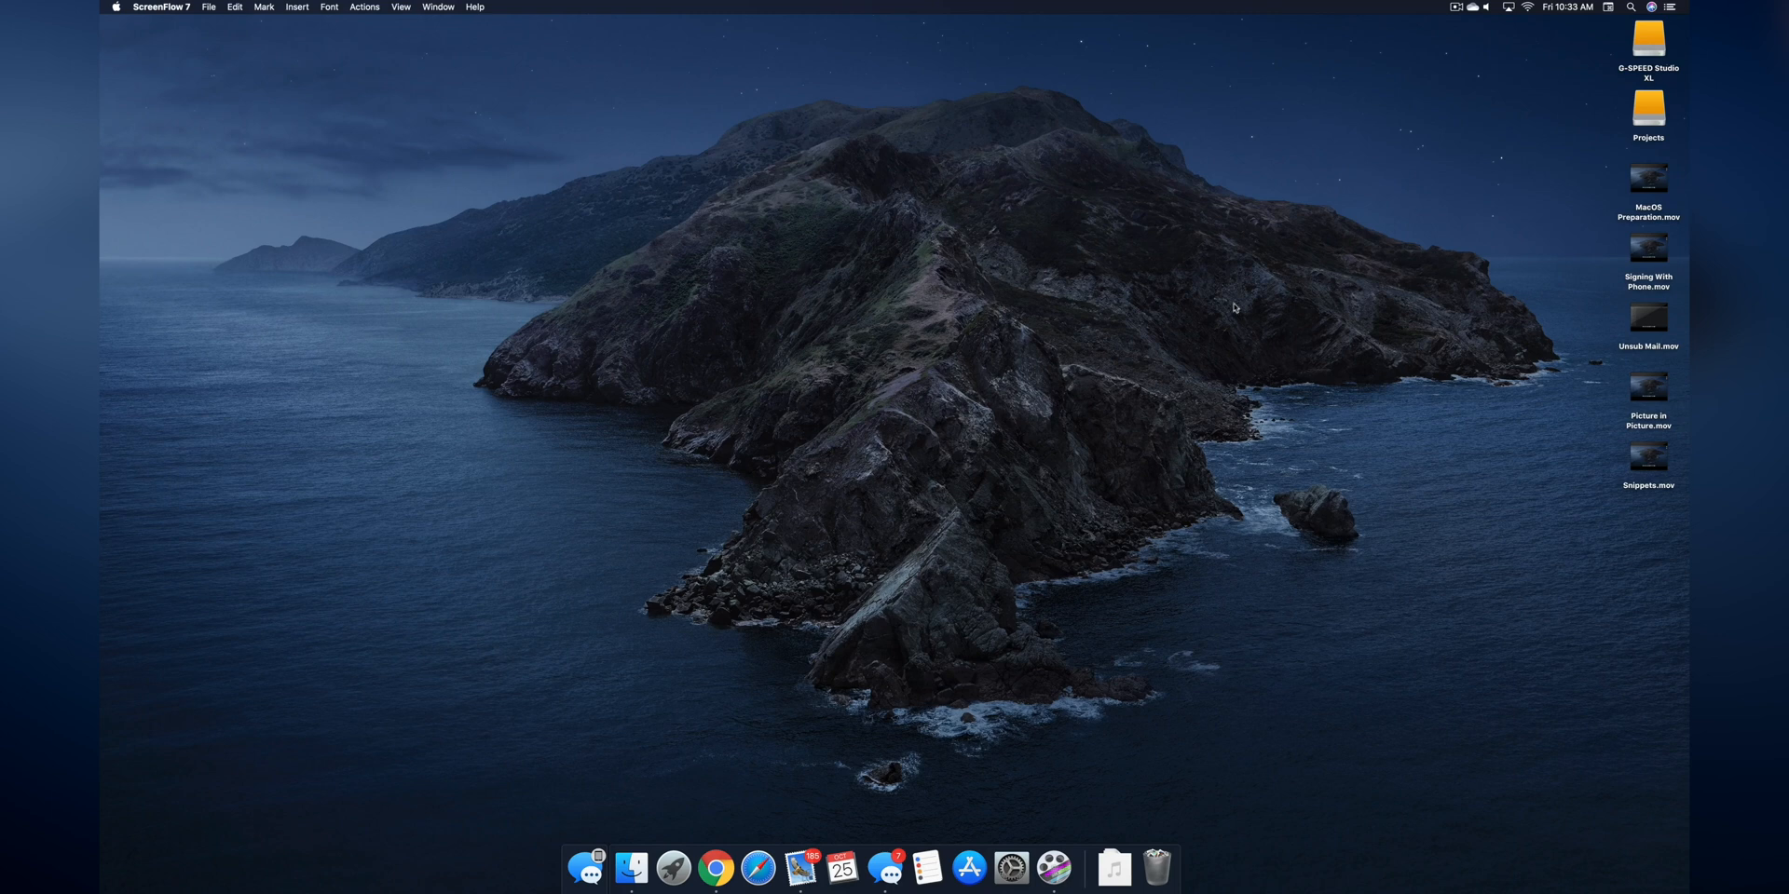
# - Connect the iPad as a Sidecar display from the menu bar AirPlay menu
pyautogui.click(1508, 7)
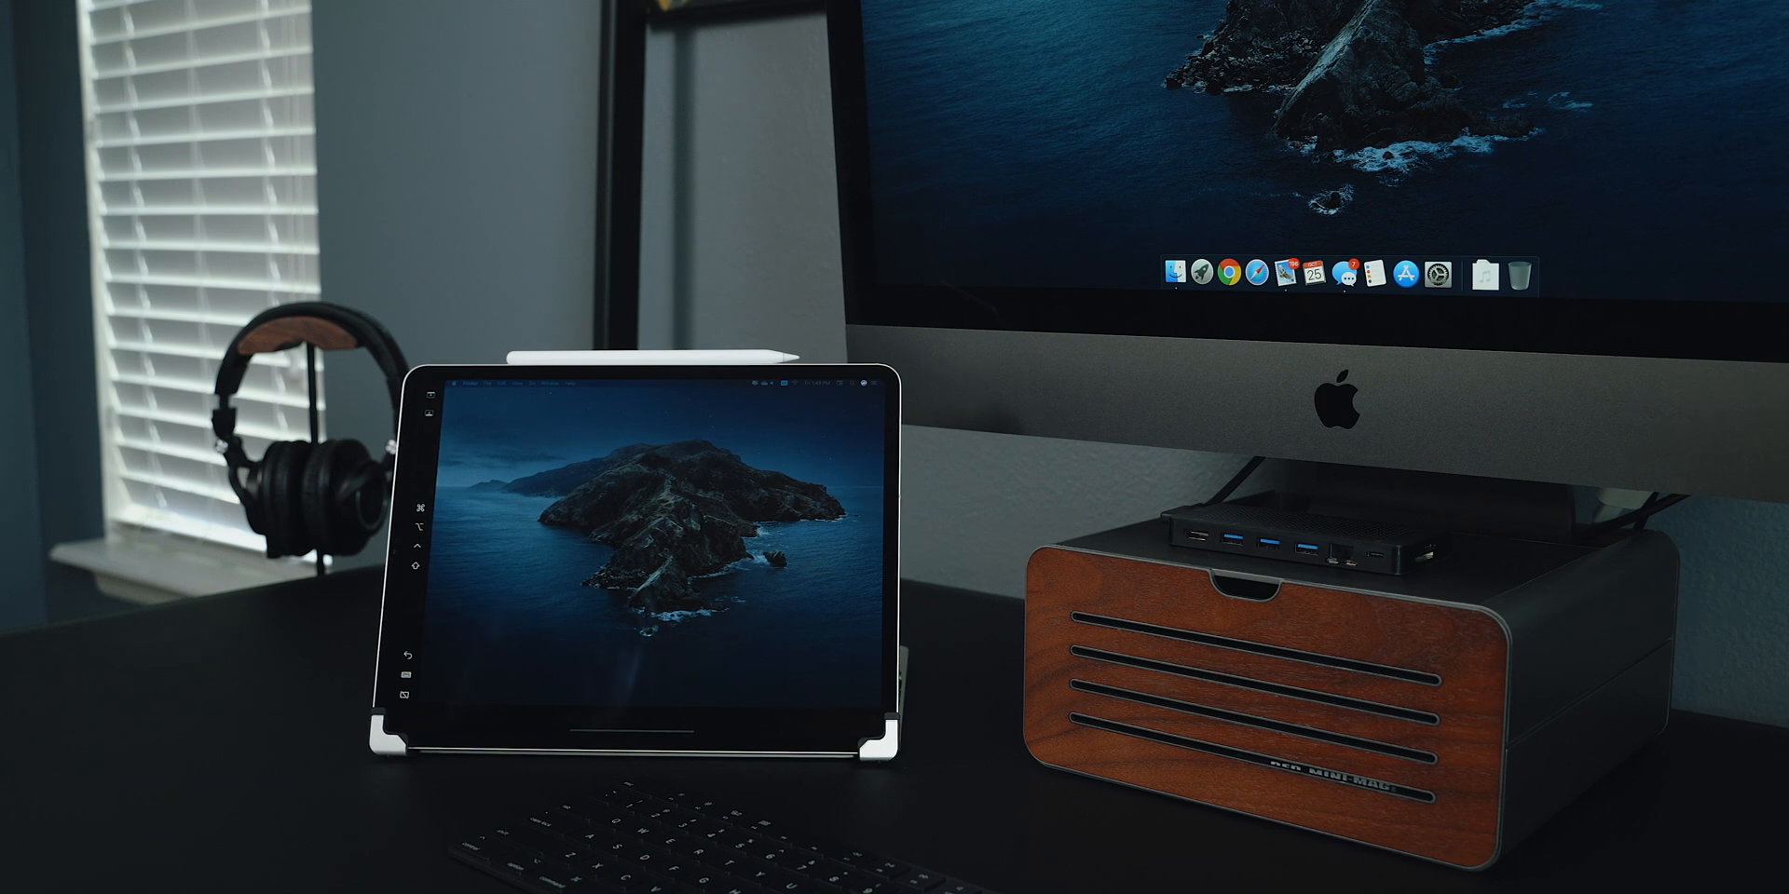
pyautogui.moveTo(1394, 268)
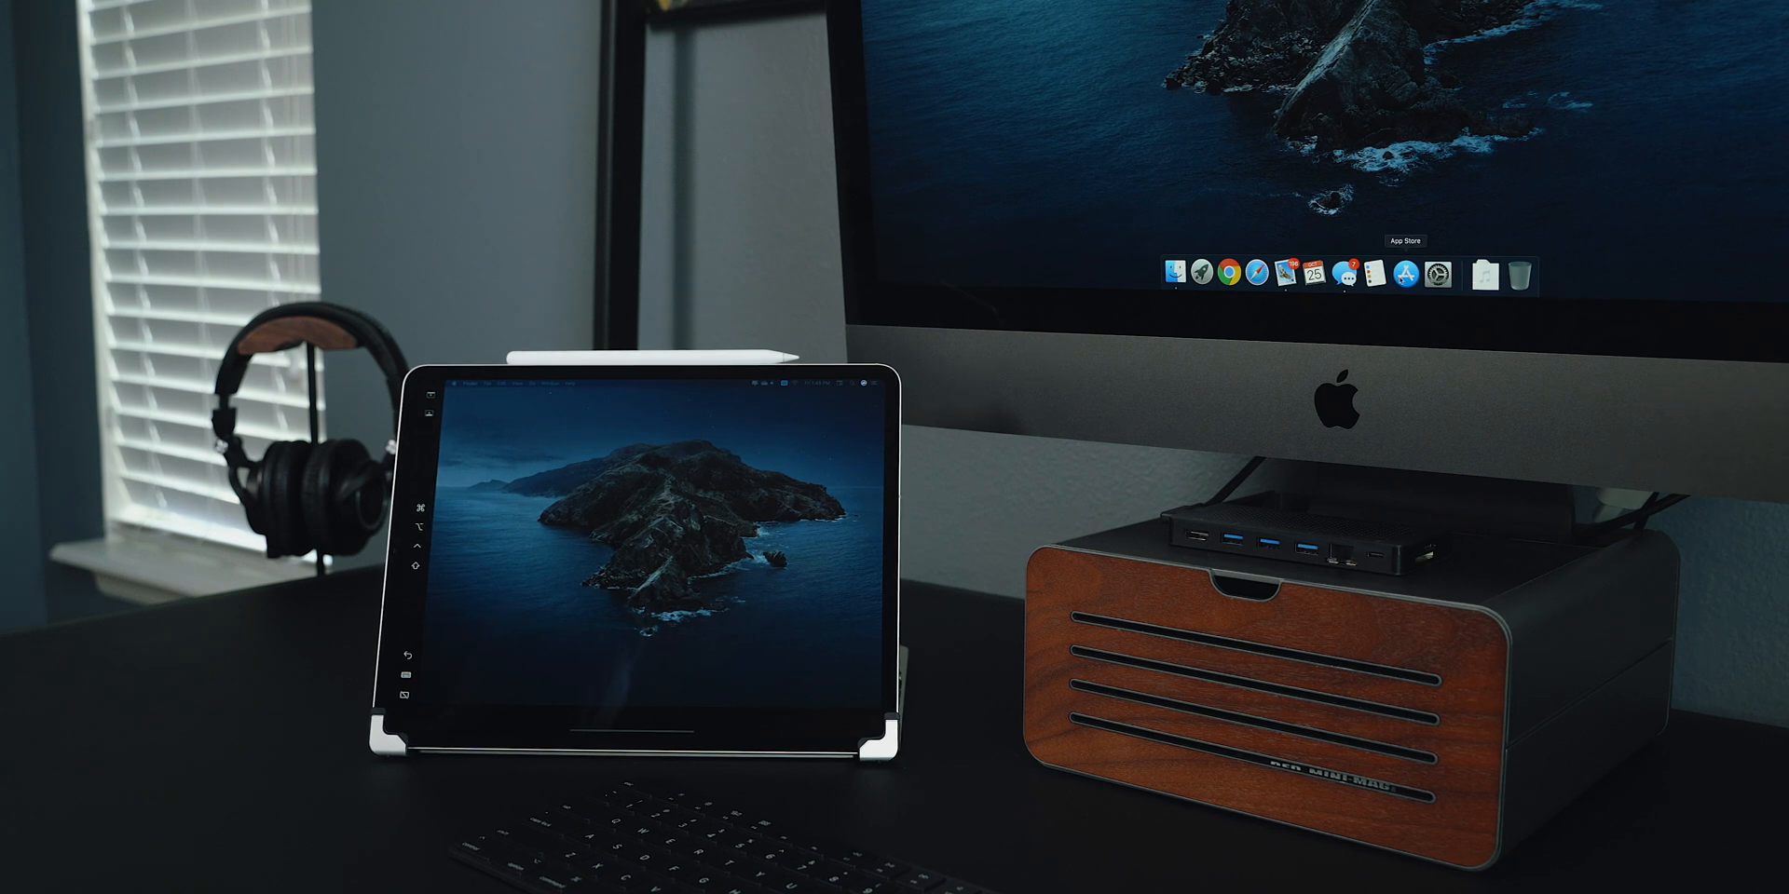